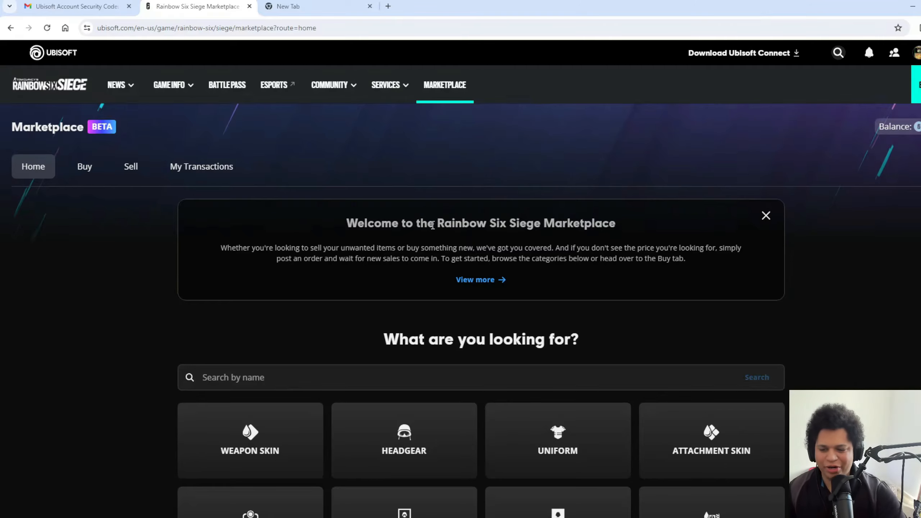
- Filter the Marketplace Buy listings to the Attachment Skin category
scroll("down", 3)
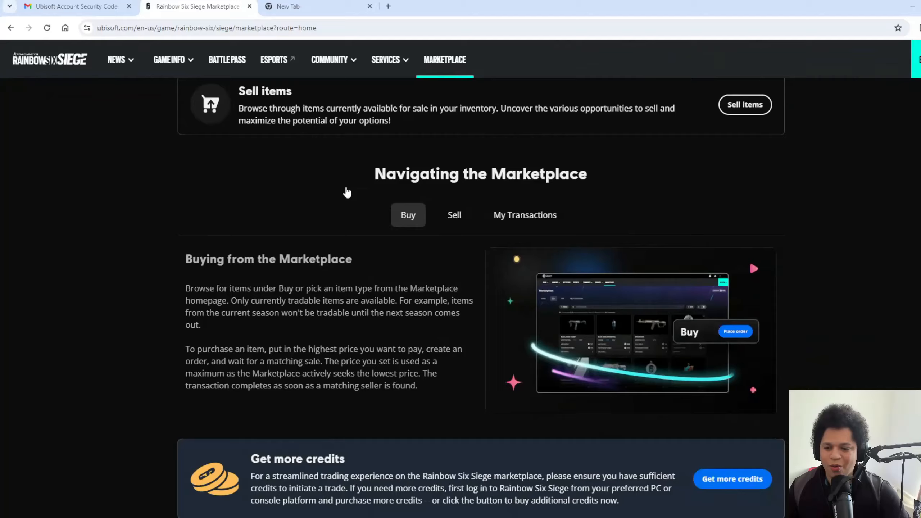
scroll("down", 3)
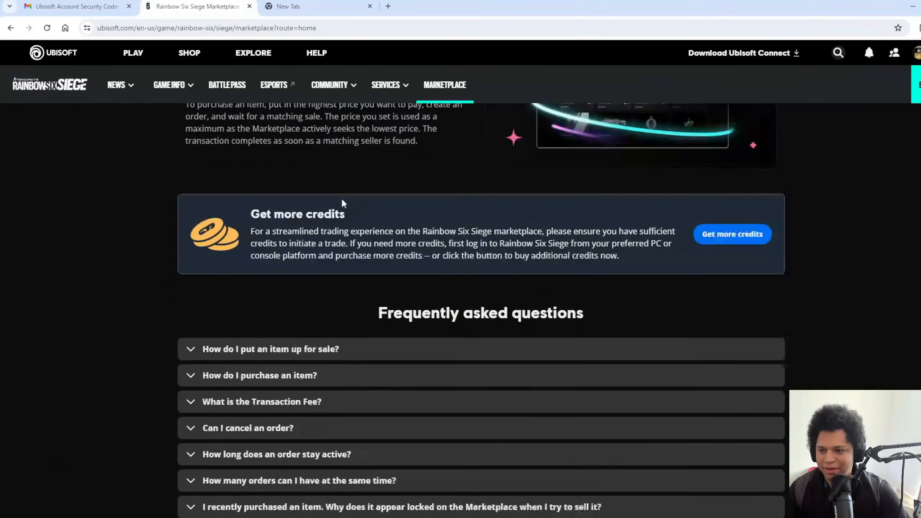
scroll("up", 3)
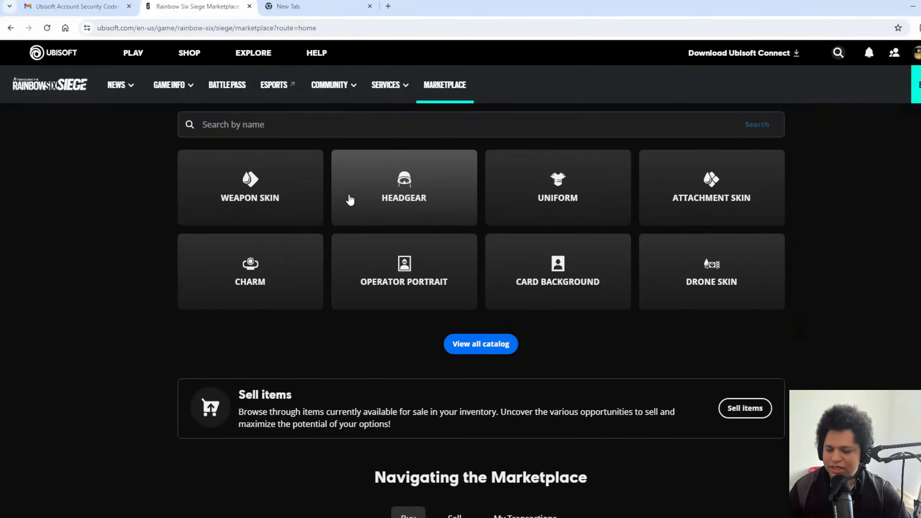
scroll("up", 3)
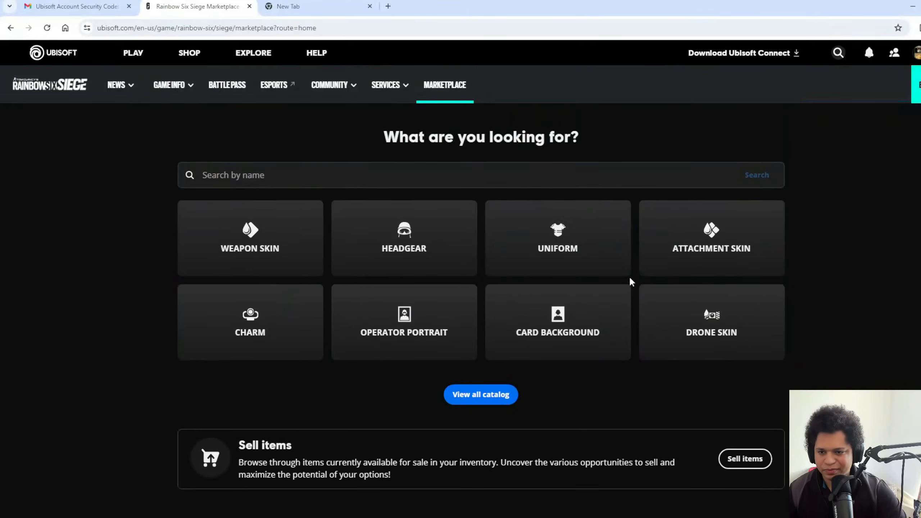
left_click(710, 238)
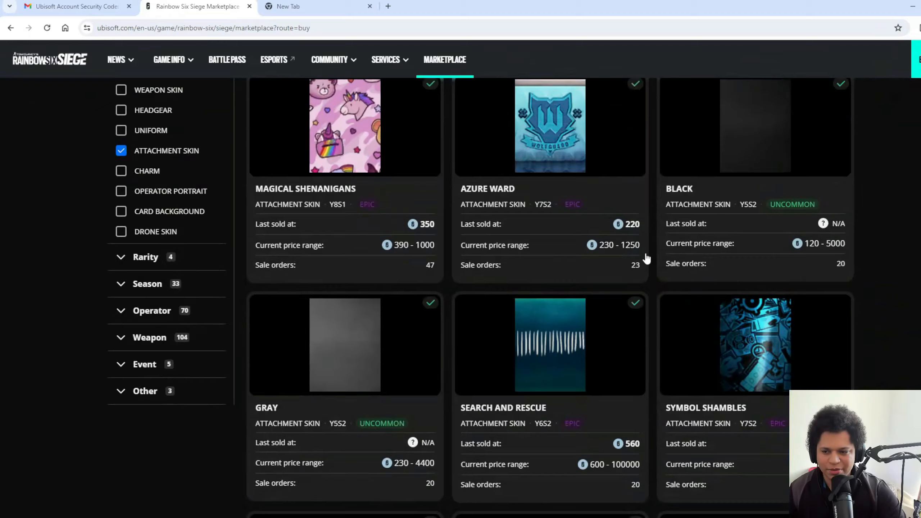
mouse_move(830, 287)
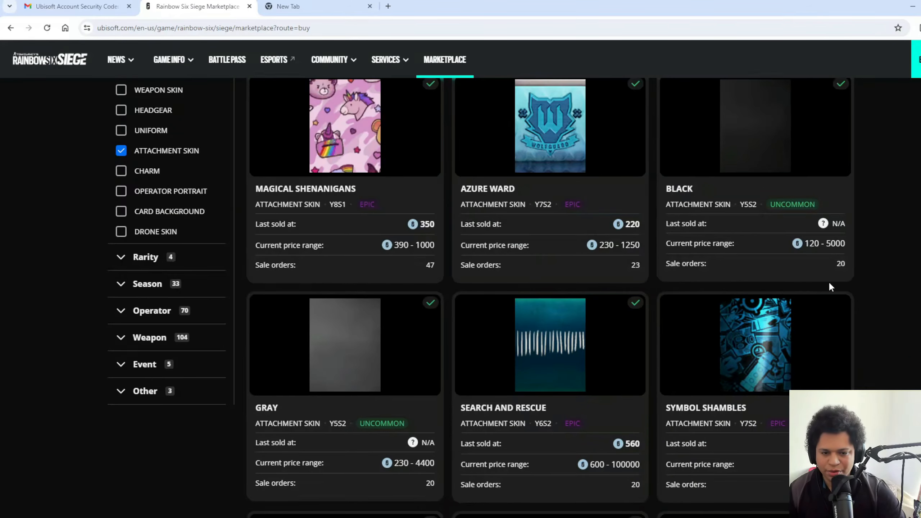
- Look through the attachment skins, check the Symbol Shambles listing, and return to the listings
scroll("down", 3)
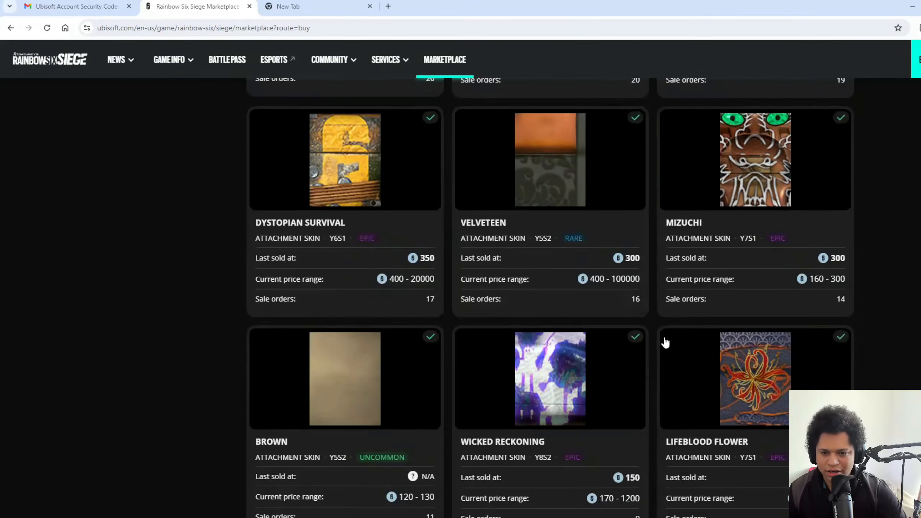
scroll("up", 3)
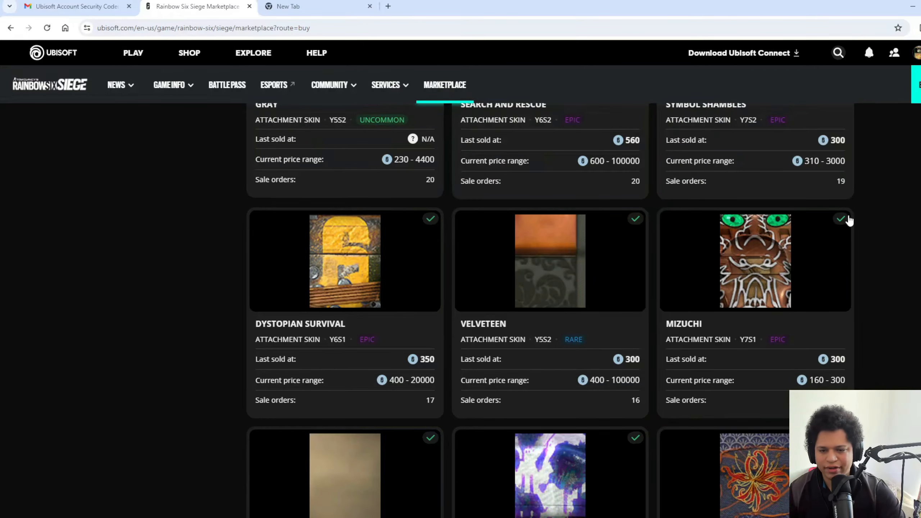
scroll("up", 3)
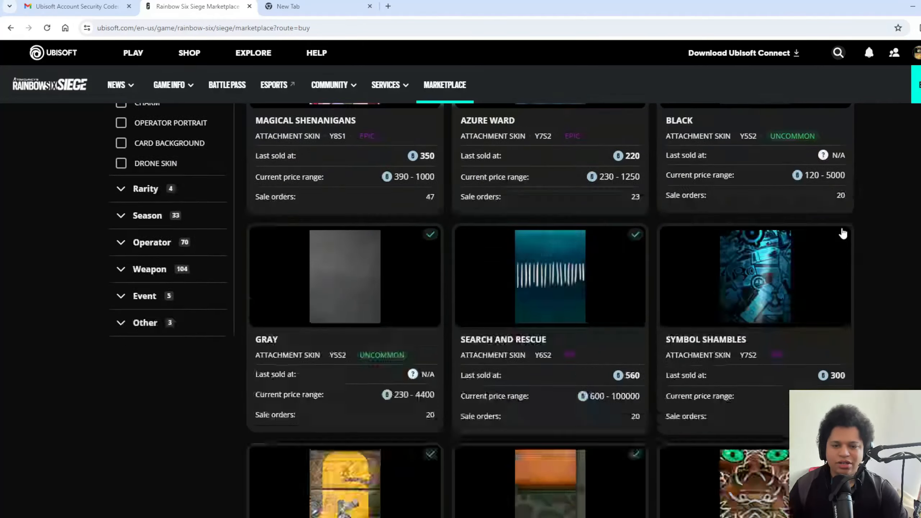
scroll("up", 3)
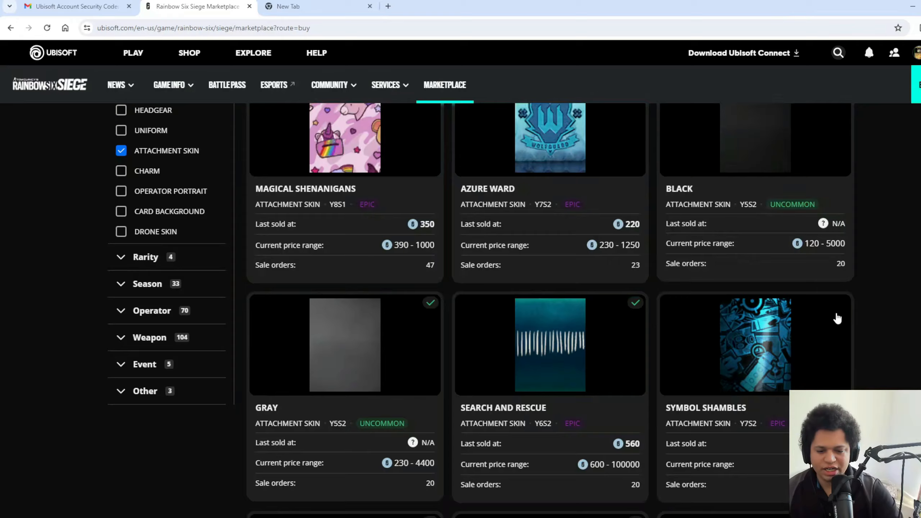
scroll("up", 3)
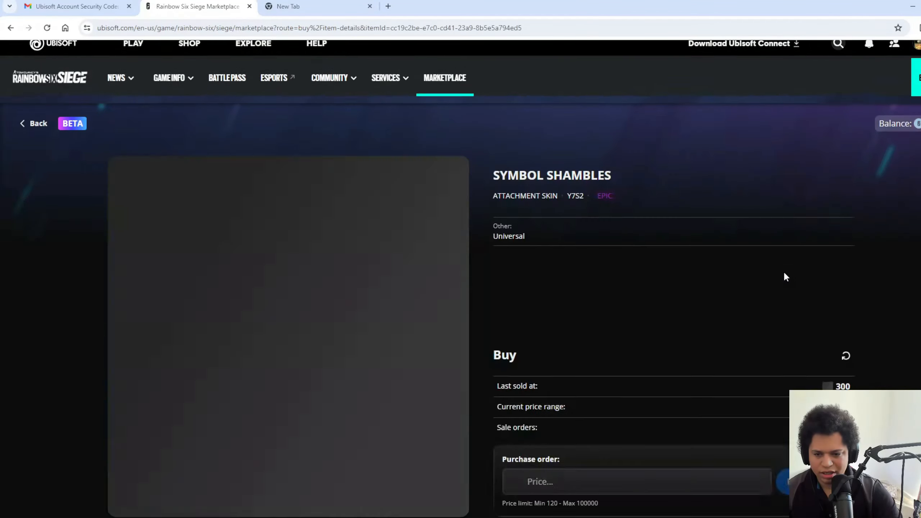
scroll("down", 3)
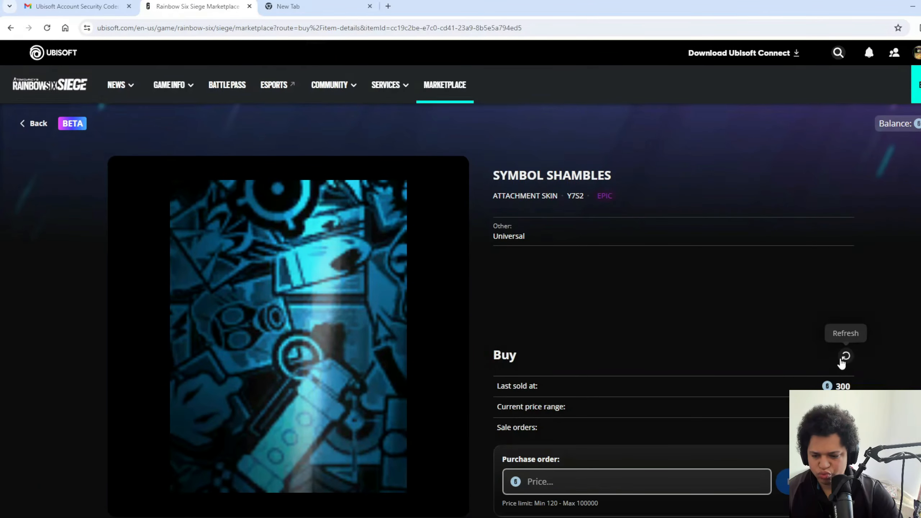
mouse_move(567, 357)
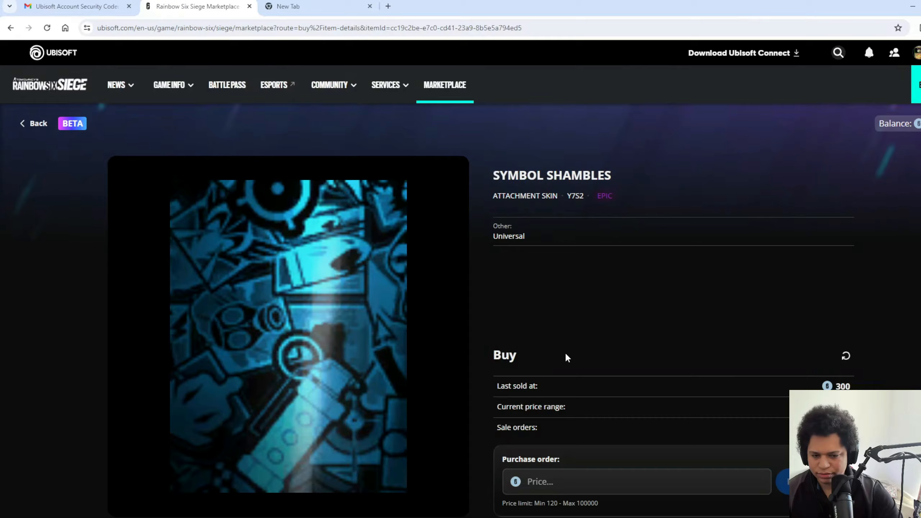
scroll("down", 3)
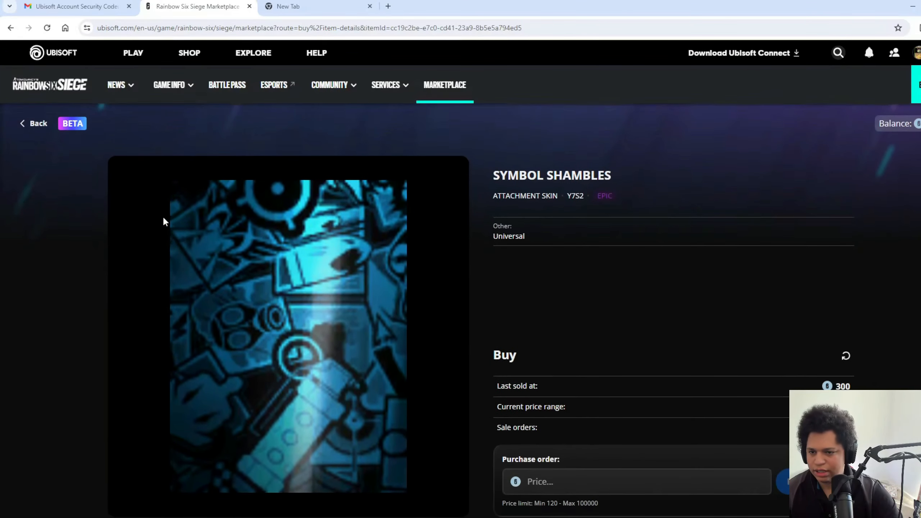
mouse_move(38, 123)
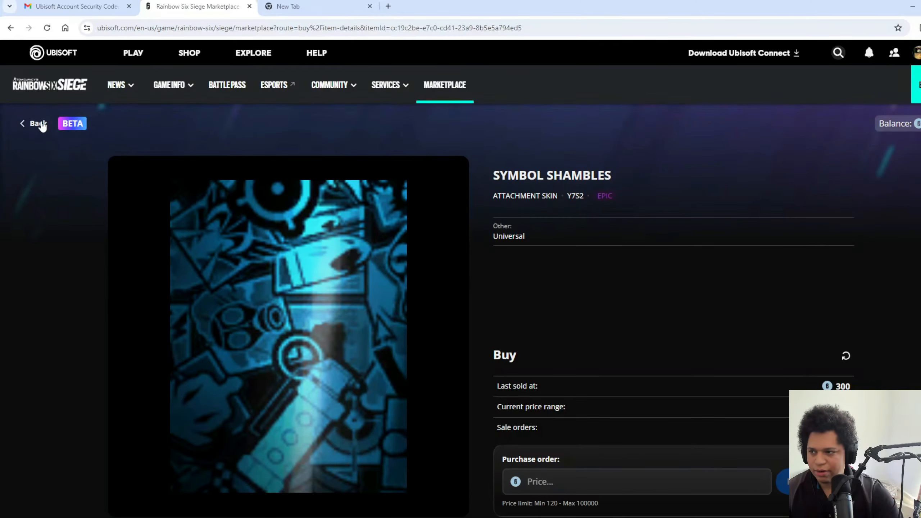
left_click(38, 123)
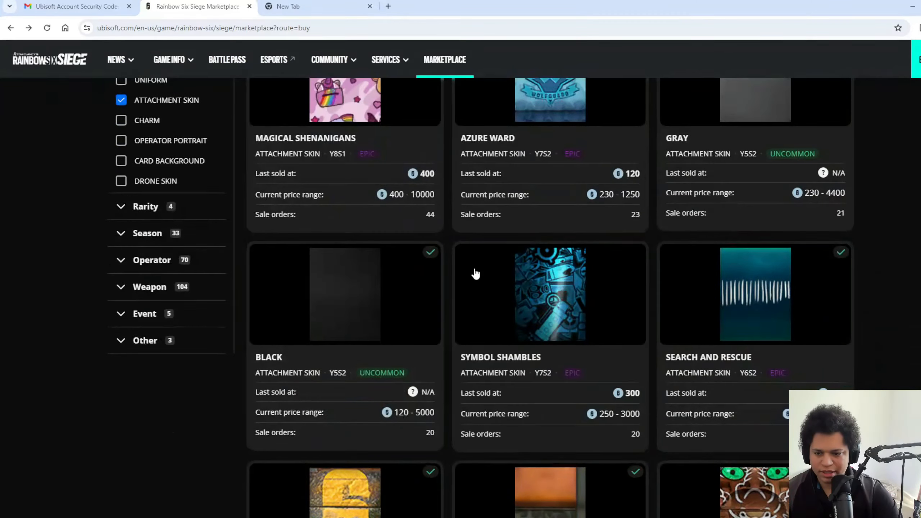
- Check the Beryl Matrix purchase details, then return to browsing the attachment skin listings
scroll("down", 3)
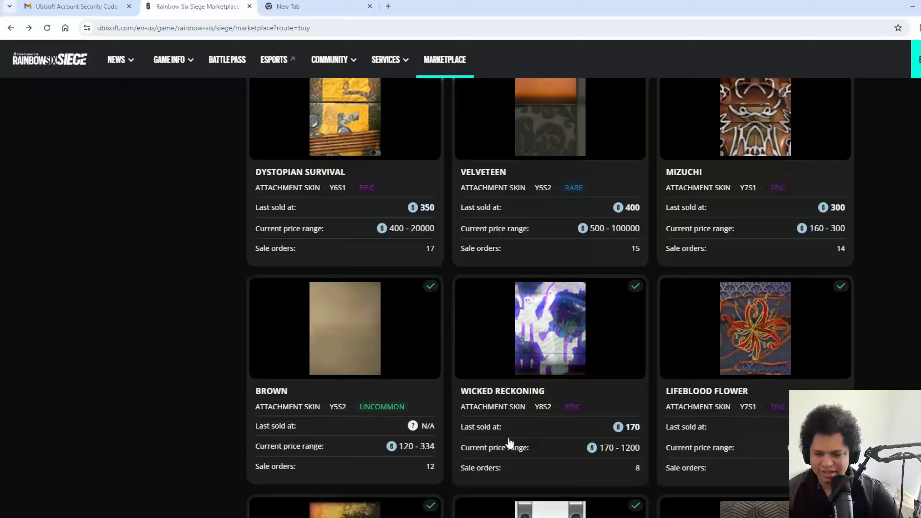
scroll("down", 3)
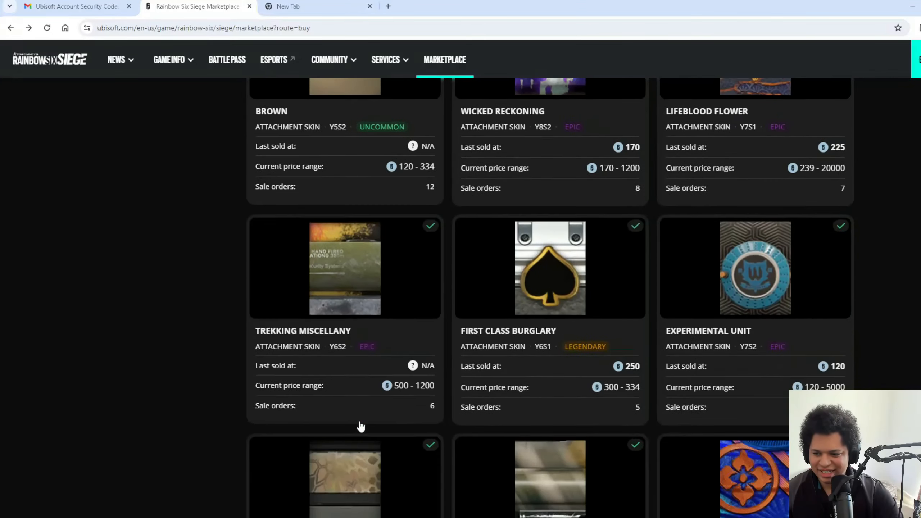
scroll("down", 3)
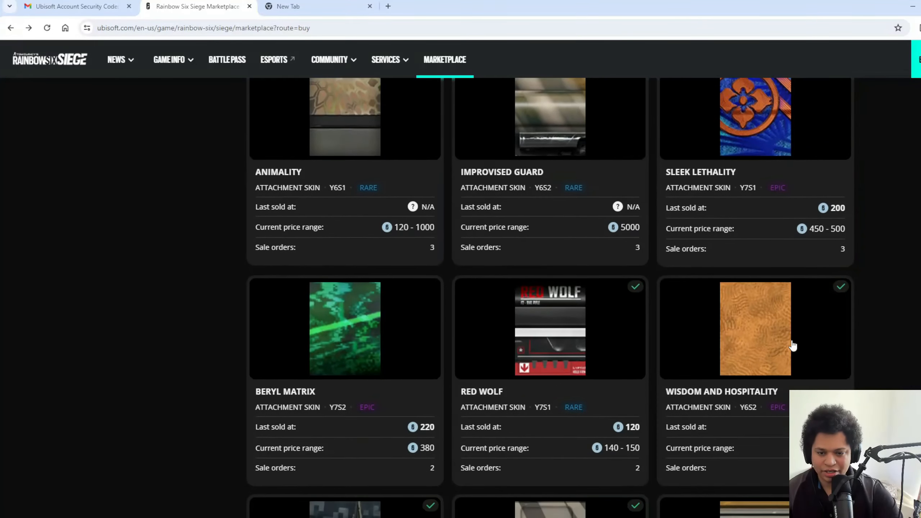
mouse_move(339, 338)
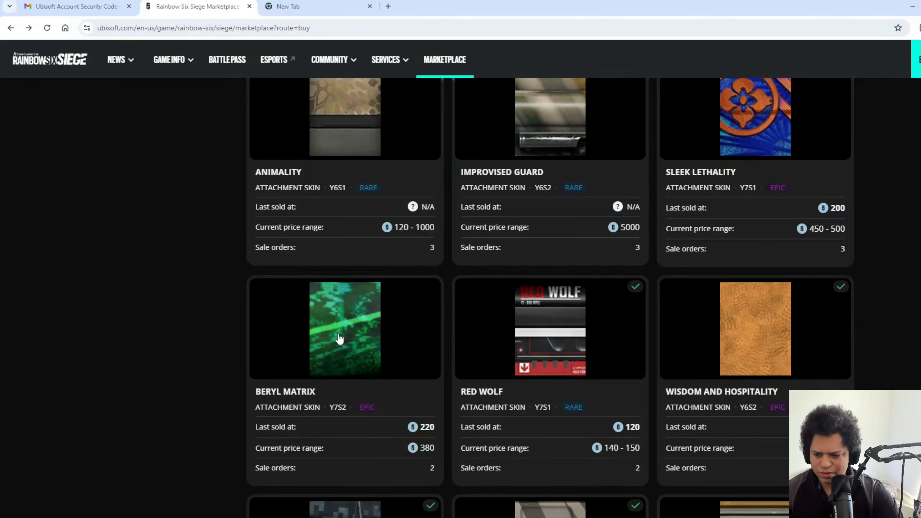
left_click(344, 328)
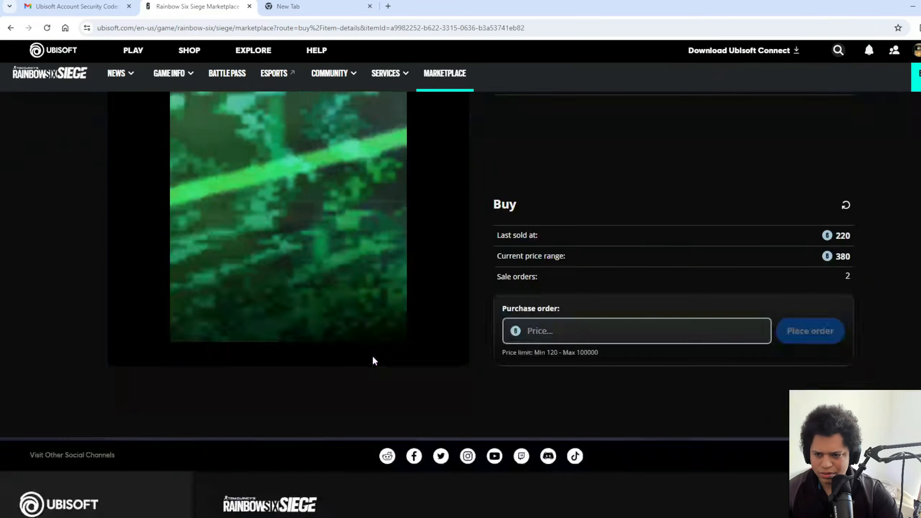
scroll("up", 3)
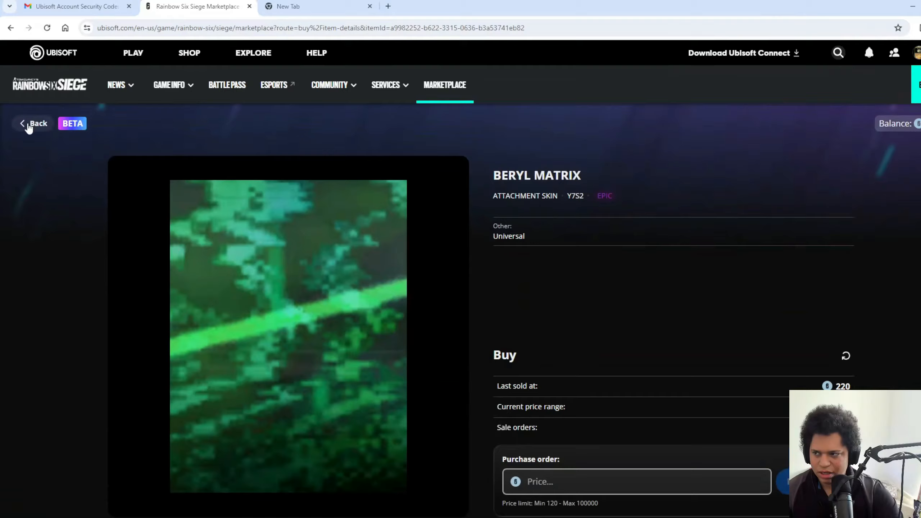
left_click(34, 123)
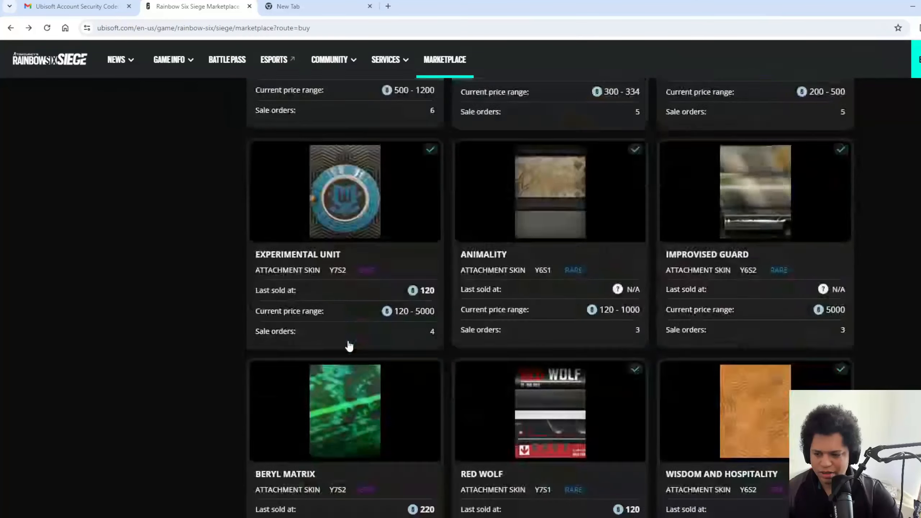
scroll("down", 3)
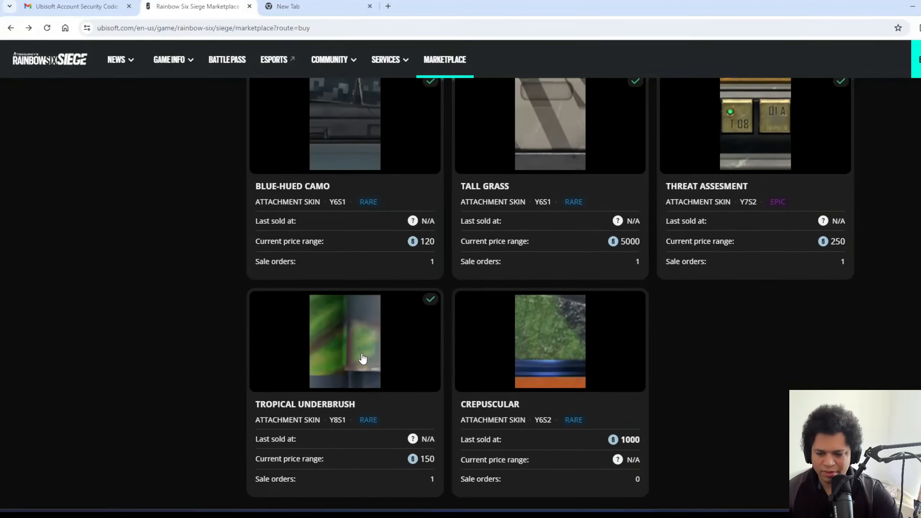
scroll("down", 3)
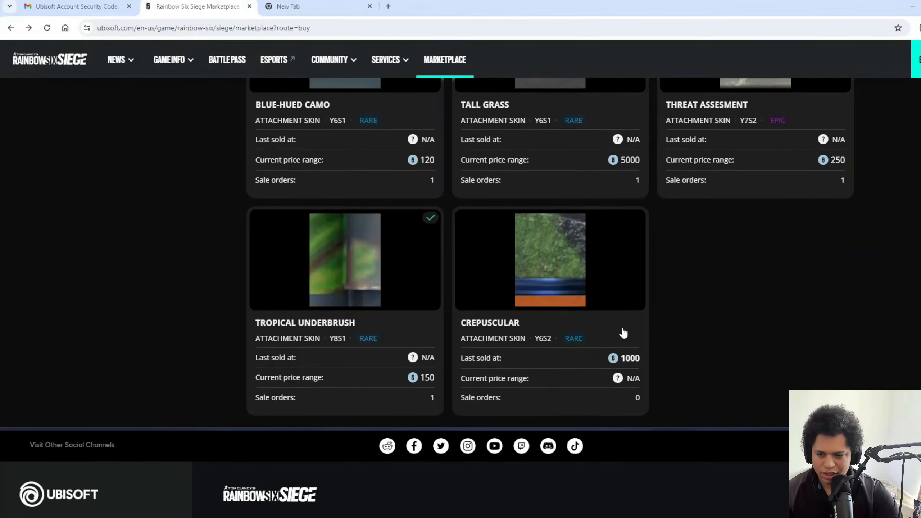
scroll("up", 3)
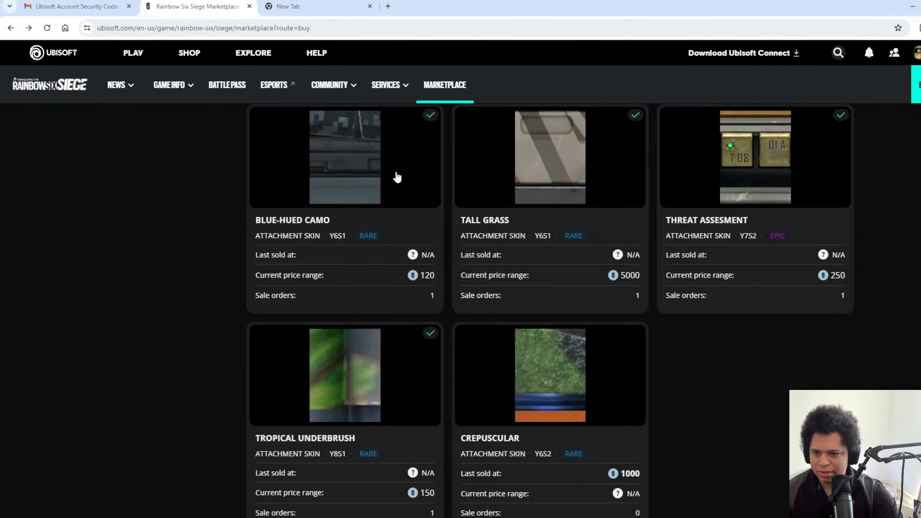
scroll("down", 3)
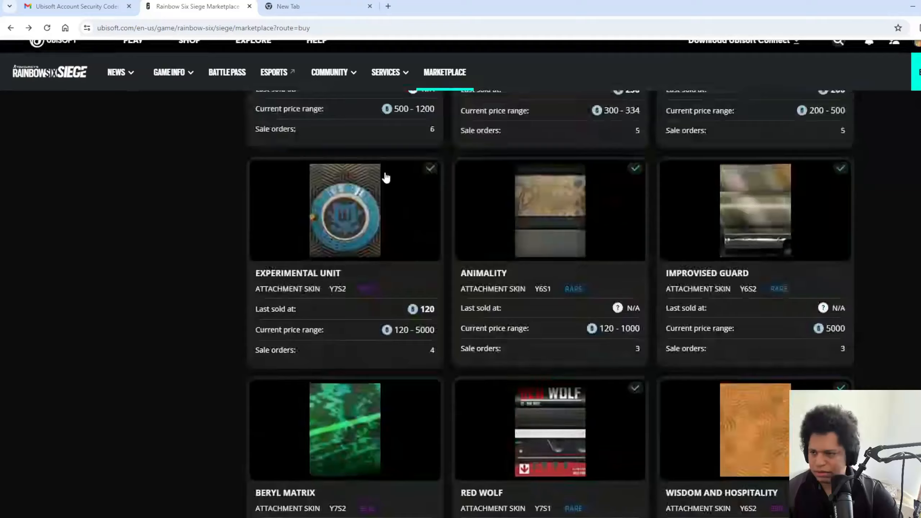
scroll("up", 3)
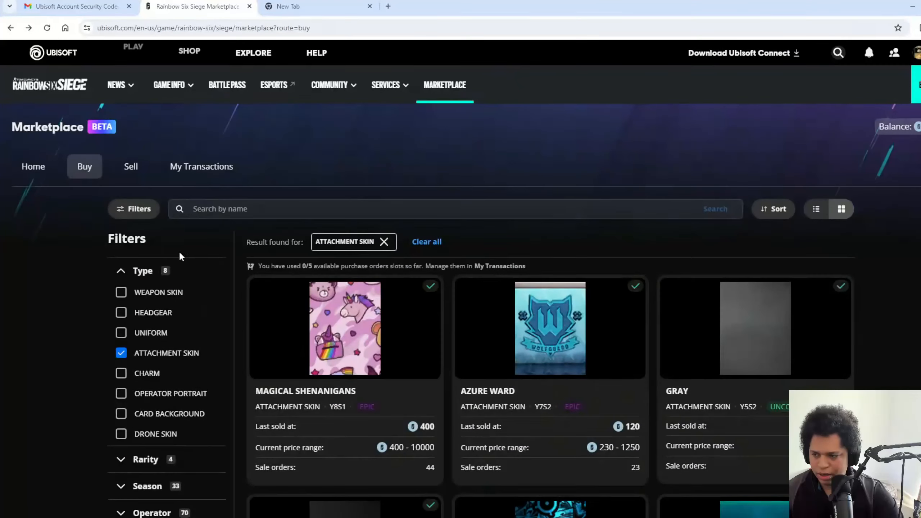
- Swap the category filter from attachment skins to weapon skins and restrict rarity to Epic
left_click(121, 292)
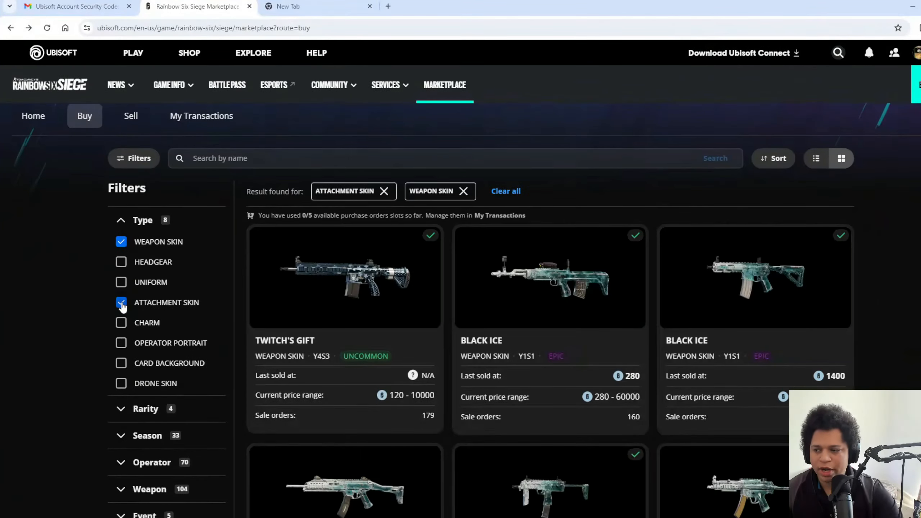
left_click(121, 302)
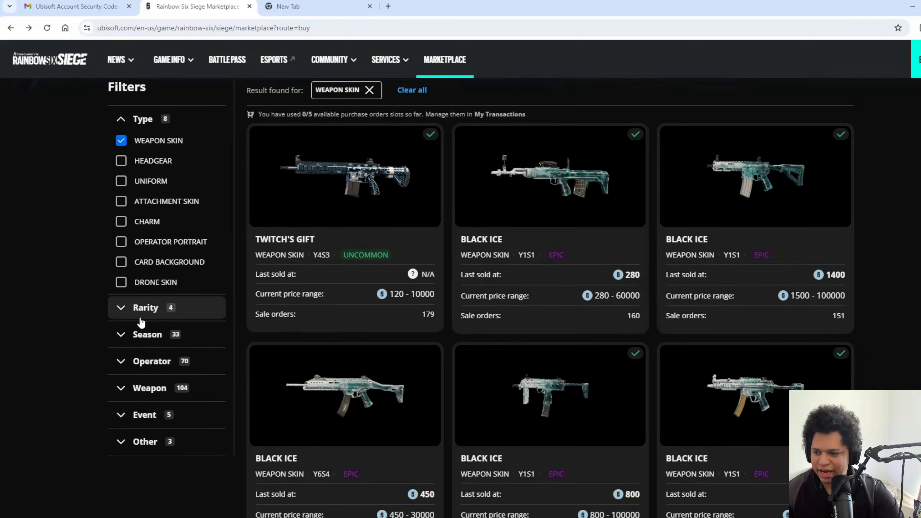
left_click(145, 307)
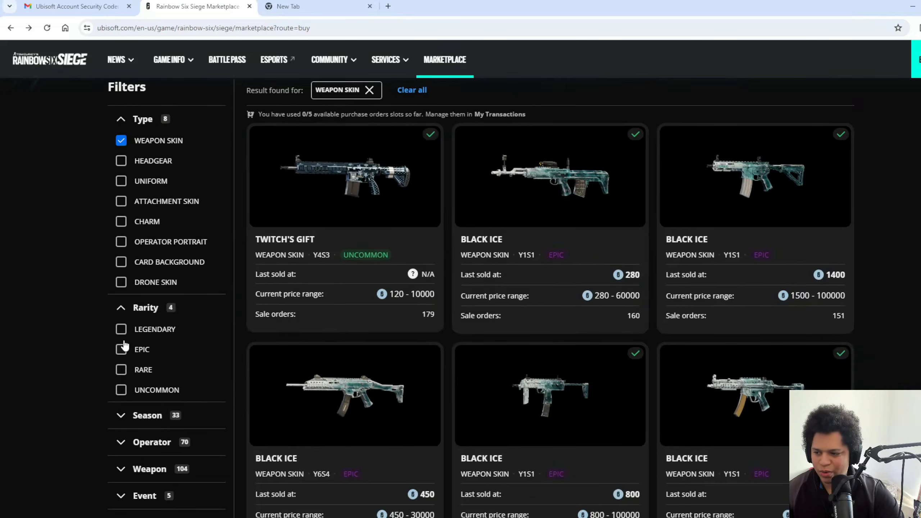
left_click(121, 349)
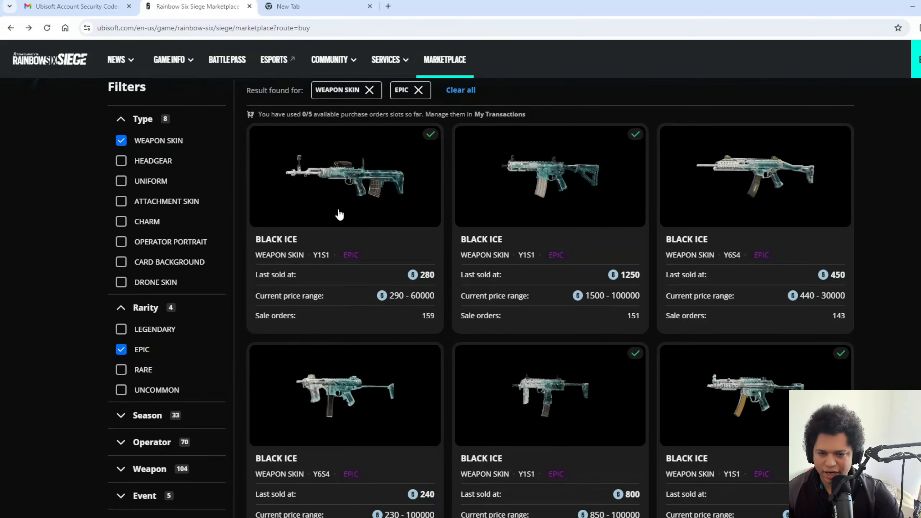
left_click(755, 176)
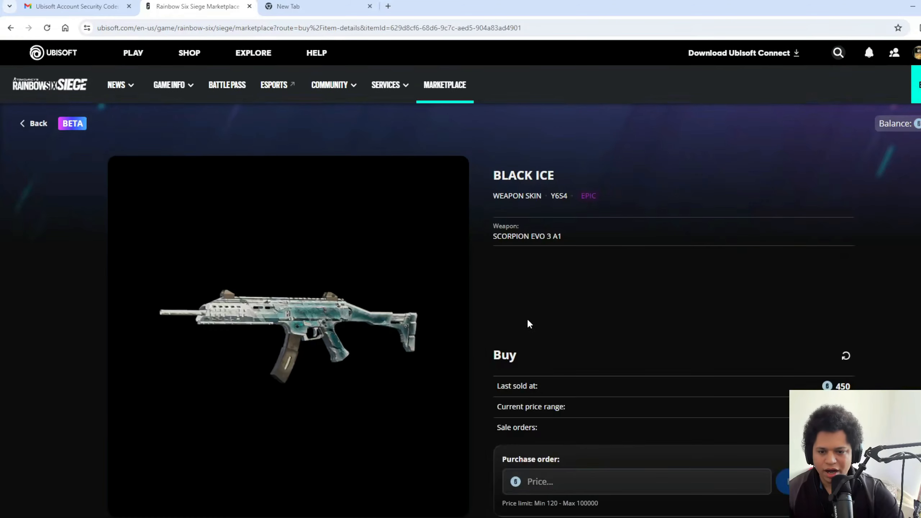
scroll("up", 3)
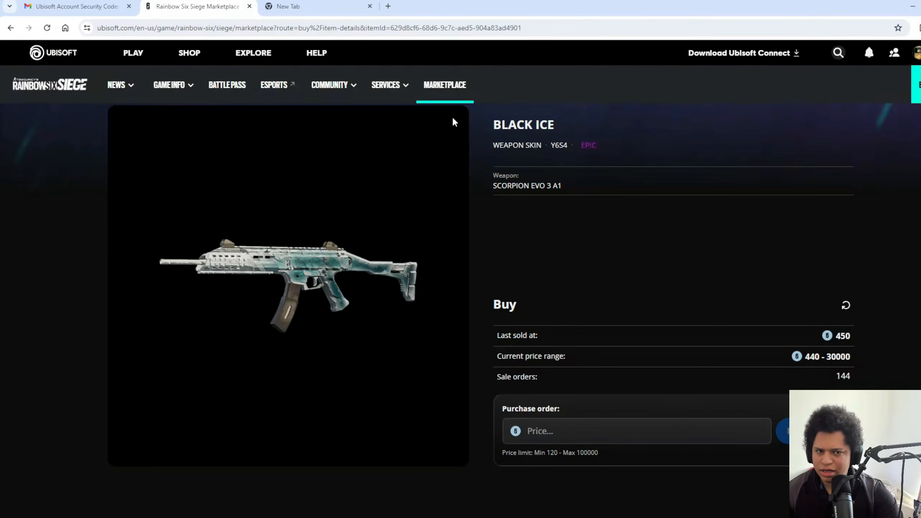
left_click(10, 27)
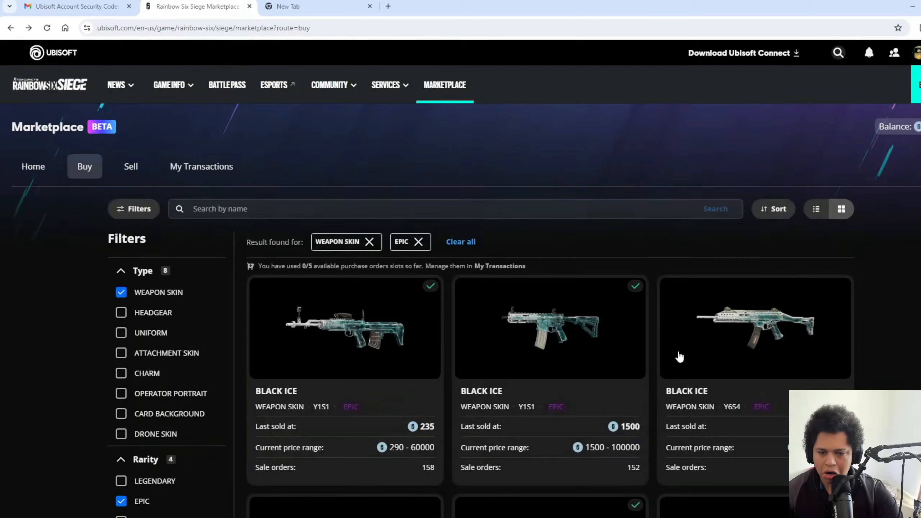
scroll("down", 3)
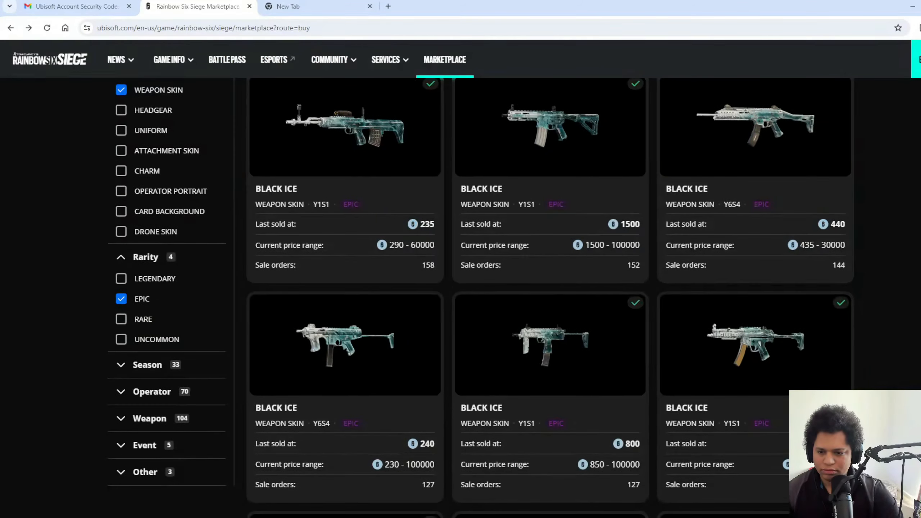
scroll("down", 3)
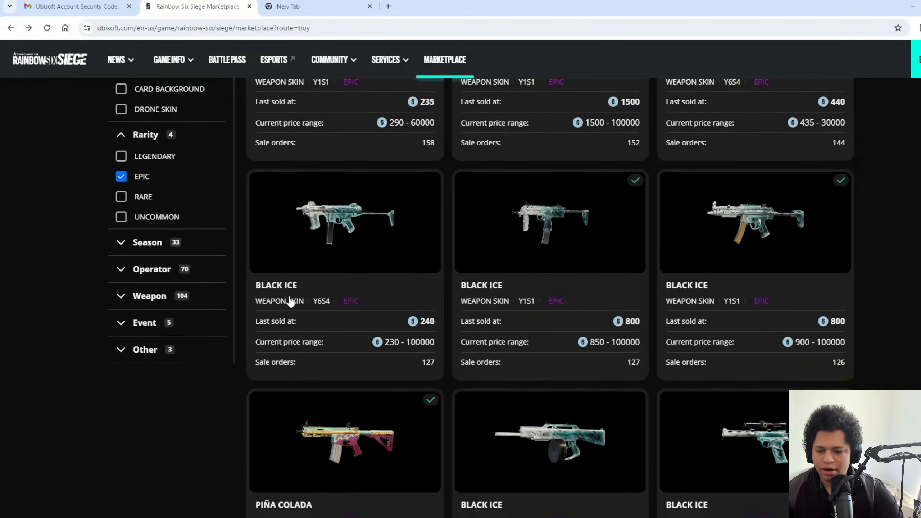
scroll("down", 3)
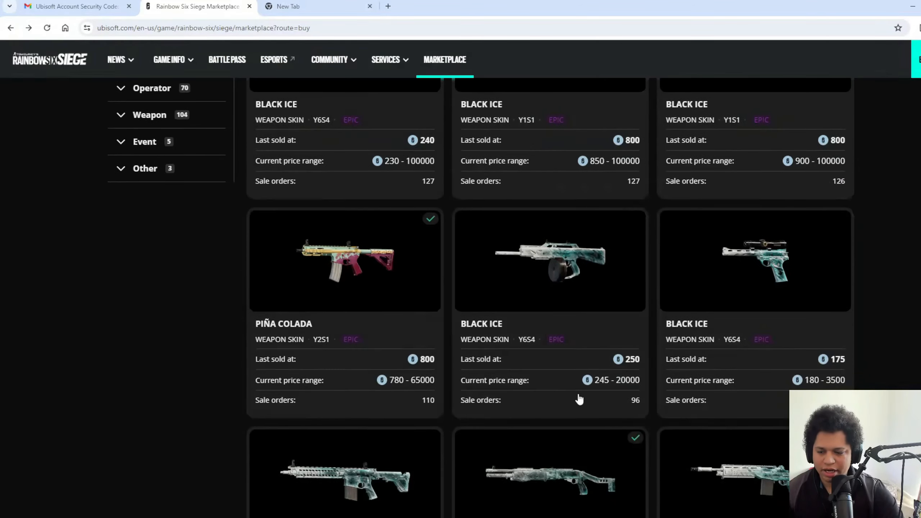
scroll("down", 3)
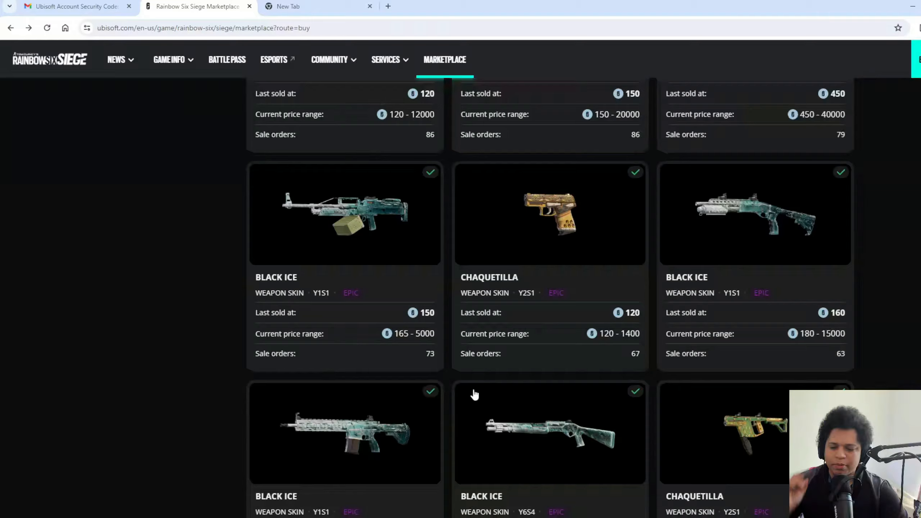
scroll("down", 3)
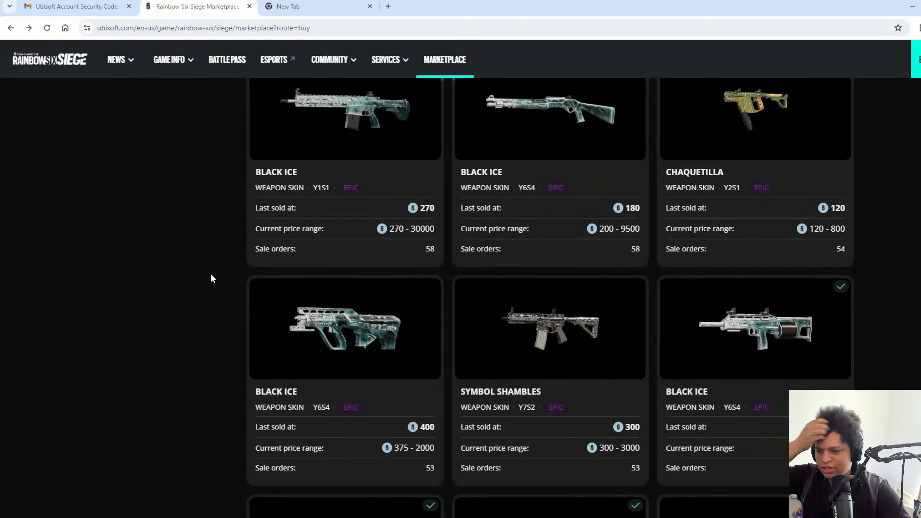
scroll("down", 3)
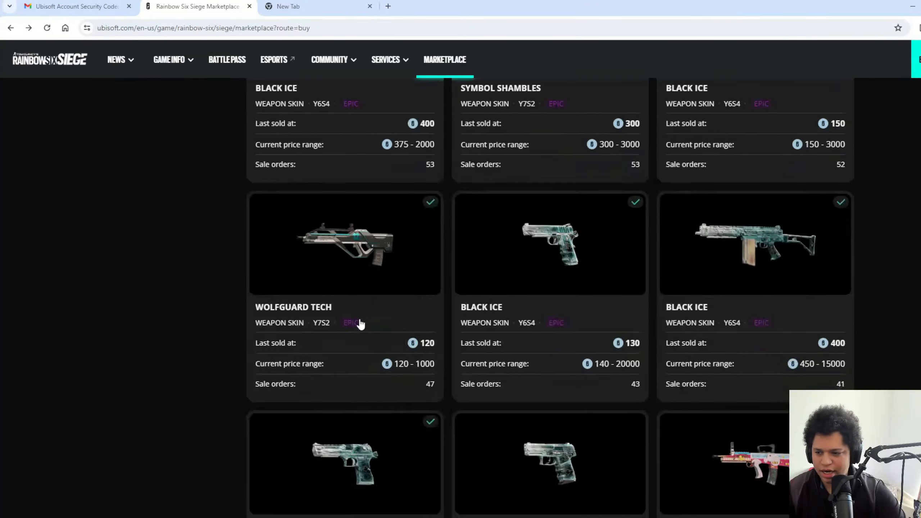
scroll("down", 3)
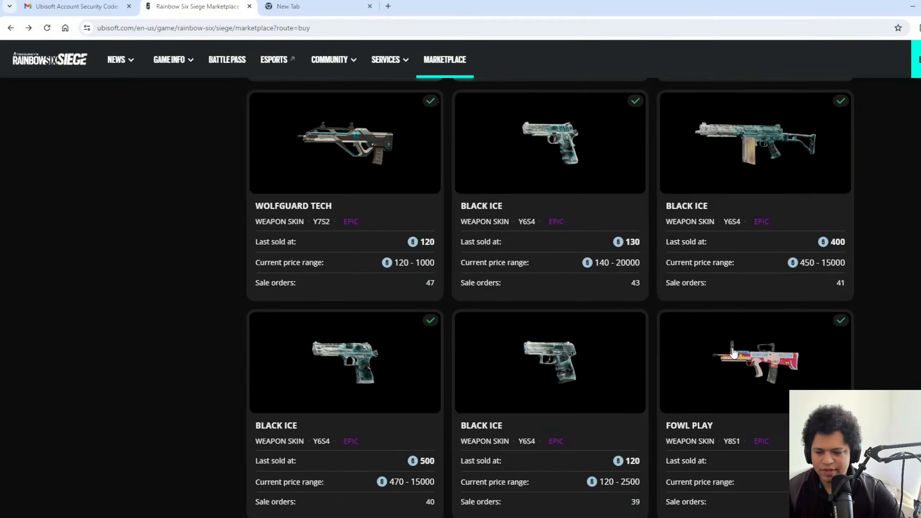
scroll("down", 3)
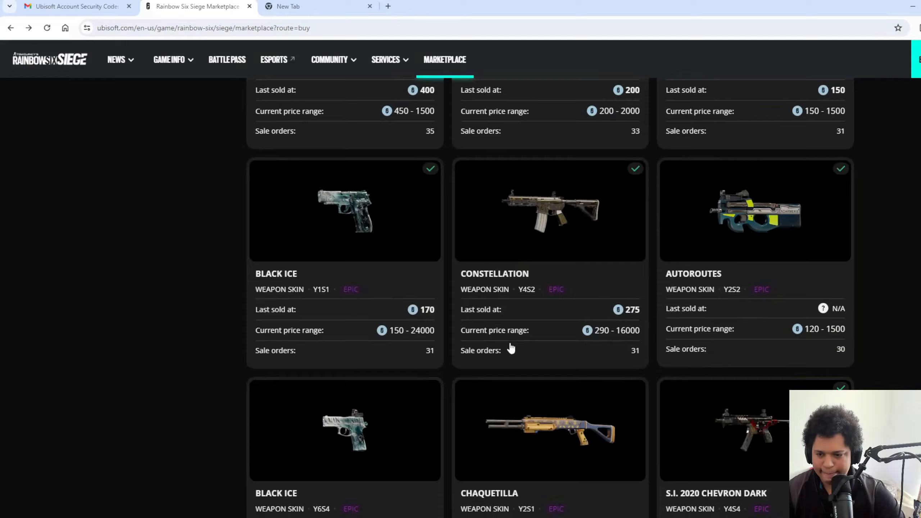
scroll("down", 3)
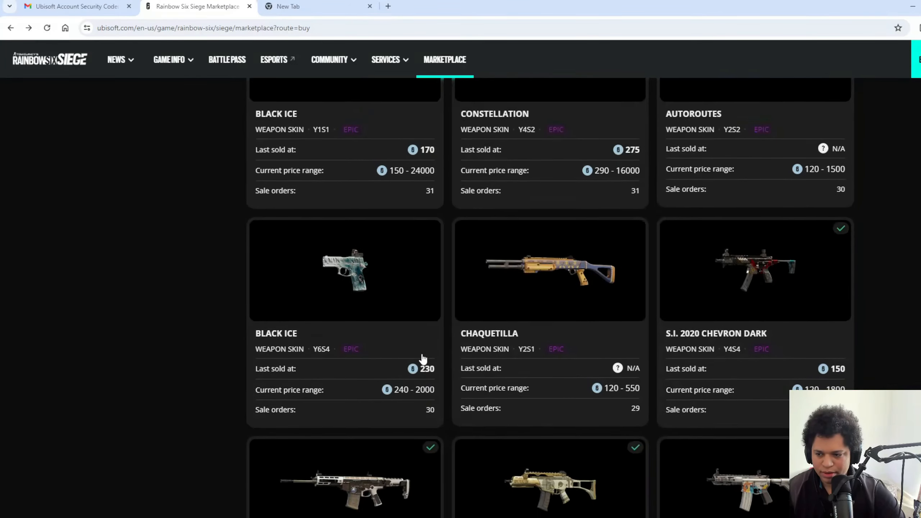
scroll("down", 3)
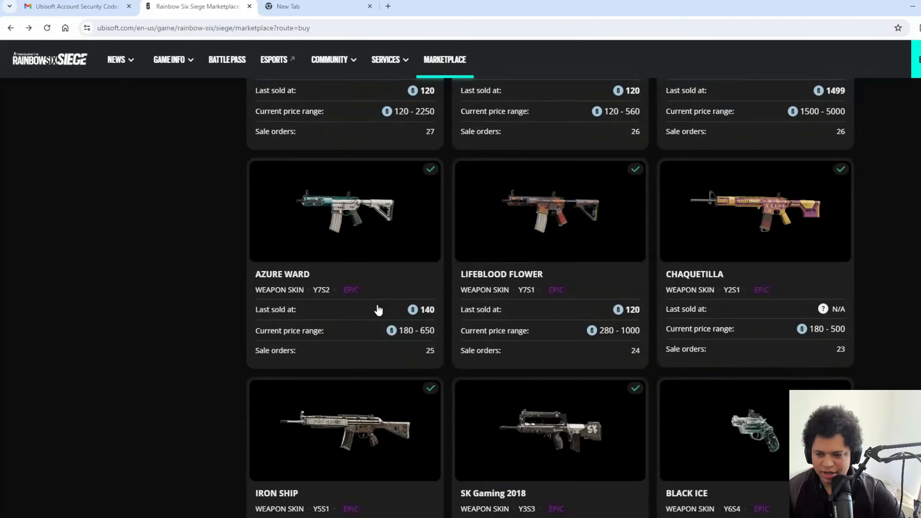
scroll("down", 3)
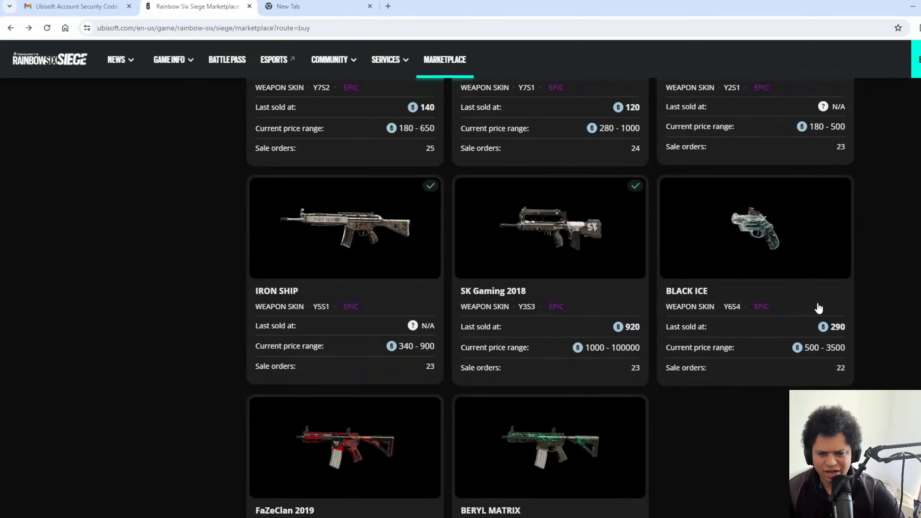
mouse_move(755, 231)
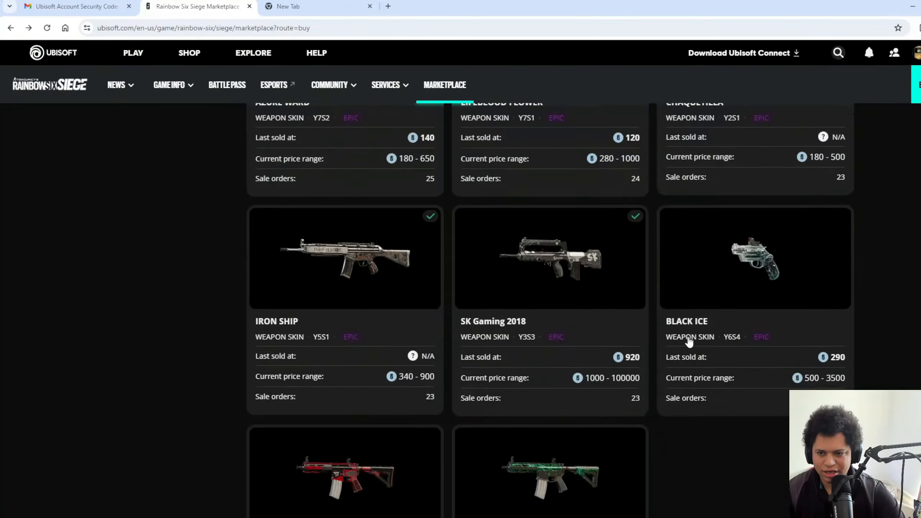
scroll("up", 3)
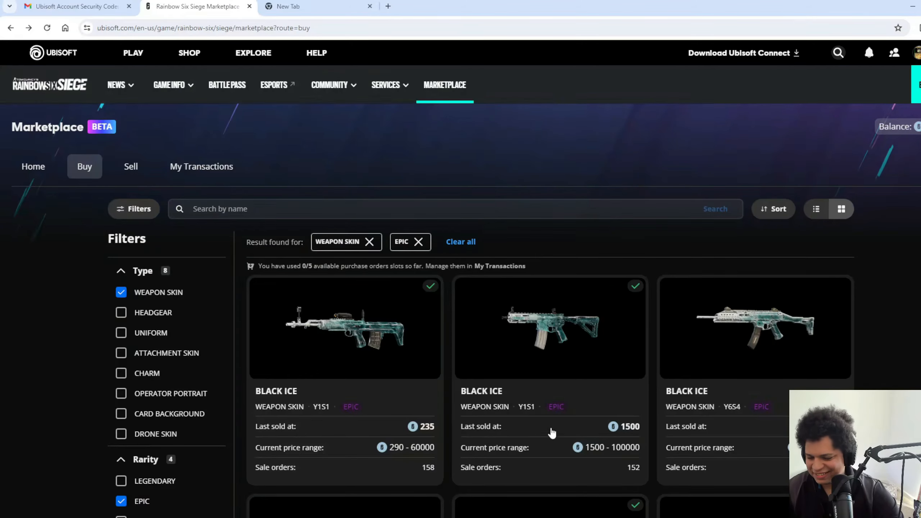
scroll("down", 3)
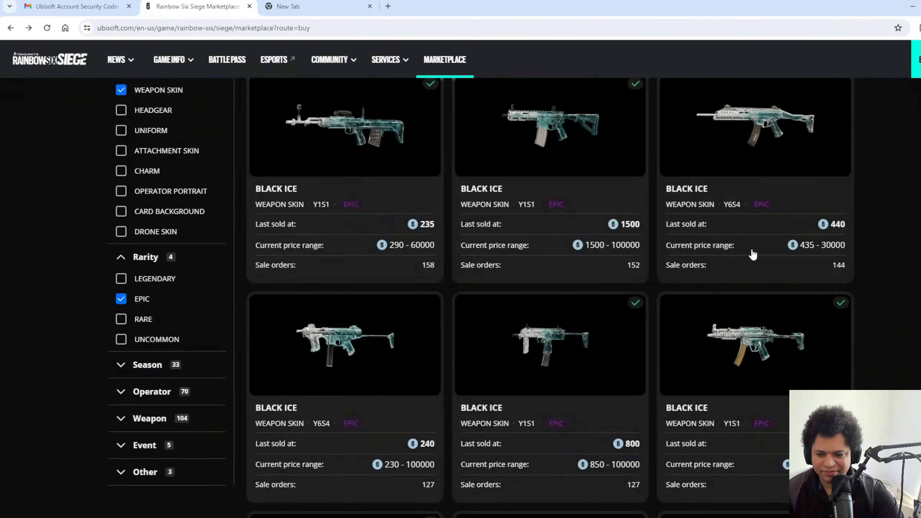
scroll("up", 3)
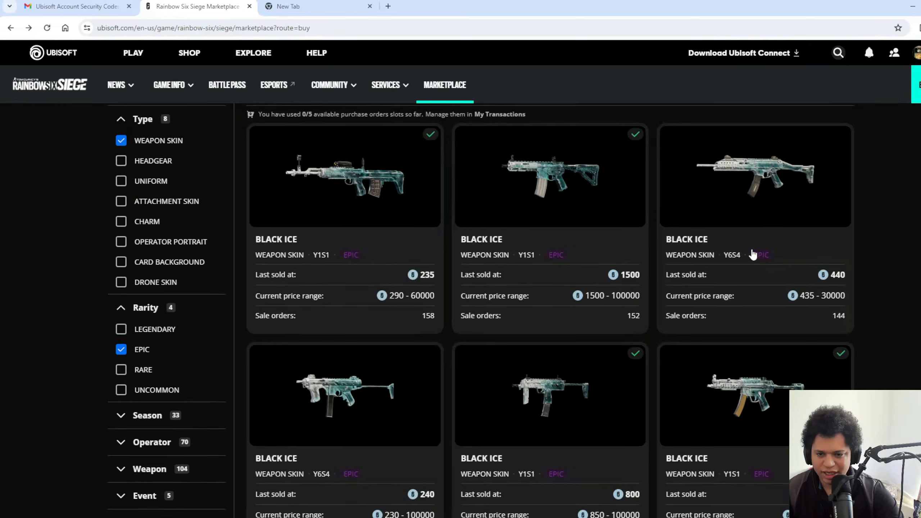
mouse_move(758, 282)
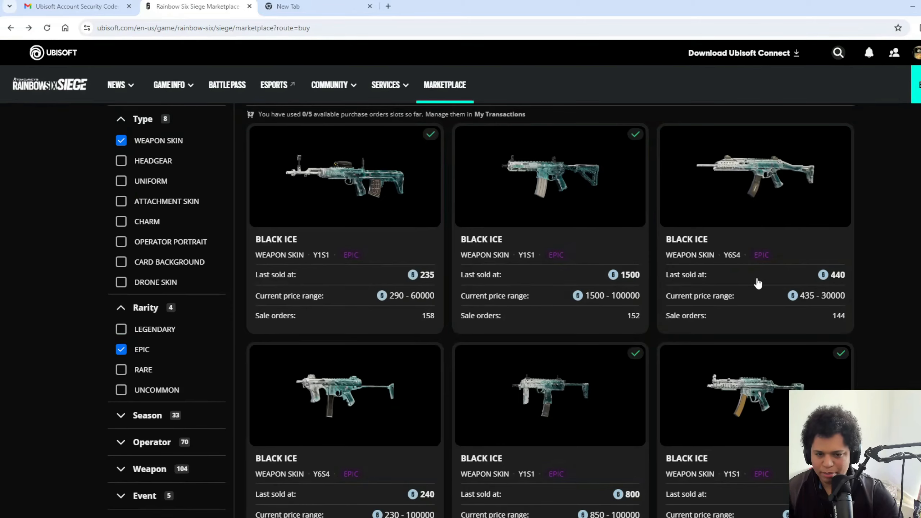
scroll("down", 3)
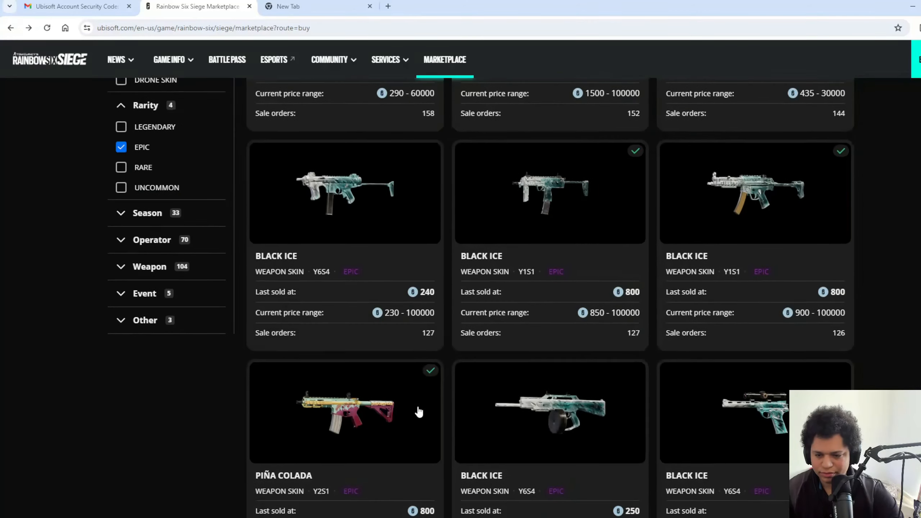
scroll("down", 3)
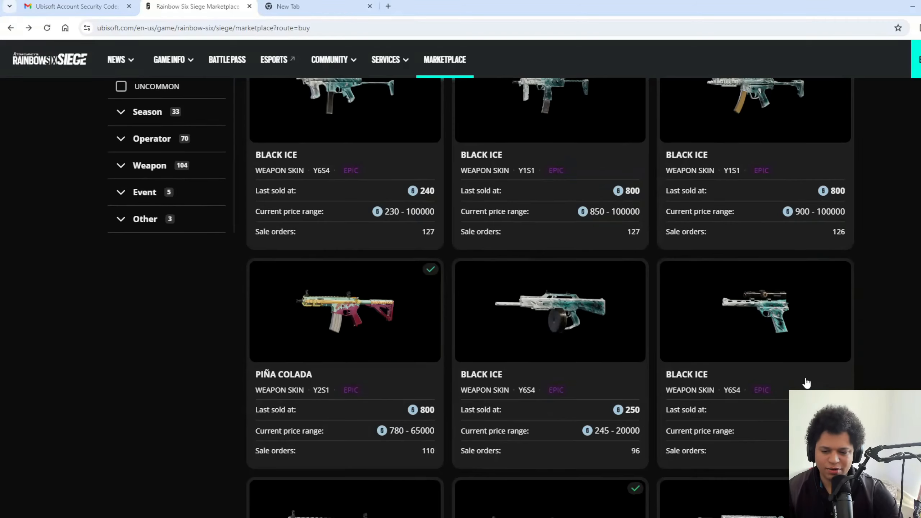
- Open the .44 Mag Semi-Auto Black Ice listing and start a 140-credit purchase order
left_click(755, 312)
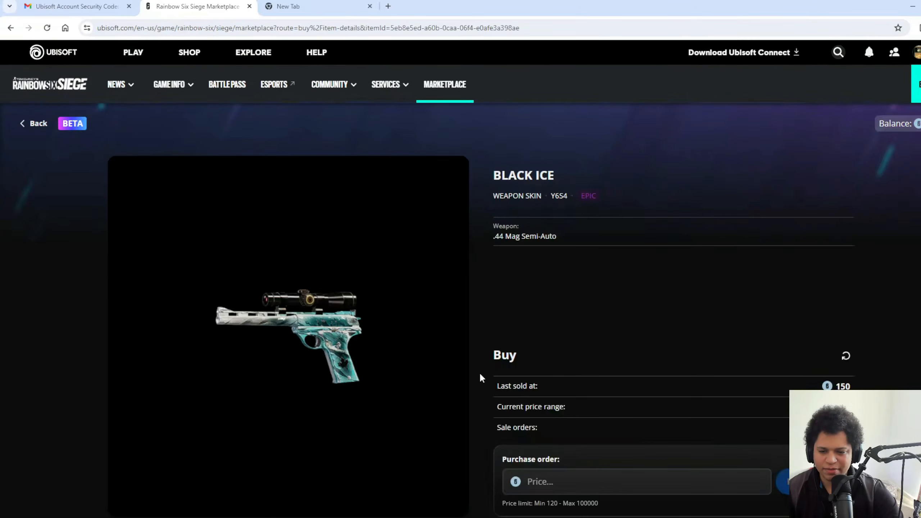
scroll("down", 3)
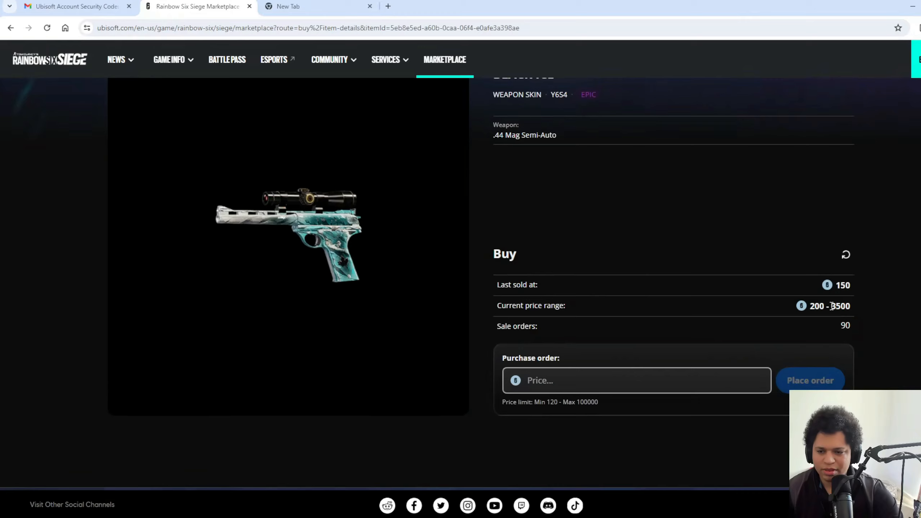
mouse_move(681, 318)
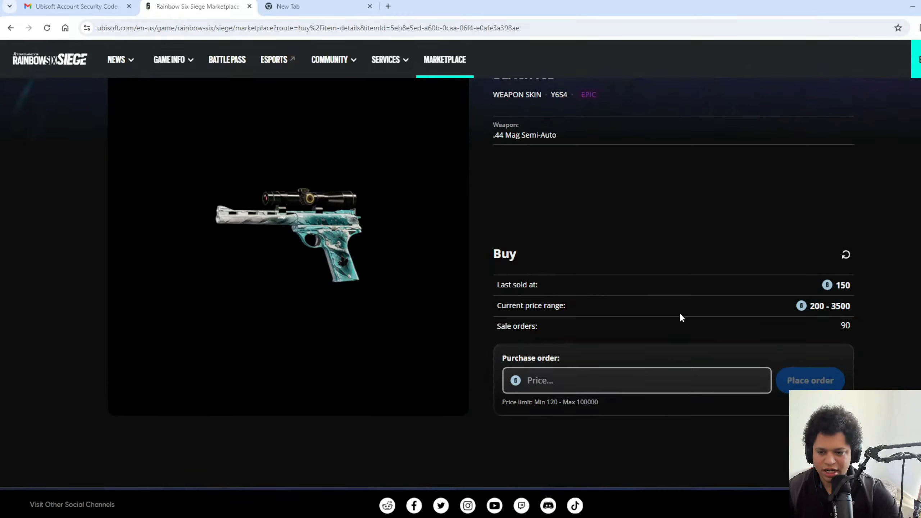
mouse_move(715, 328)
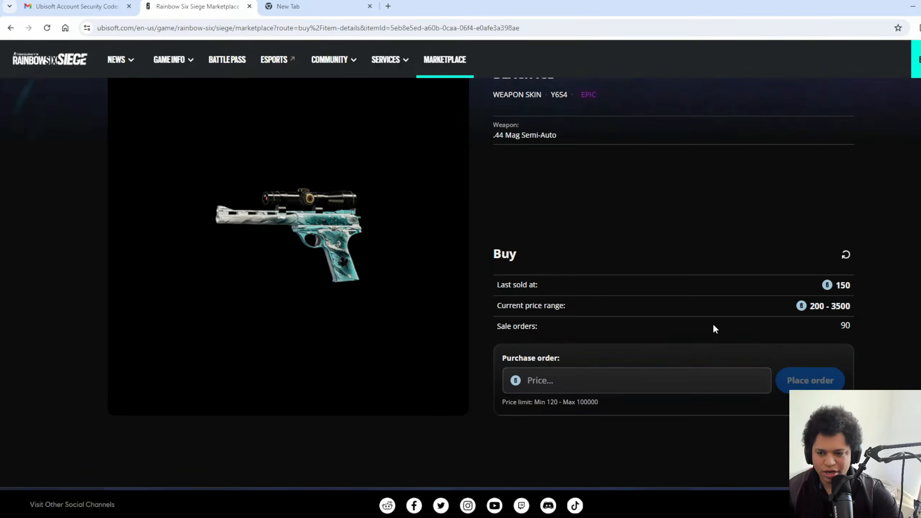
left_click(588, 380)
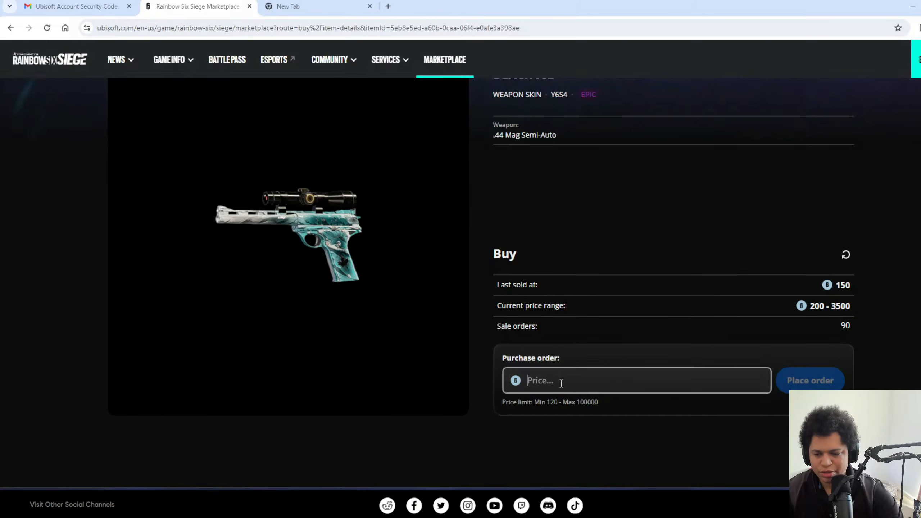
left_click(810, 380)
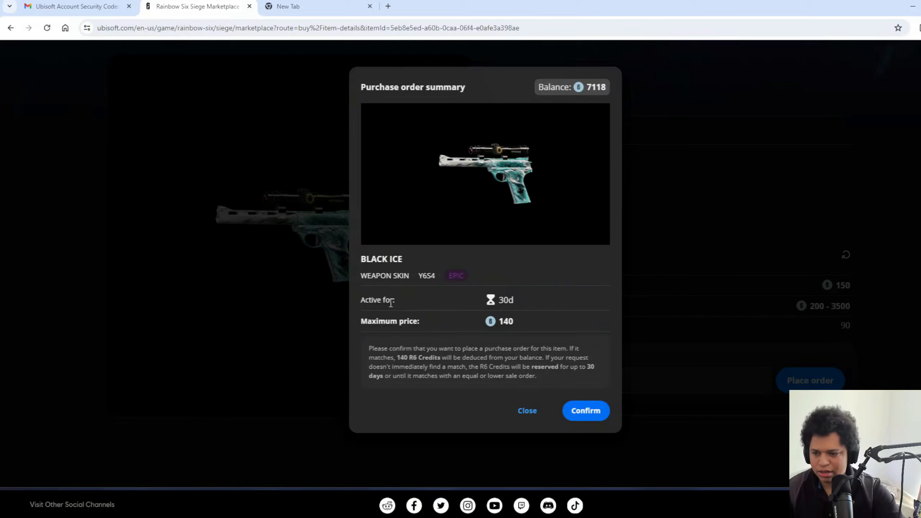
- Submit the 140-credit Black Ice order to reach the purchase order summary
double_click(377, 299)
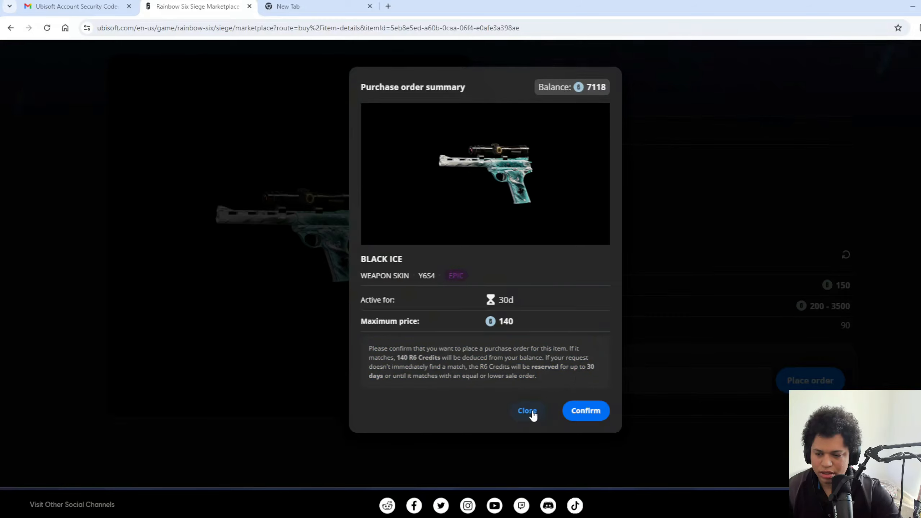
- Change the Black Ice order price to 150 credits and confirm twice; both attempts end in an error
left_click(527, 411)
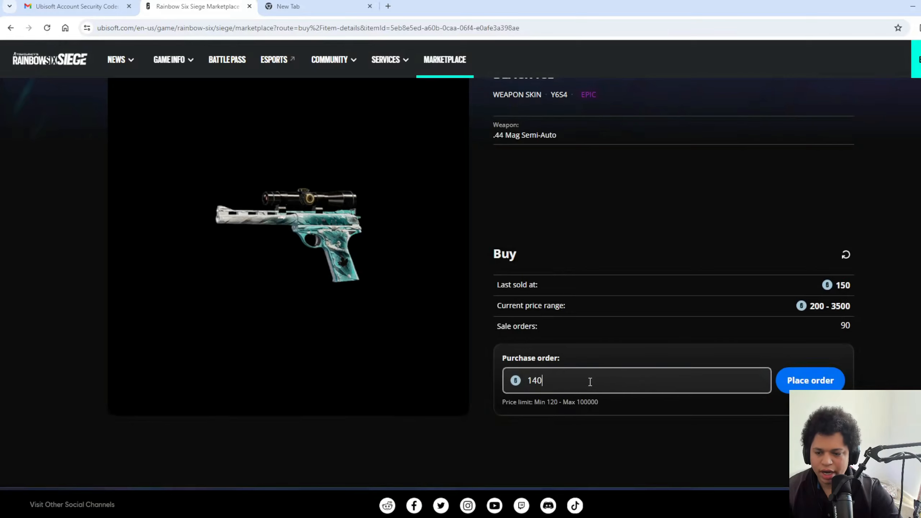
key("Backspace")
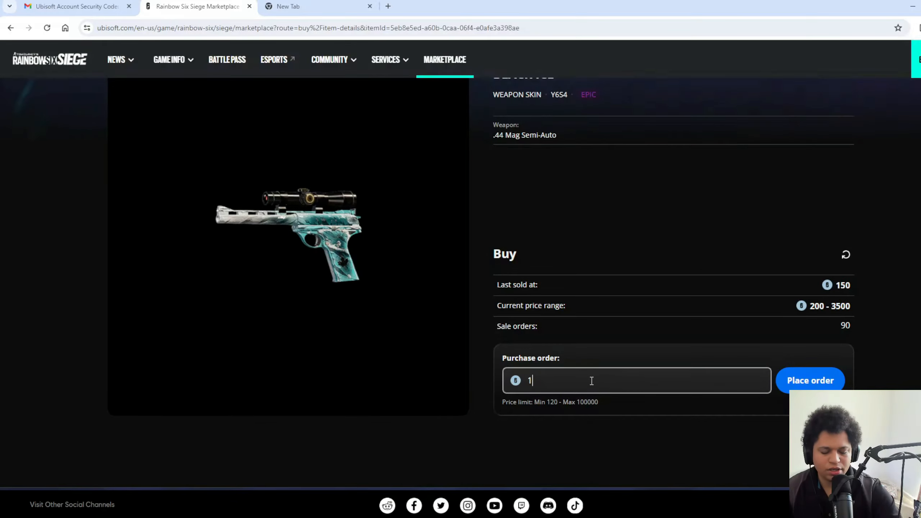
type("50")
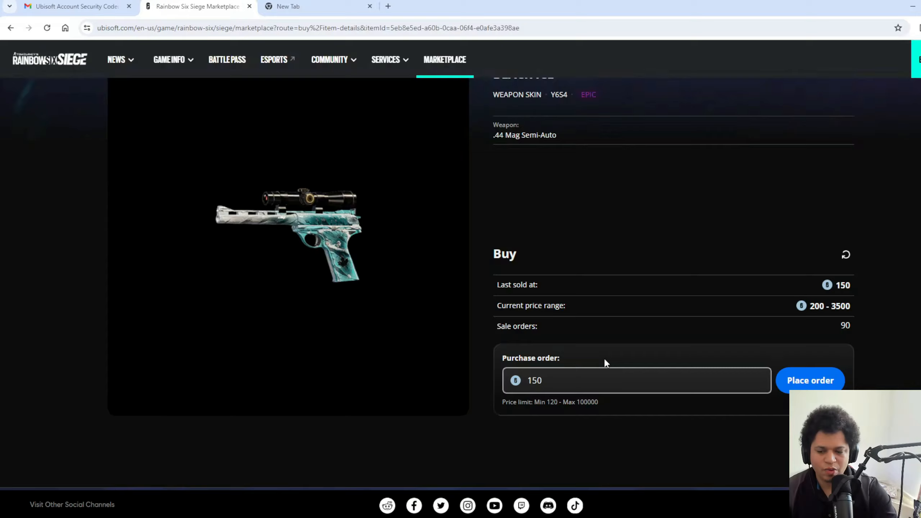
left_click(810, 379)
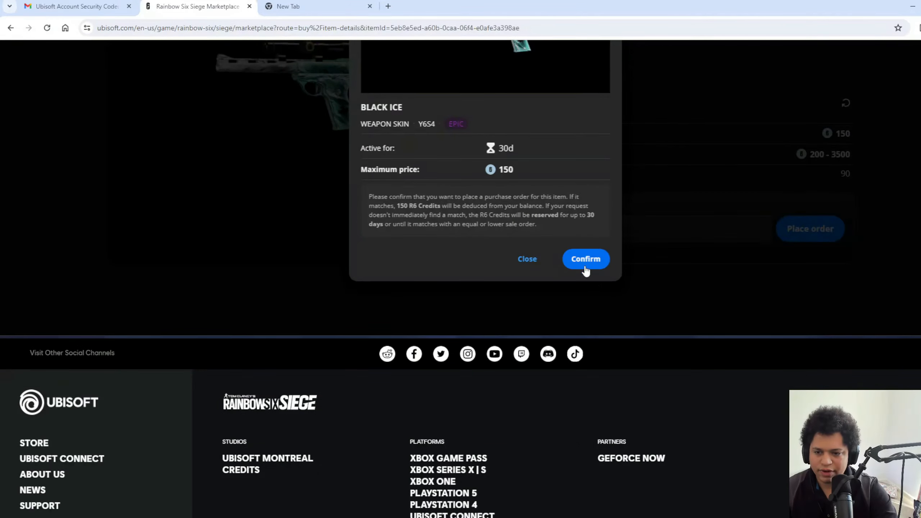
left_click(585, 258)
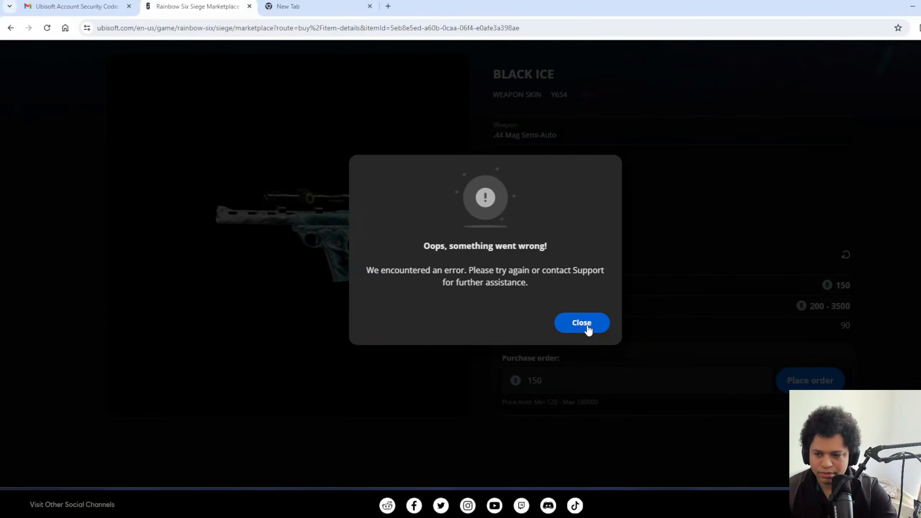
left_click(581, 323)
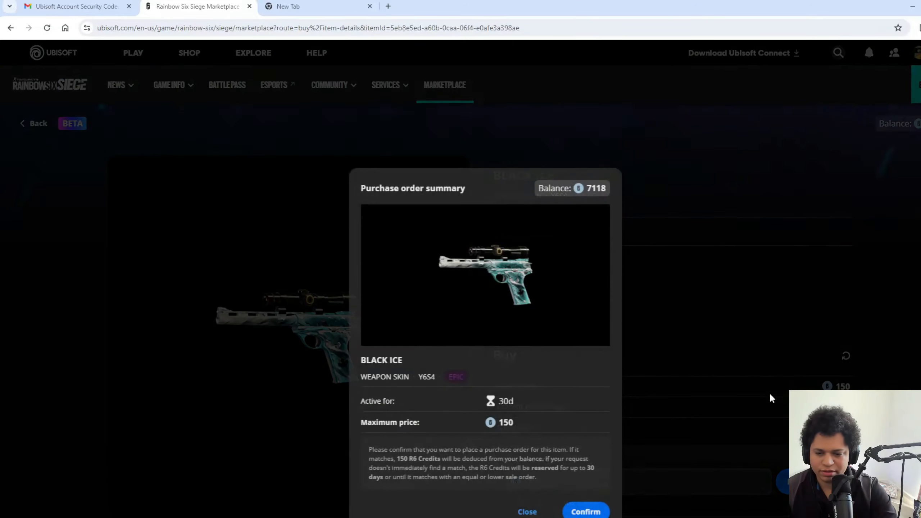
left_click(584, 512)
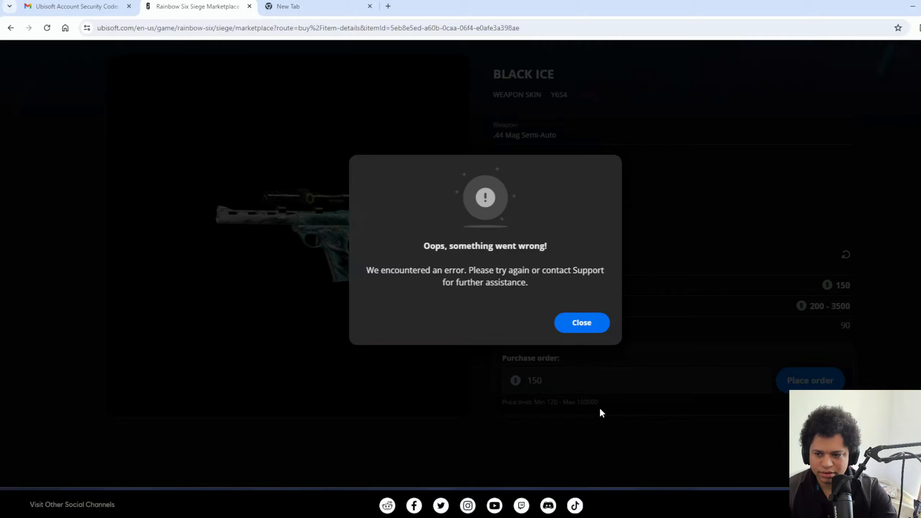
left_click(580, 322)
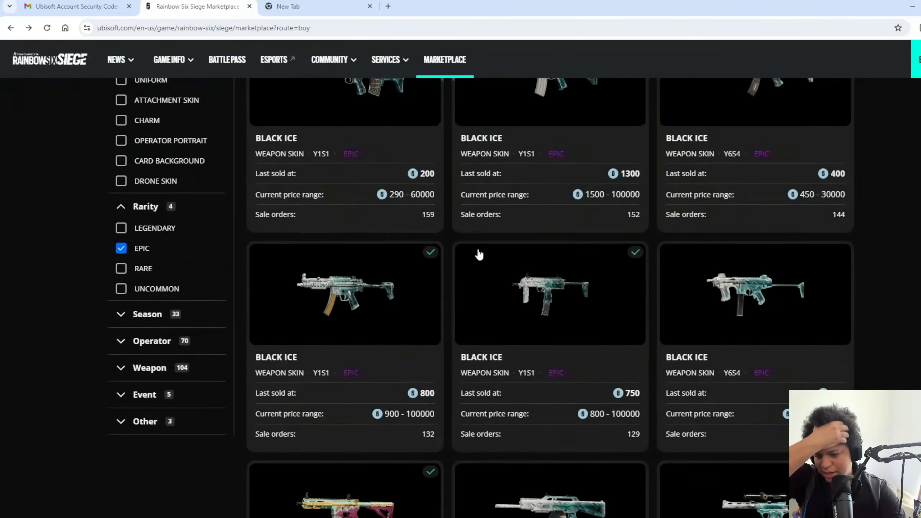
mouse_move(792, 360)
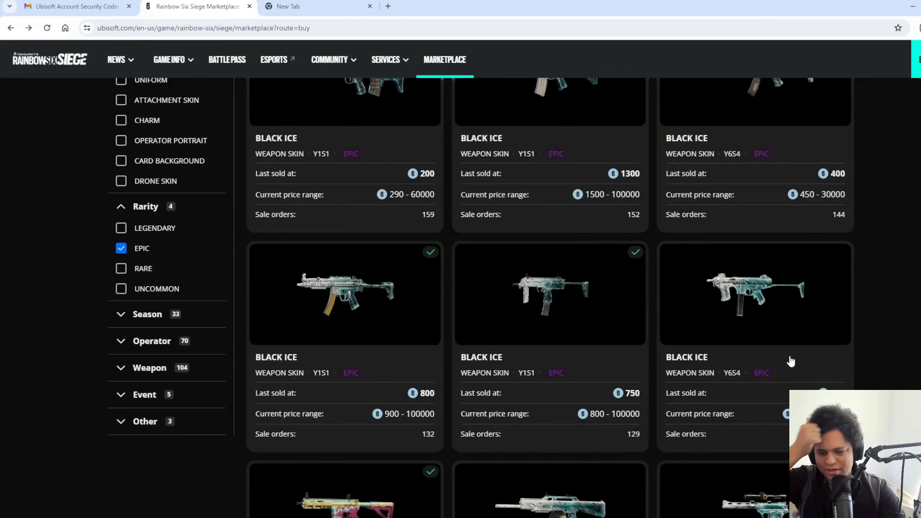
- Open the SR-25 Black Ice listing from further down the catalog for a 140-credit order
scroll("down", 3)
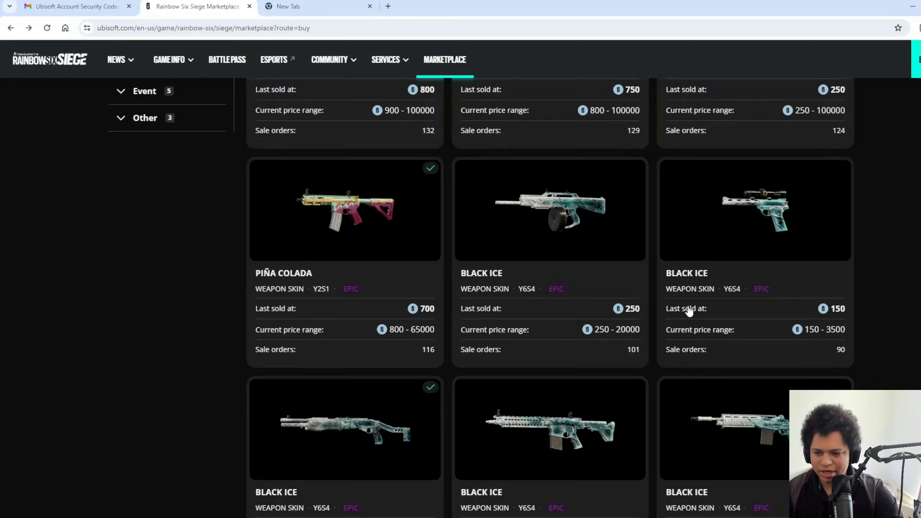
scroll("down", 3)
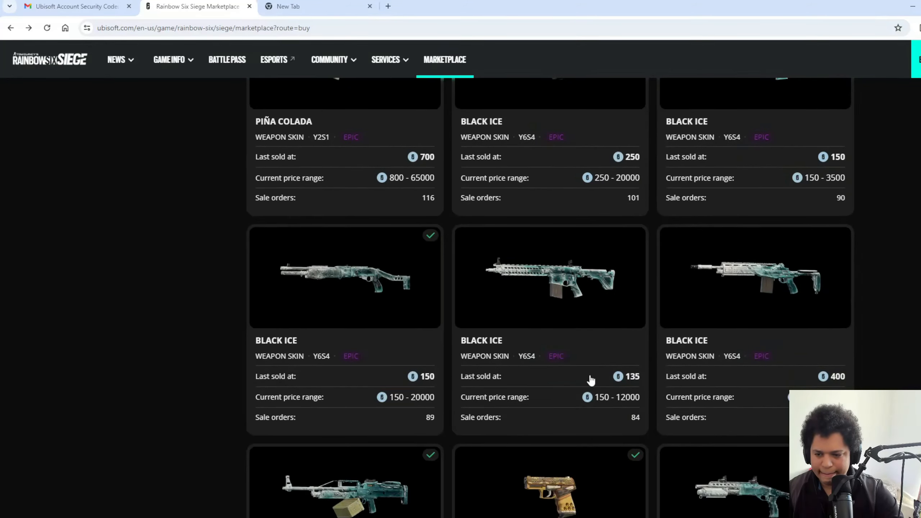
left_click(549, 277)
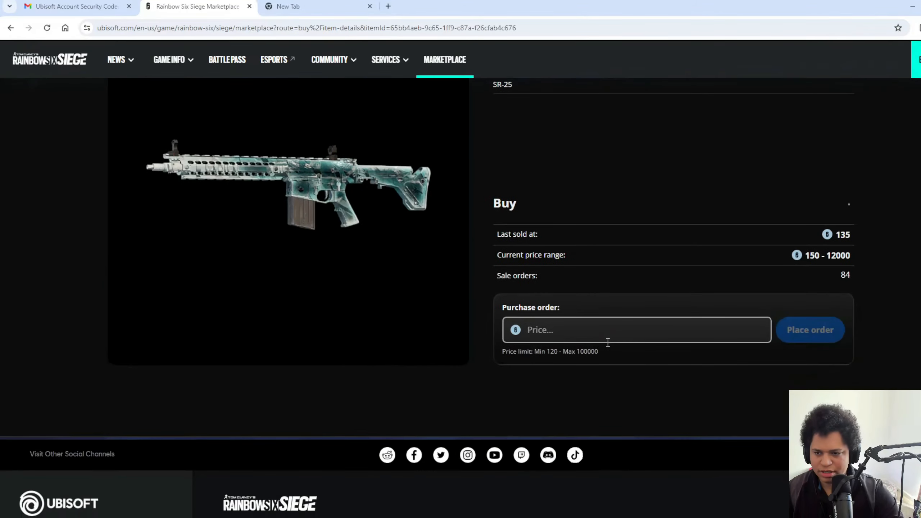
scroll("up", 3)
type("140")
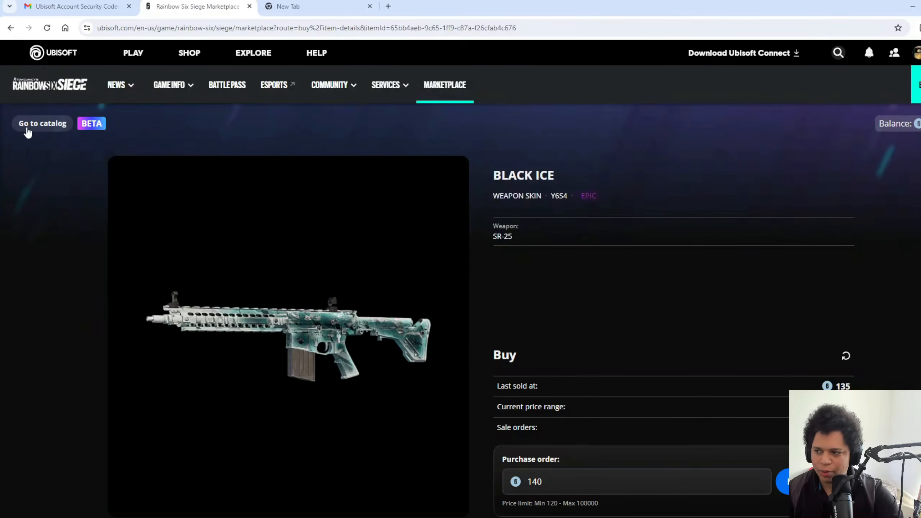
- Return to the epic weapon skin catalog and open the Black Ice SDP 9mm pistol listing
left_click(42, 123)
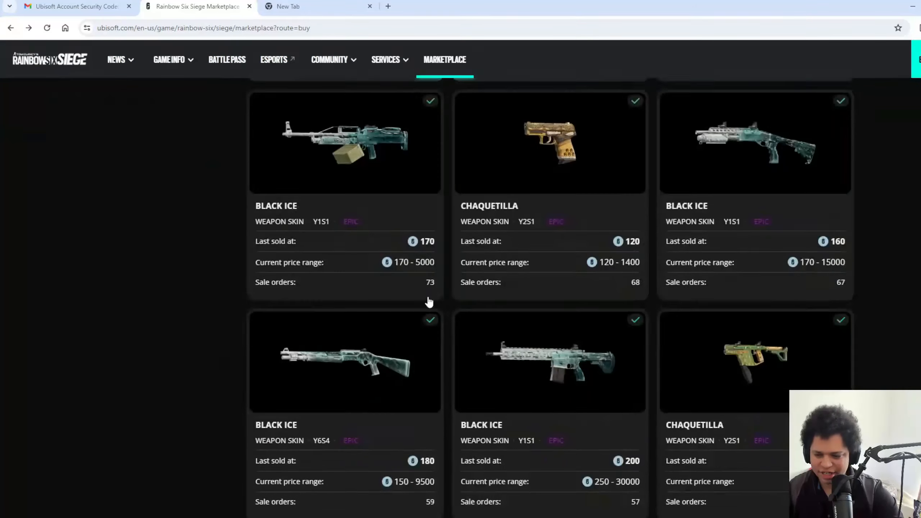
scroll("down", 3)
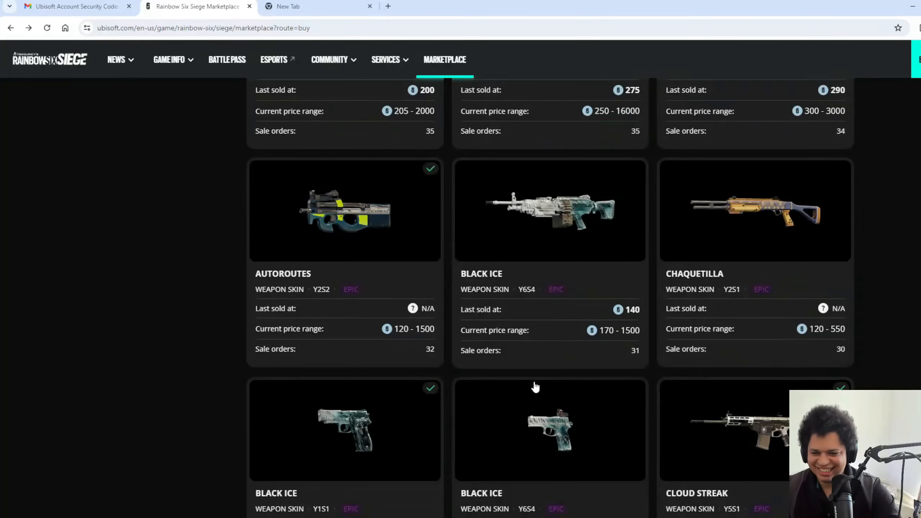
scroll("down", 3)
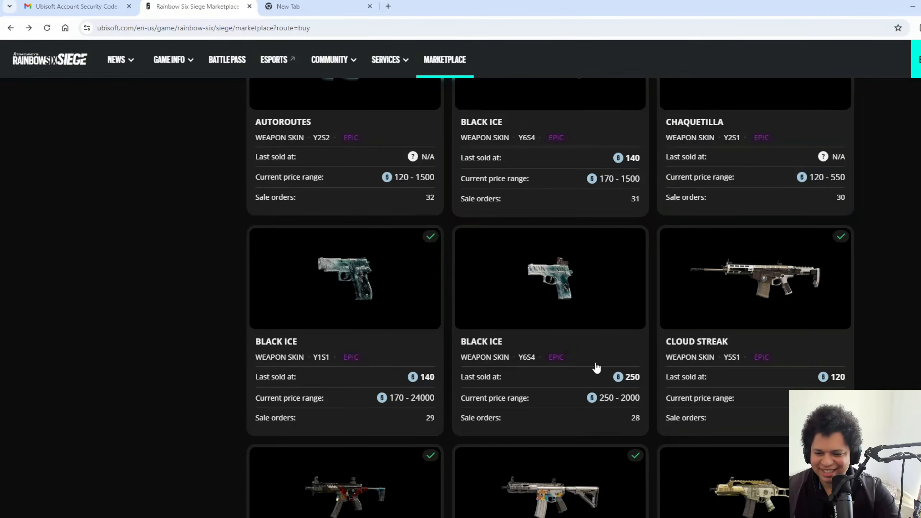
scroll("down", 3)
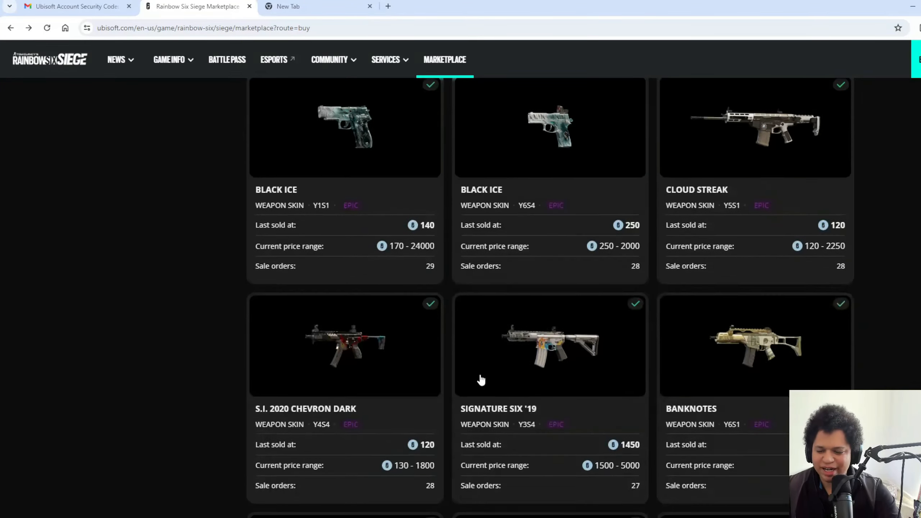
left_click(344, 127)
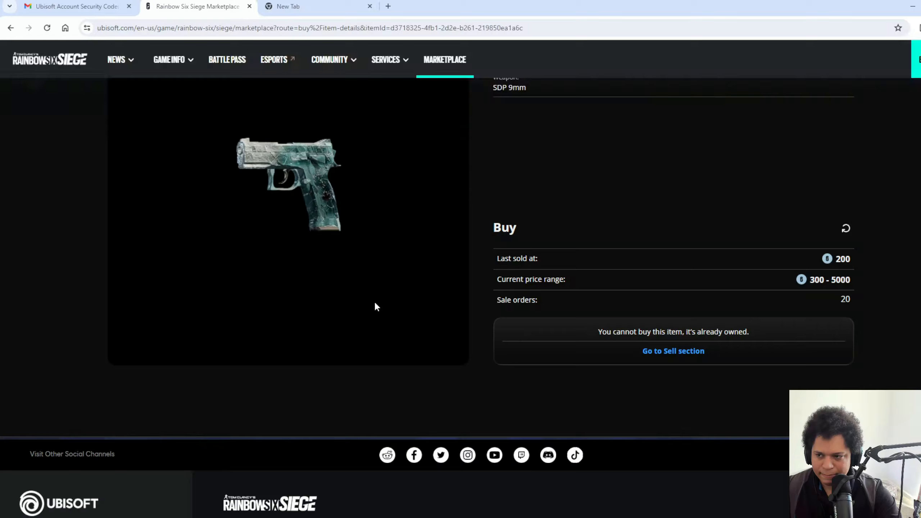
- Reopen the already-owned SDP 9mm Black Ice listing, review it, and go back to the catalog
left_click(10, 27)
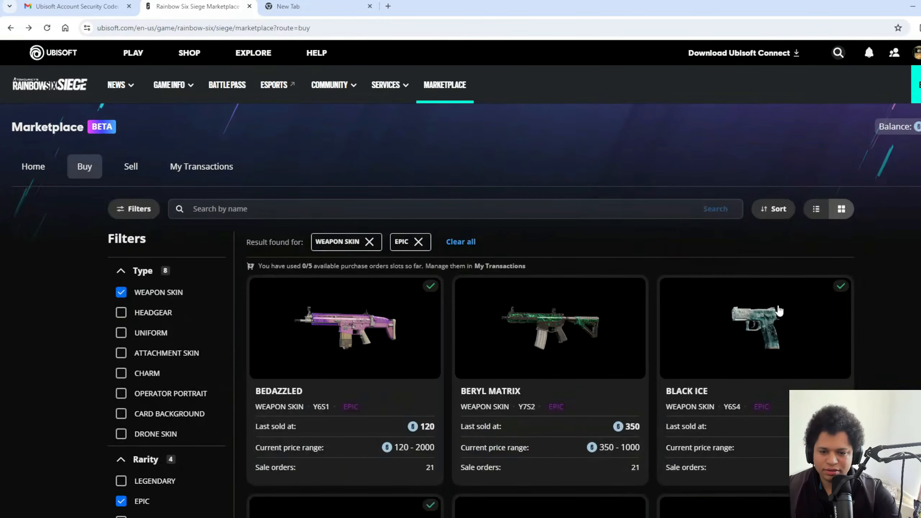
left_click(755, 328)
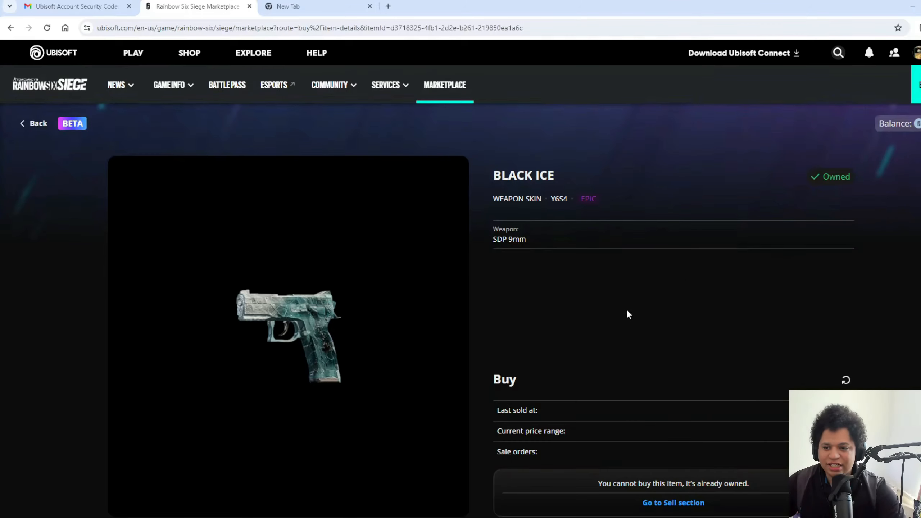
scroll("down", 3)
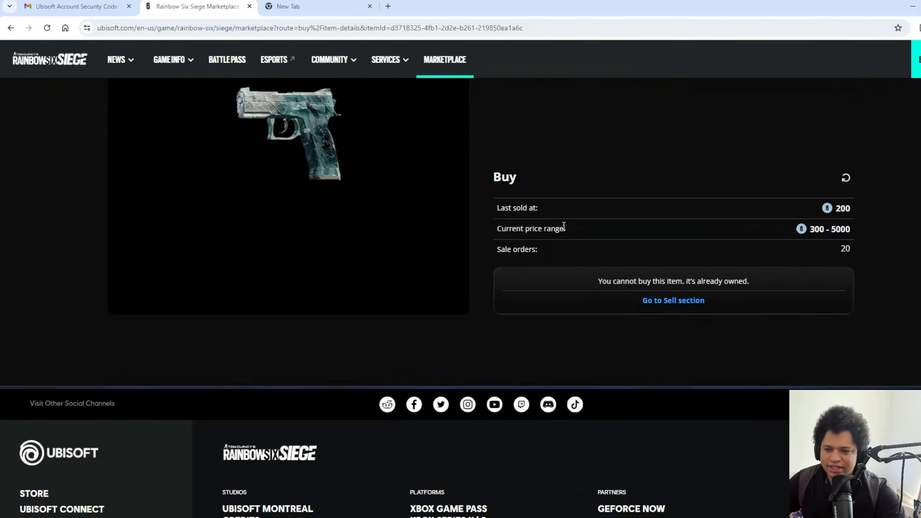
scroll("up", 3)
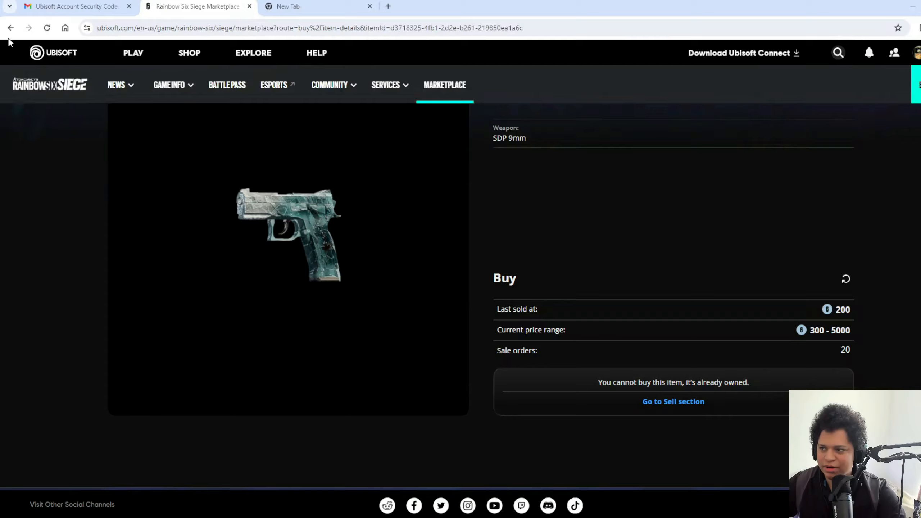
left_click(10, 27)
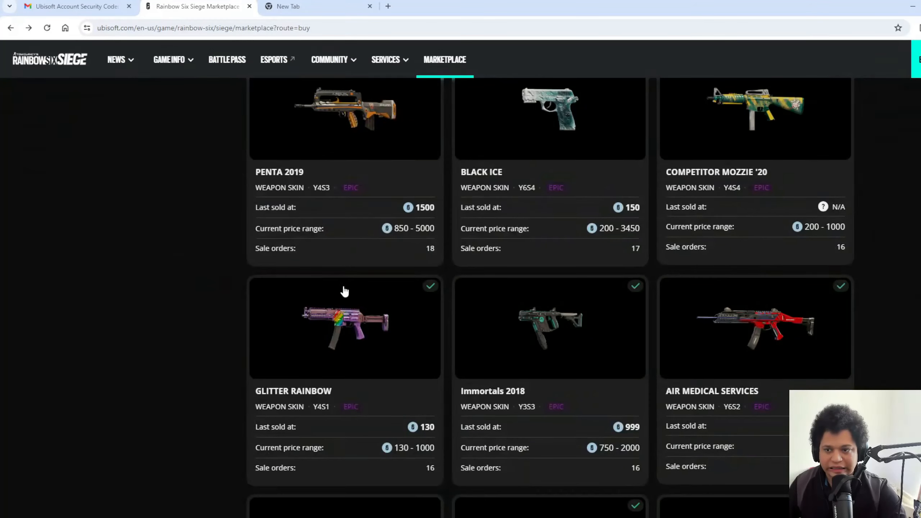
mouse_move(535, 217)
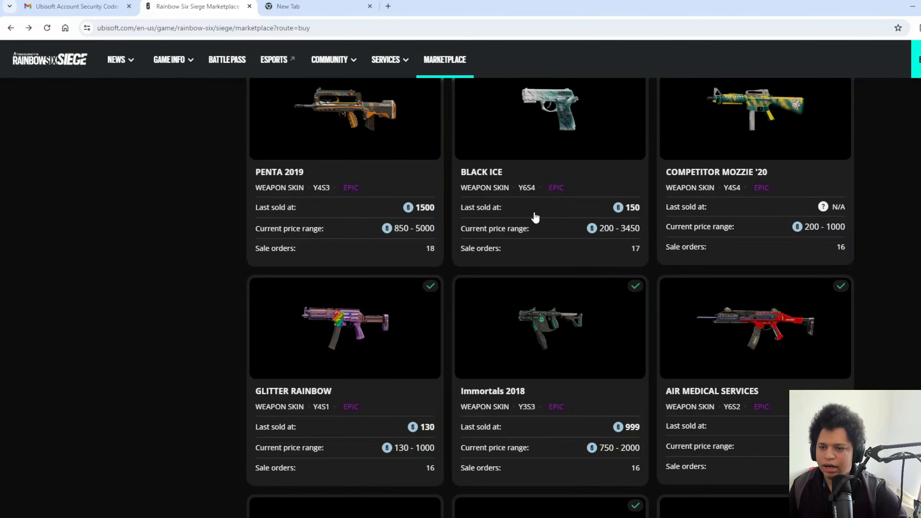
- Browse far down the epic weapon skin grid and open the Mozzie cosmetic listing with a 400-credit last sale
scroll("down", 3)
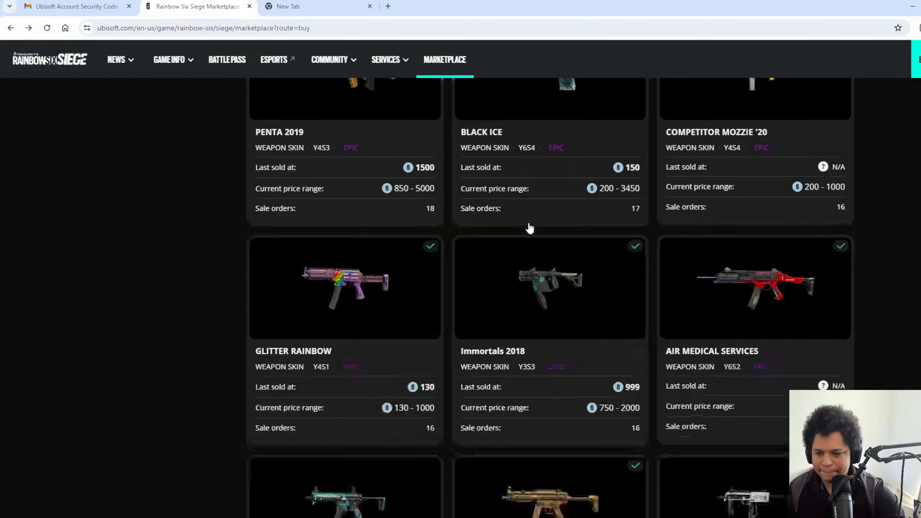
scroll("down", 3)
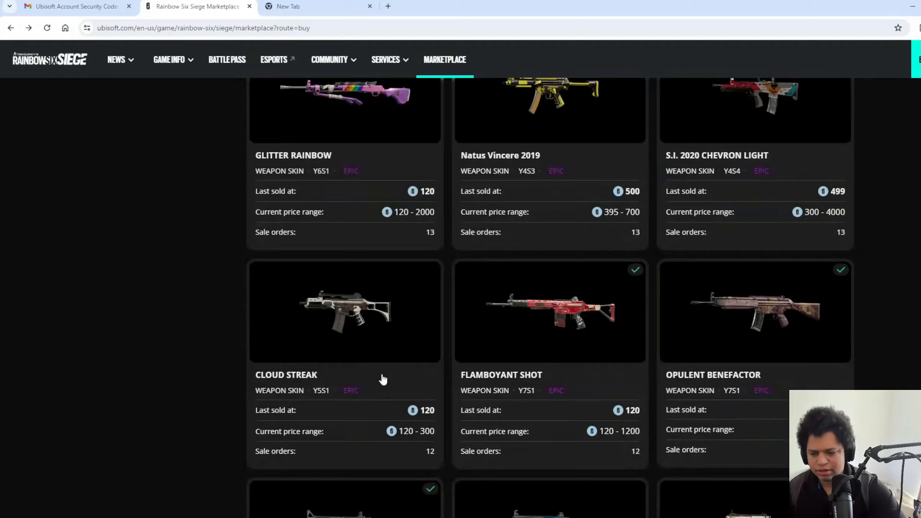
scroll("down", 3)
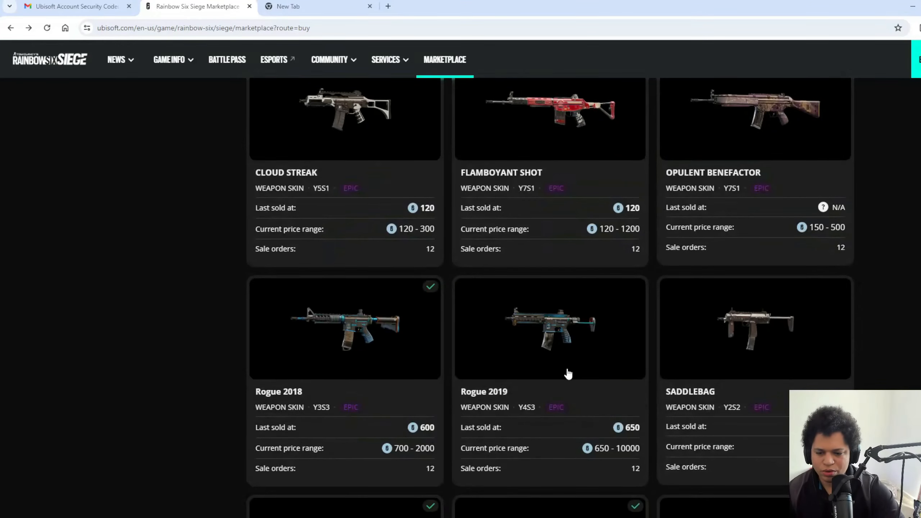
scroll("down", 3)
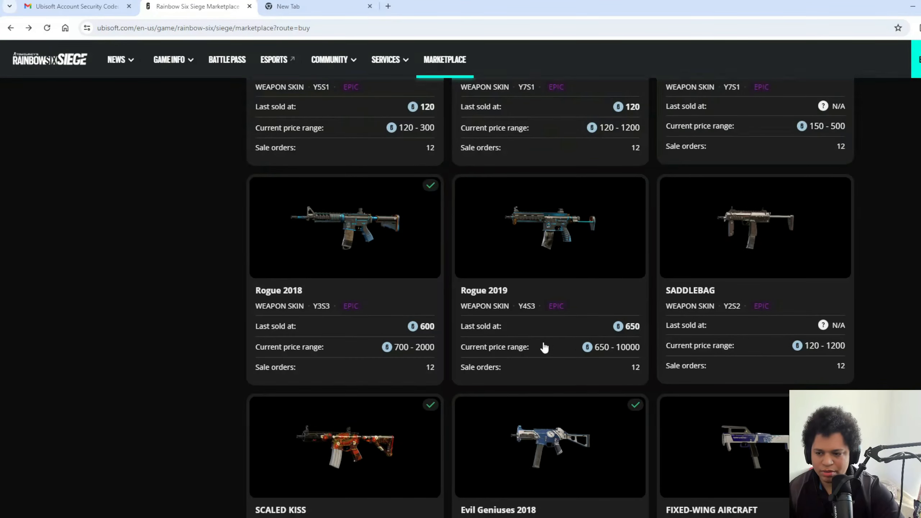
mouse_move(340, 334)
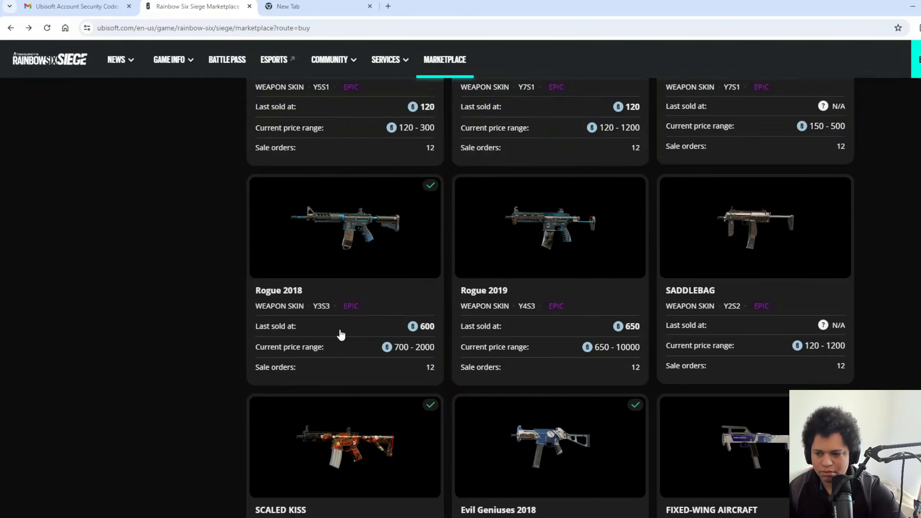
scroll("down", 3)
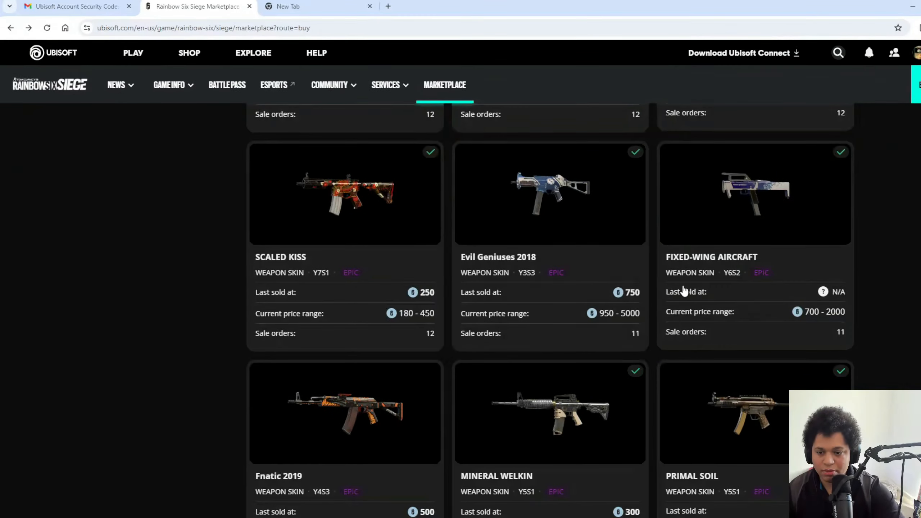
scroll("down", 3)
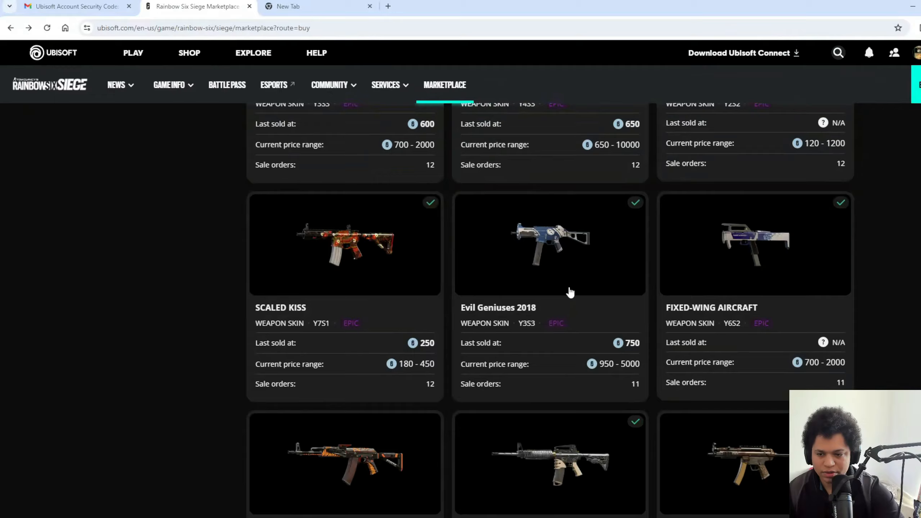
scroll("down", 3)
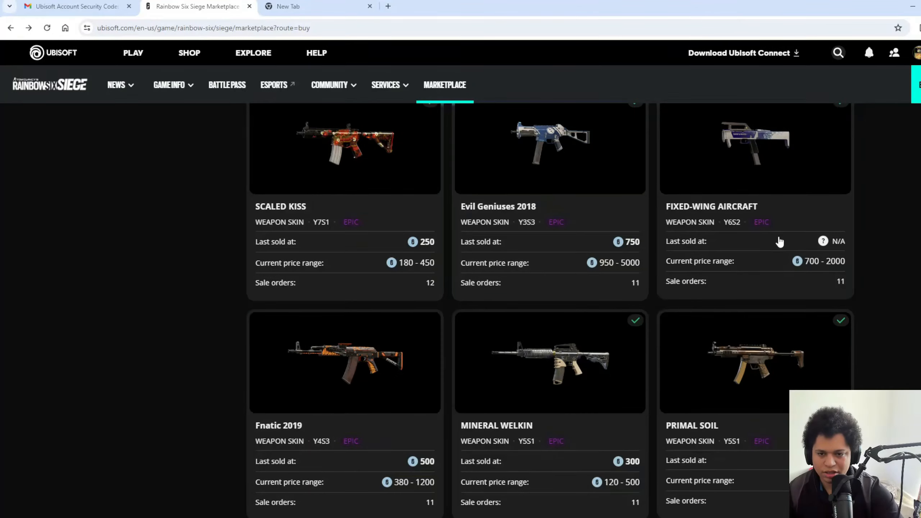
scroll("down", 3)
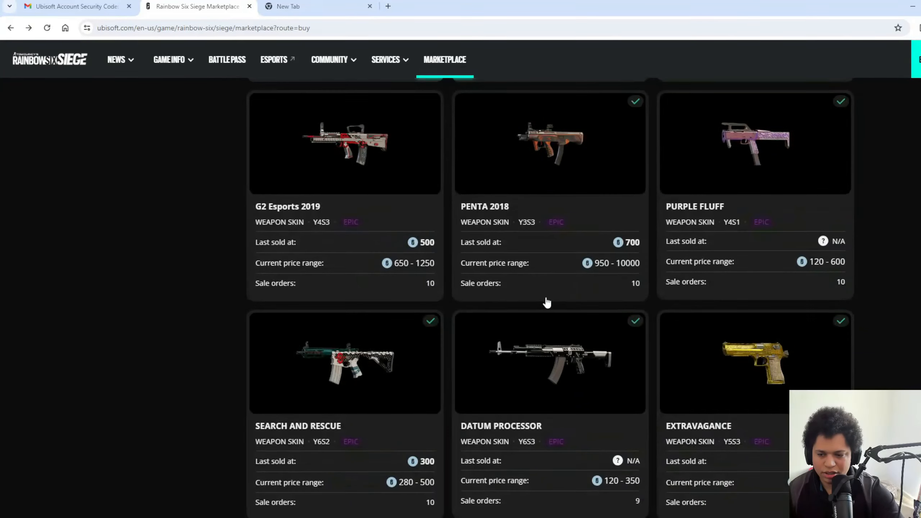
scroll("down", 3)
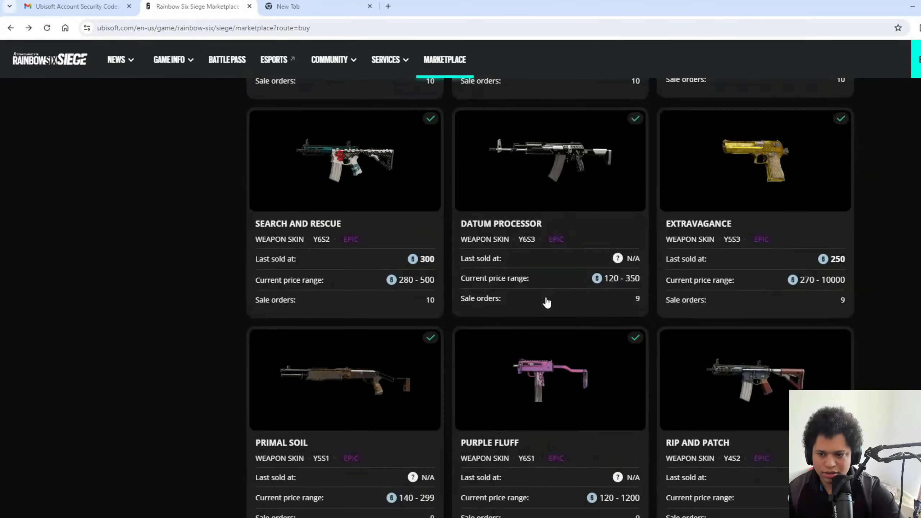
left_click(550, 160)
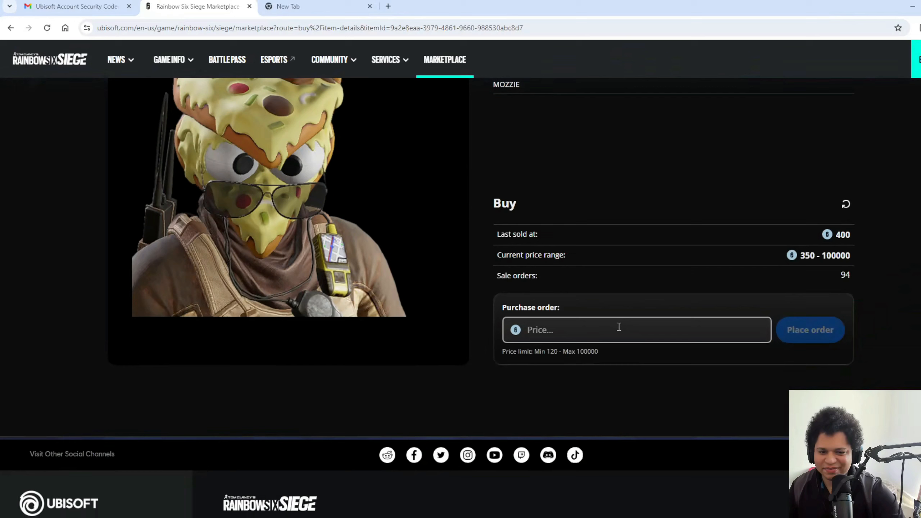
- Place and confirm a 400-credit order for The Cheesen One, dismiss the error, and return to the listings
type("400")
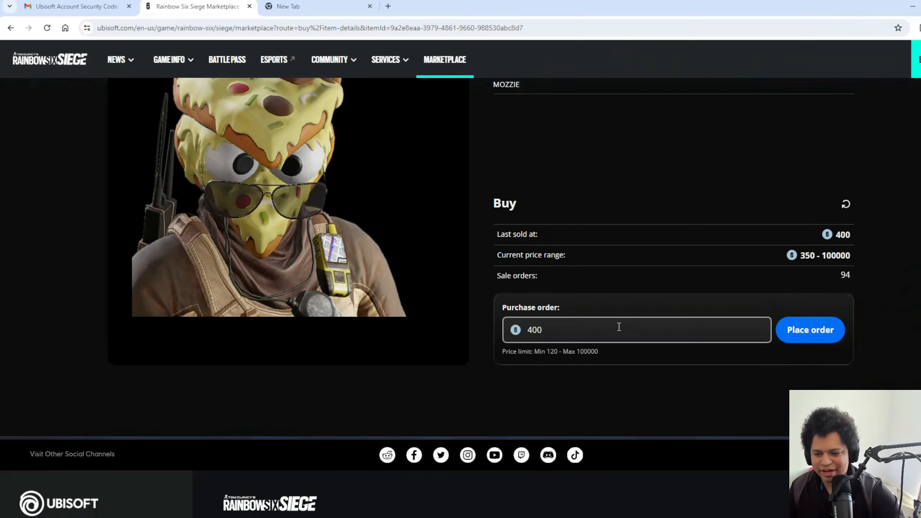
mouse_move(770, 350)
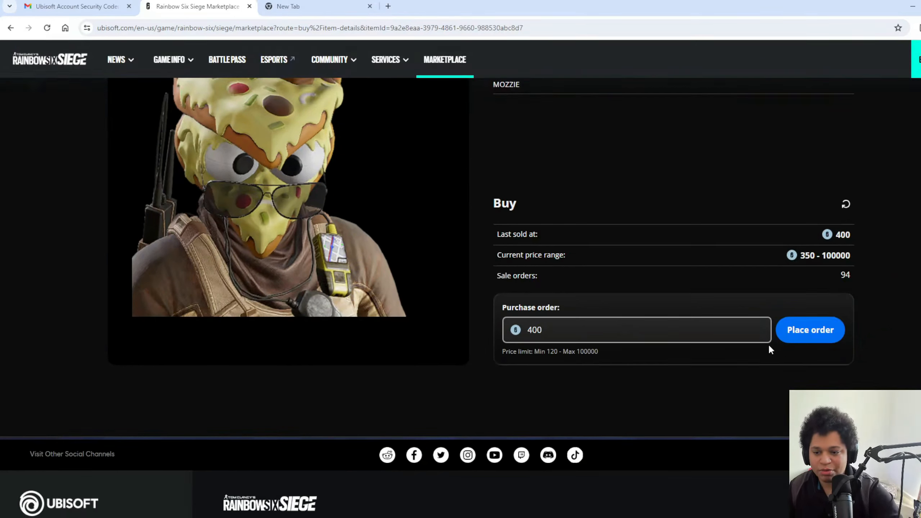
left_click(810, 330)
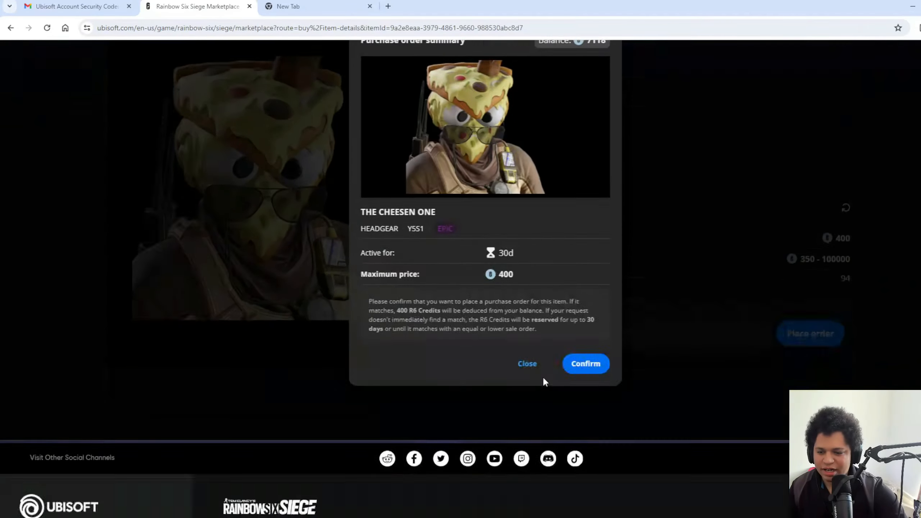
left_click(585, 363)
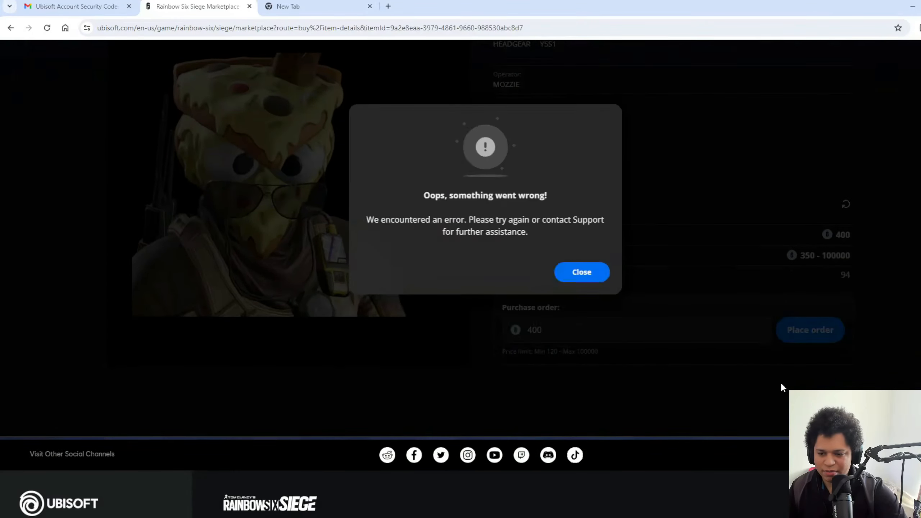
left_click(580, 272)
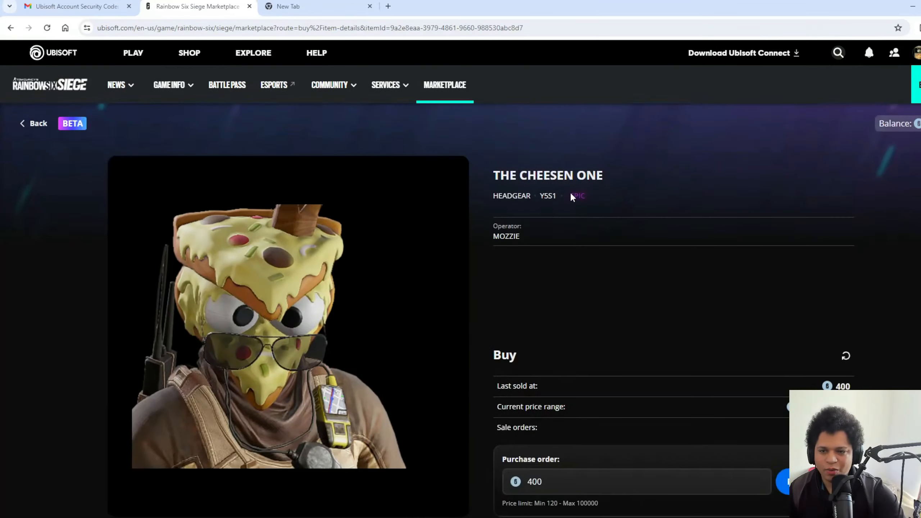
left_click(34, 123)
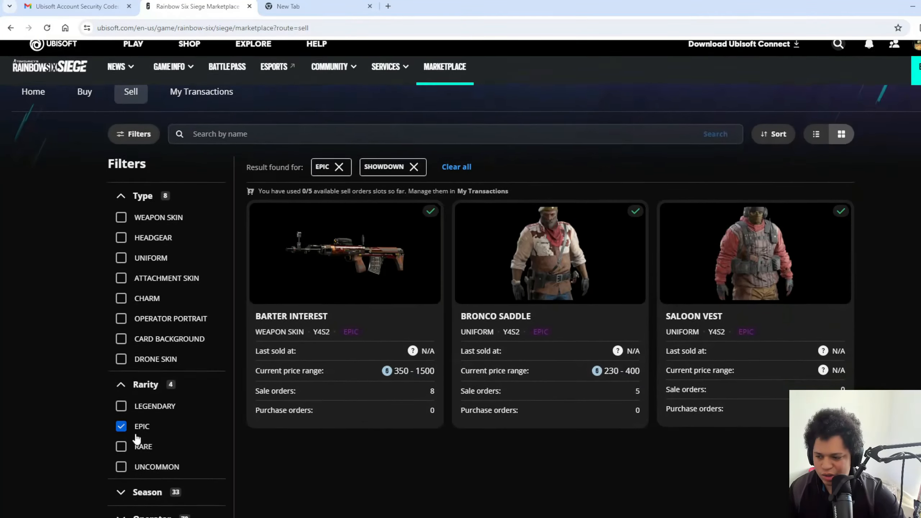
- Untick the Showdown event filter so only Sugar Fright items remain listed for sale
scroll("down", 3)
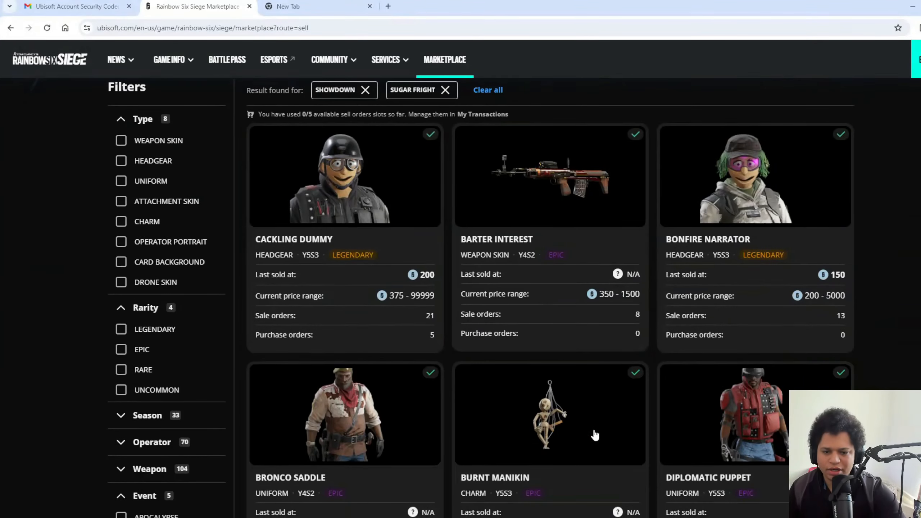
scroll("down", 3)
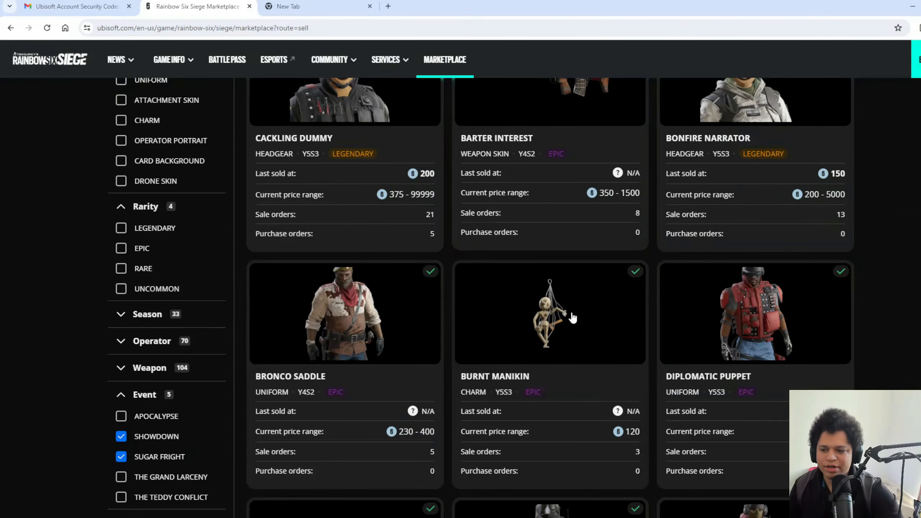
scroll("down", 3)
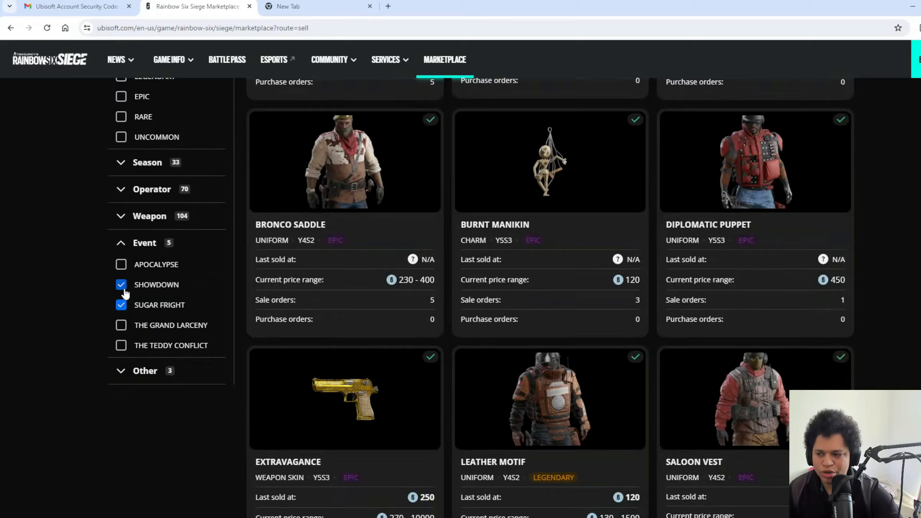
left_click(121, 284)
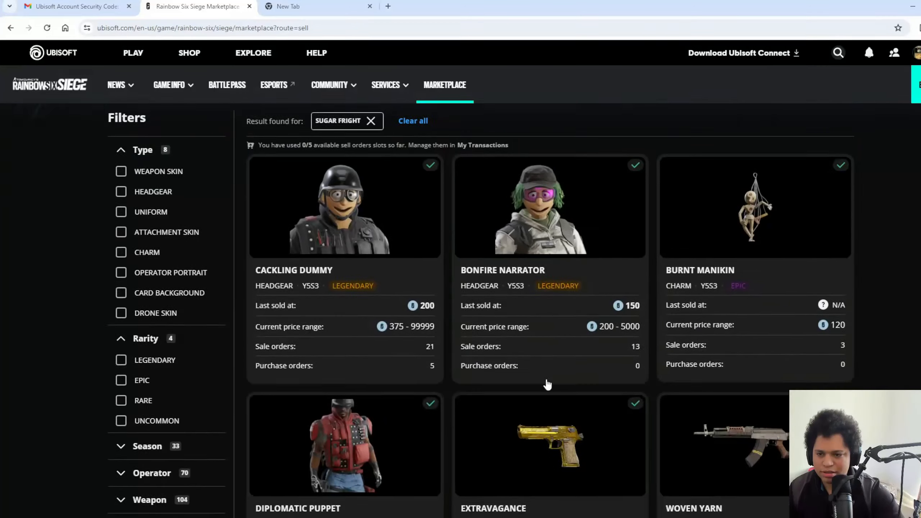
scroll("down", 3)
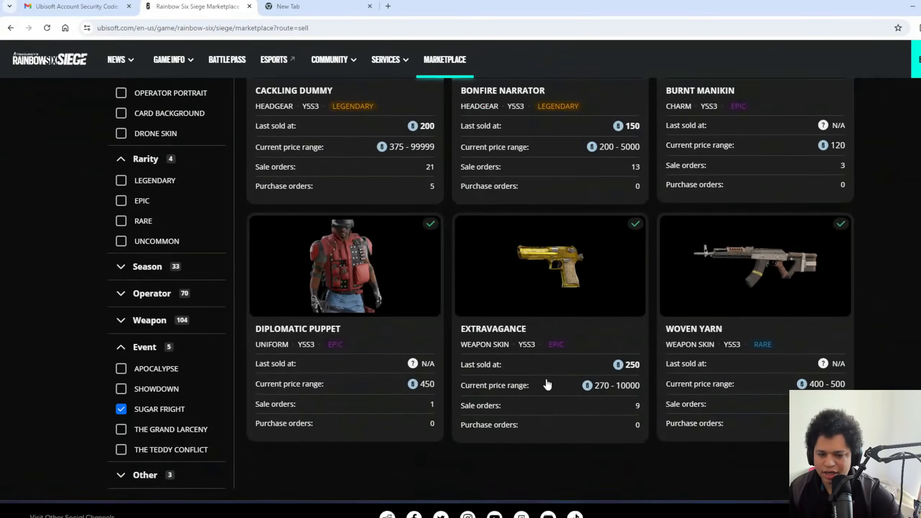
scroll("up", 3)
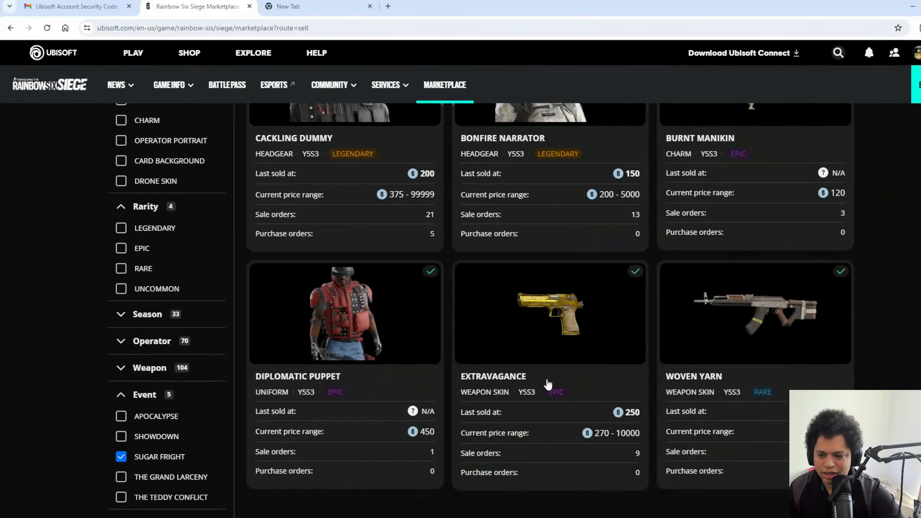
scroll("up", 3)
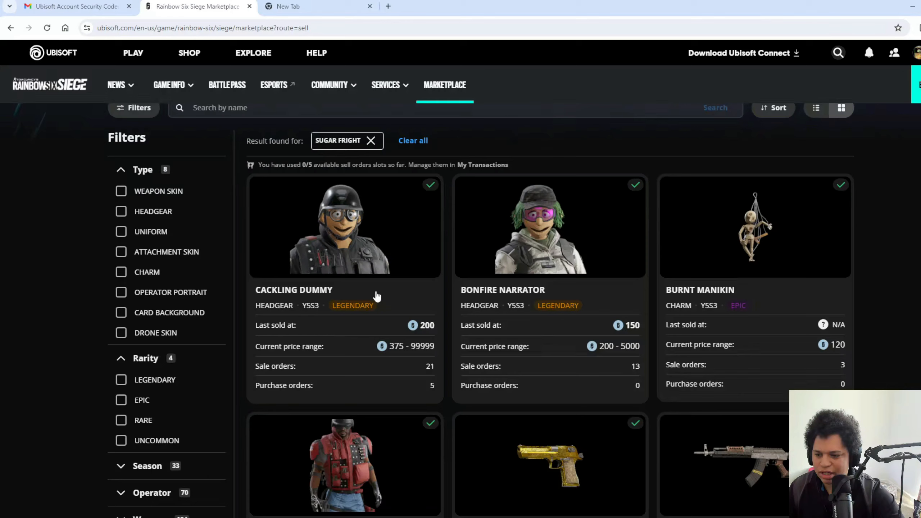
mouse_move(406, 297)
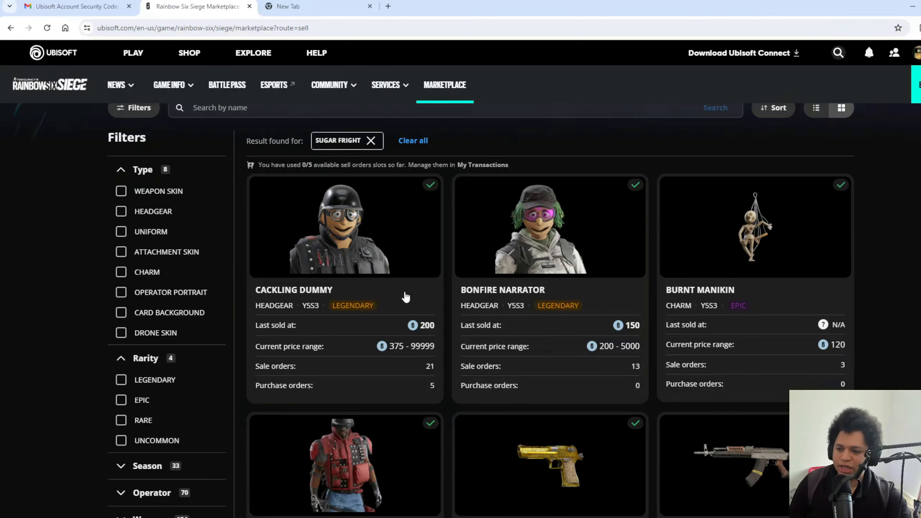
mouse_move(533, 317)
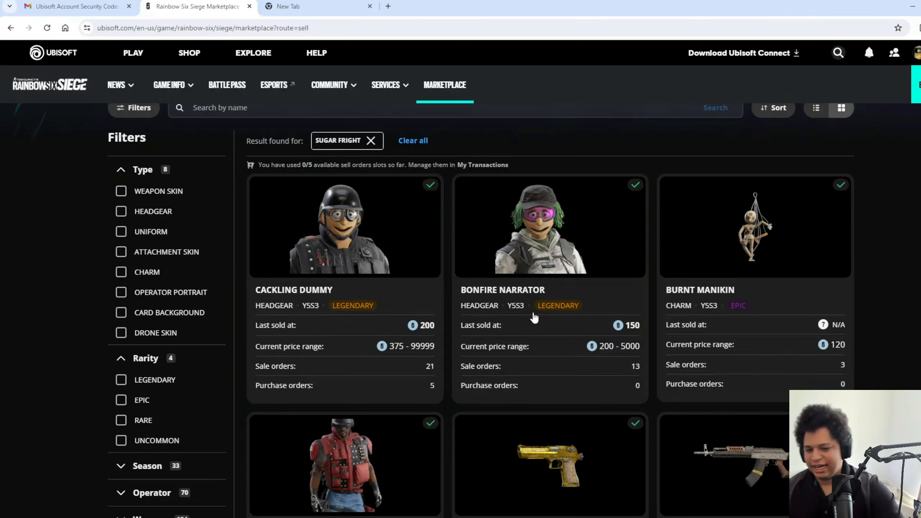
mouse_move(470, 296)
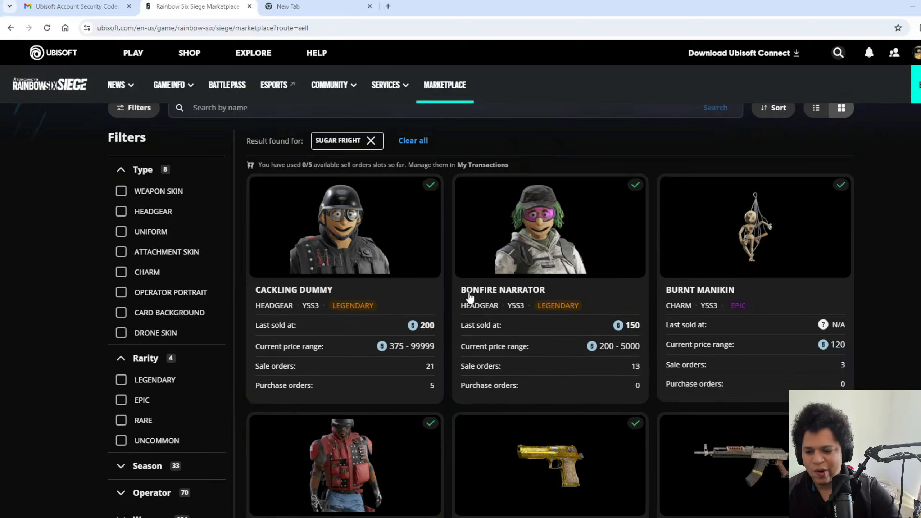
- Open the Cackling Dummy headgear's sell page from the Sugar Fright listings
scroll("down", 3)
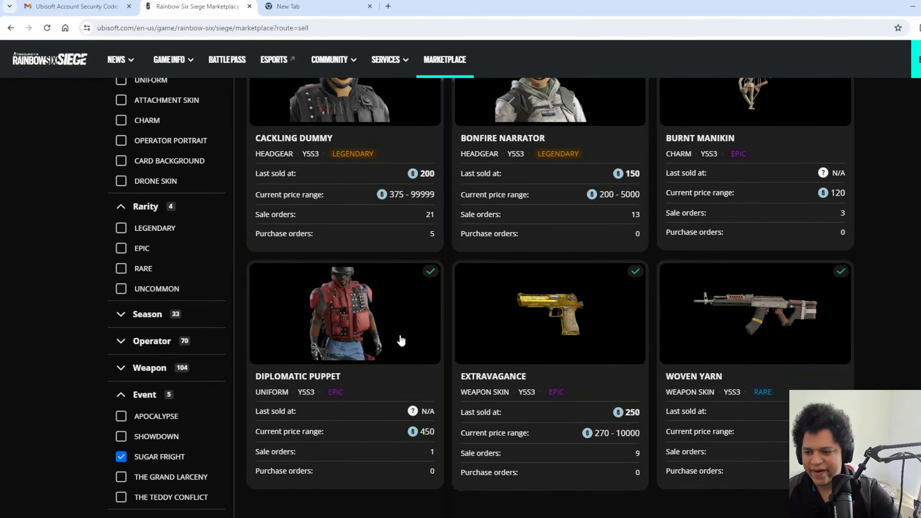
scroll("up", 3)
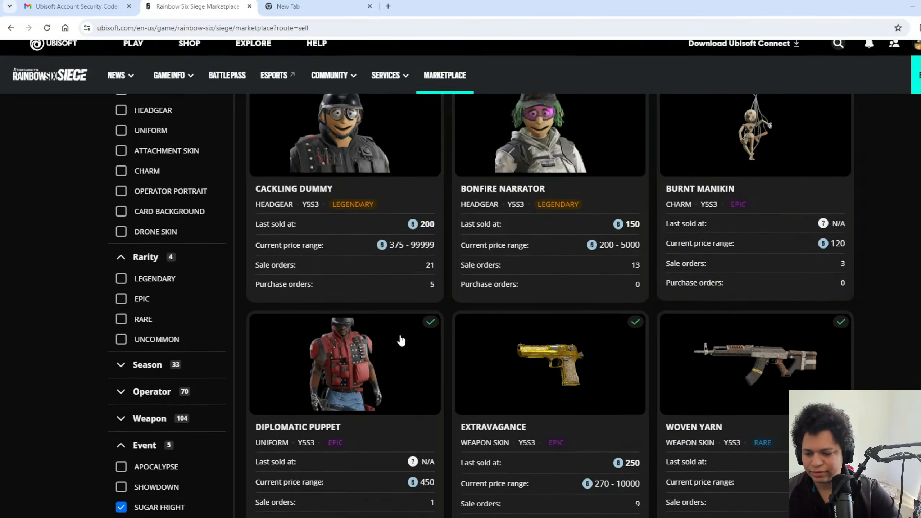
left_click(344, 134)
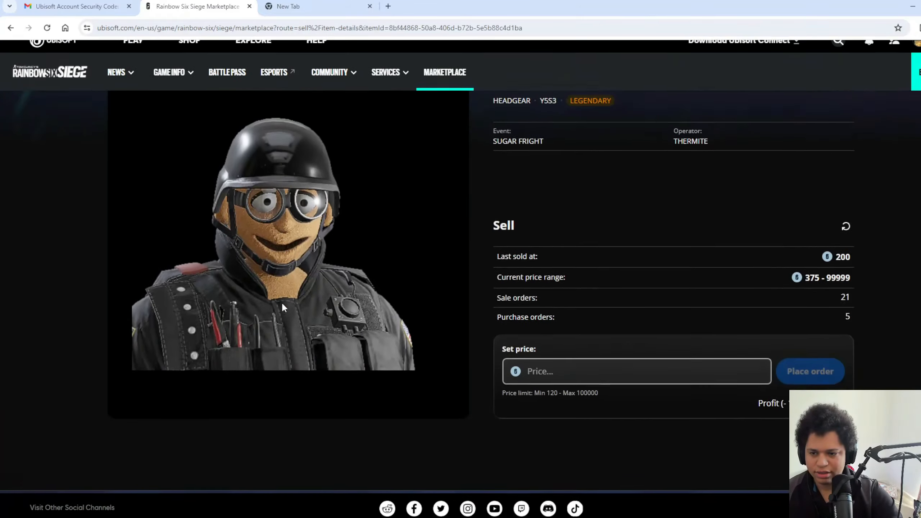
- Enter a 250-credit asking price for the Cackling Dummy, showing 225 profit after fees
scroll("up", 3)
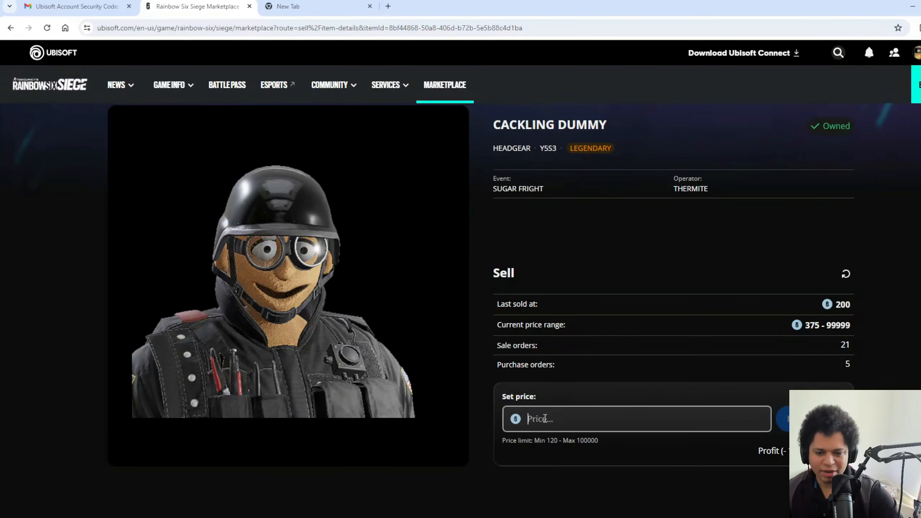
type("250")
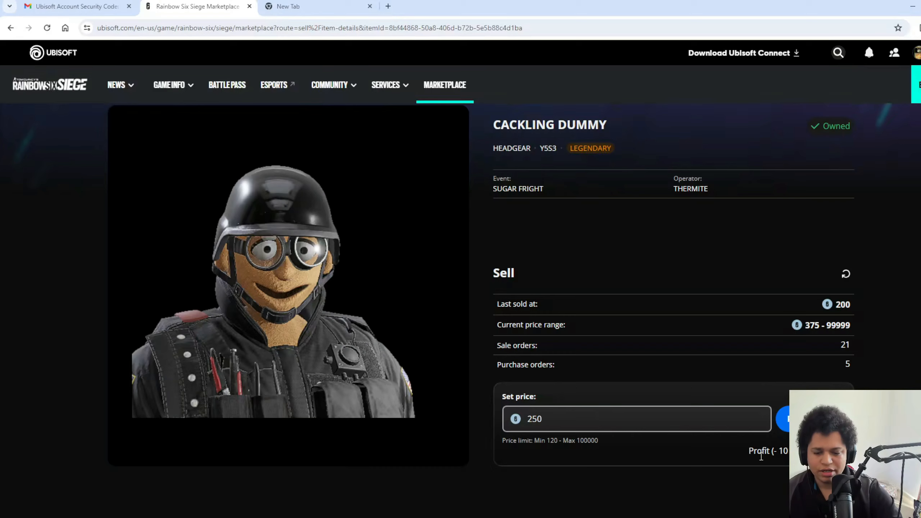
mouse_move(553, 418)
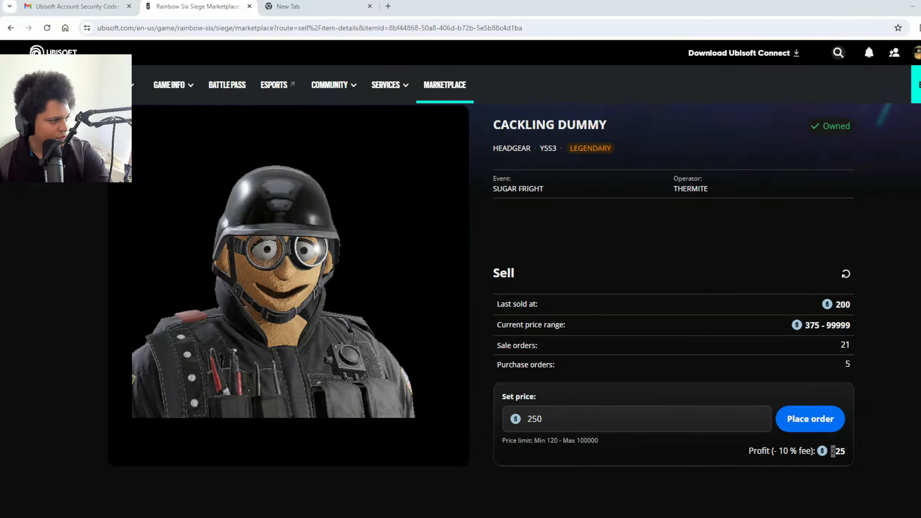
left_click(129, 6)
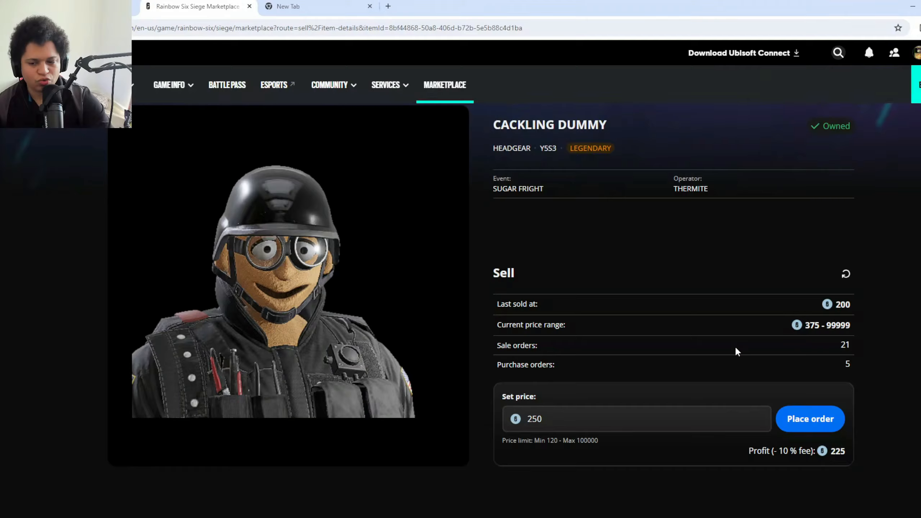
- Place and confirm the 250-credit Cackling Dummy sale order through the summary
left_click(810, 419)
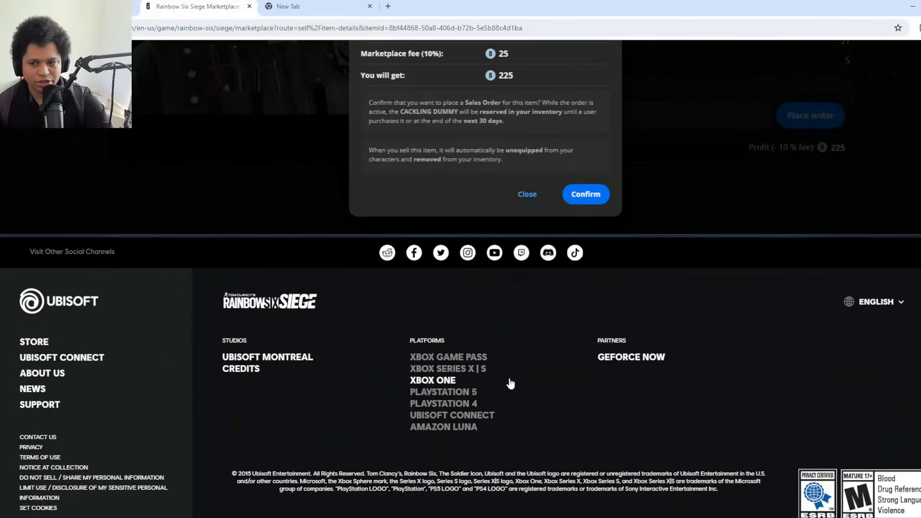
scroll("up", 3)
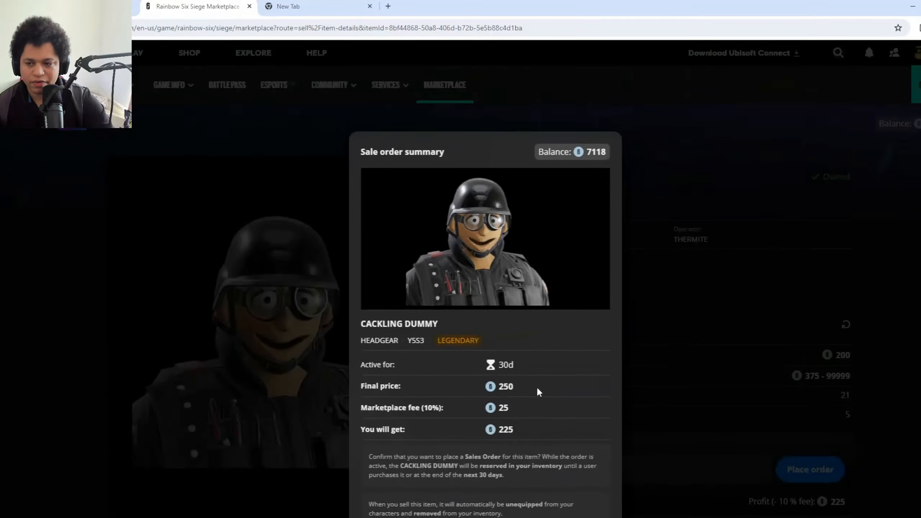
left_click(809, 469)
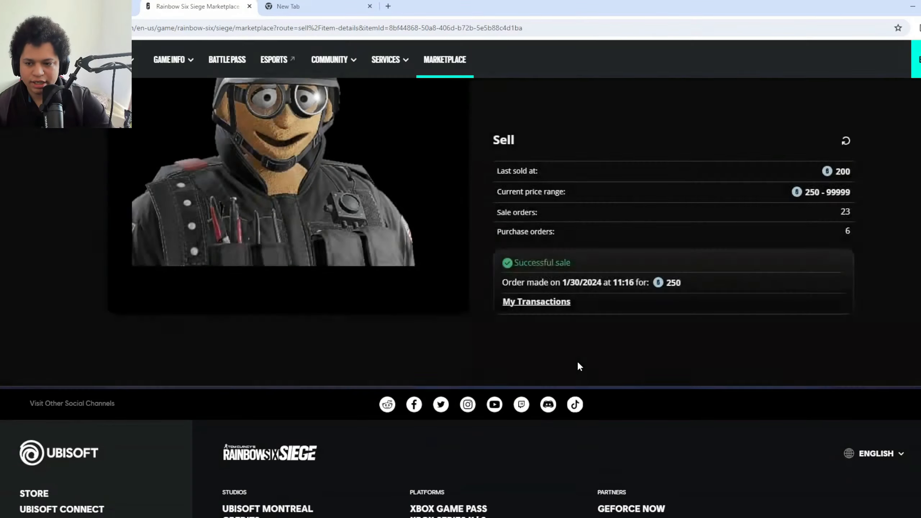
scroll("up", 3)
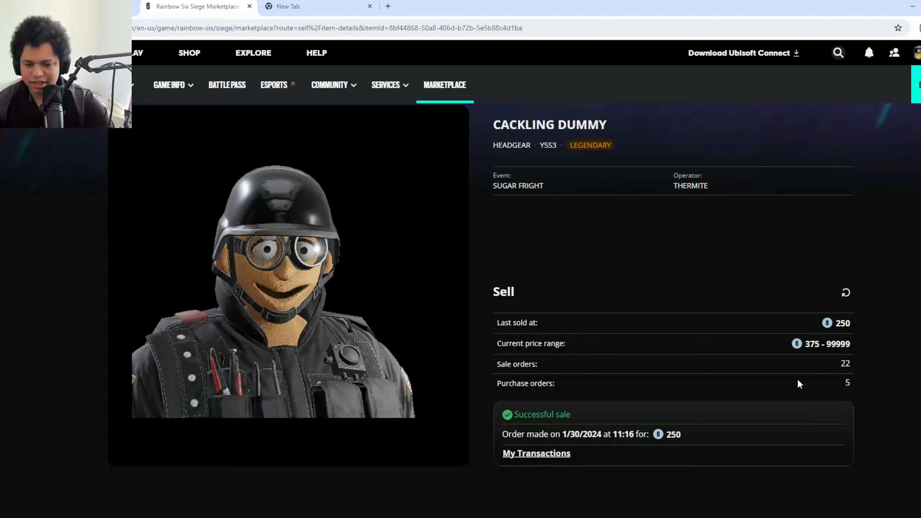
mouse_move(839, 306)
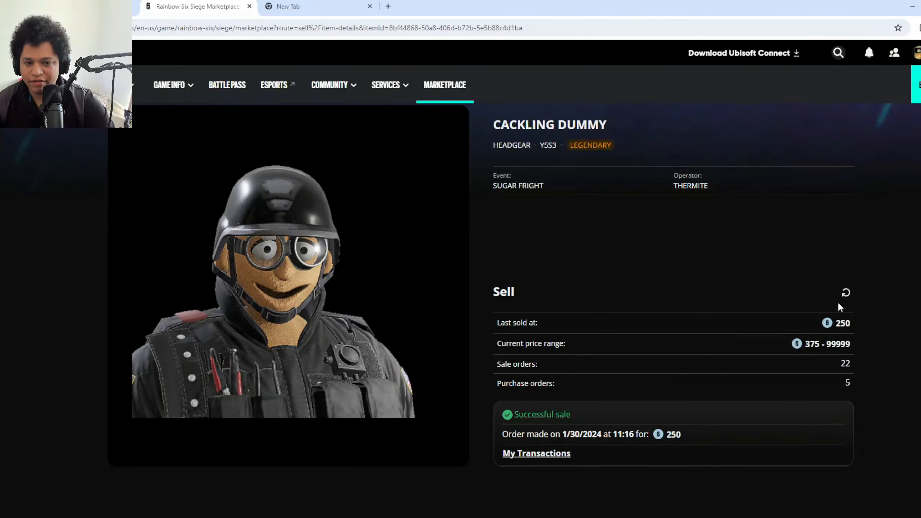
scroll("down", 3)
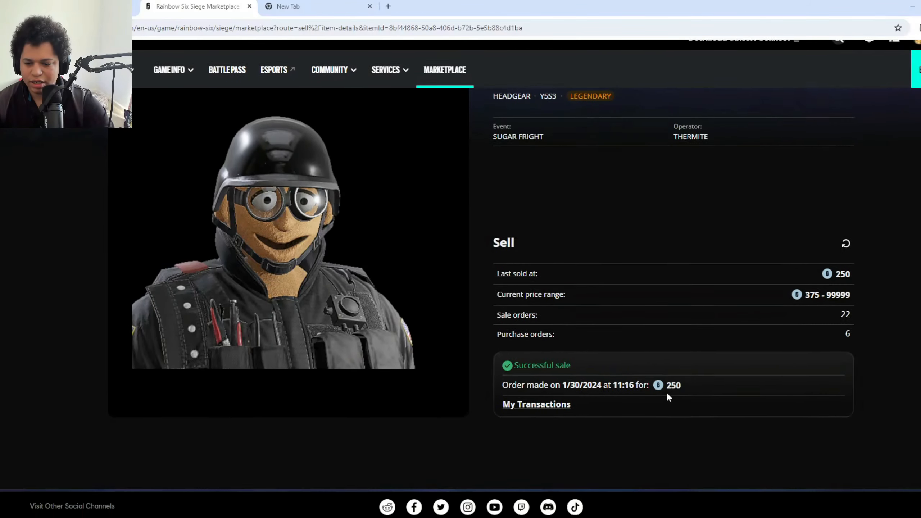
- View the completed Cackling Dummy 250-credit sale in My Transactions, then close its details
left_click(535, 404)
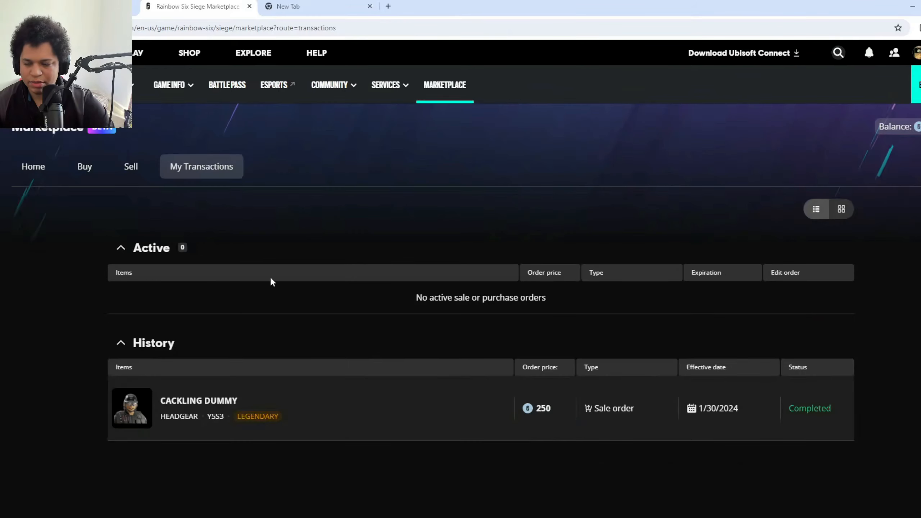
mouse_move(446, 351)
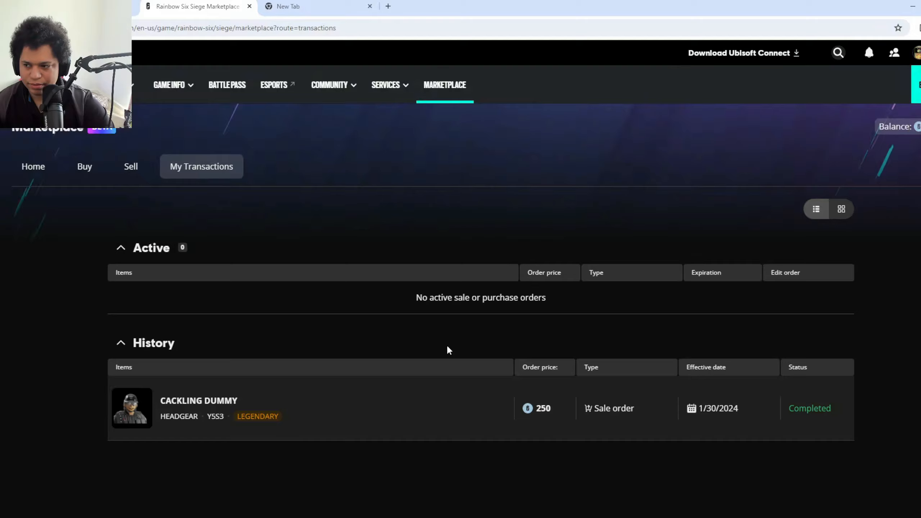
mouse_move(646, 416)
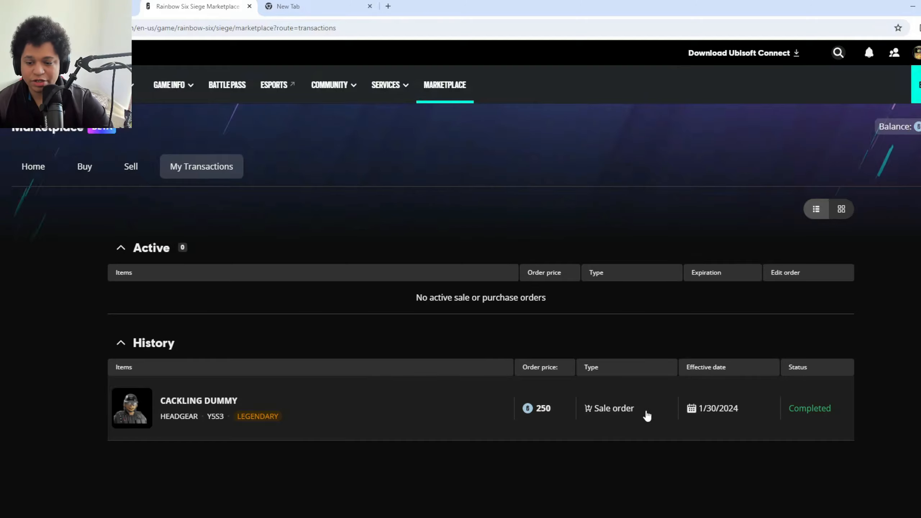
mouse_move(689, 401)
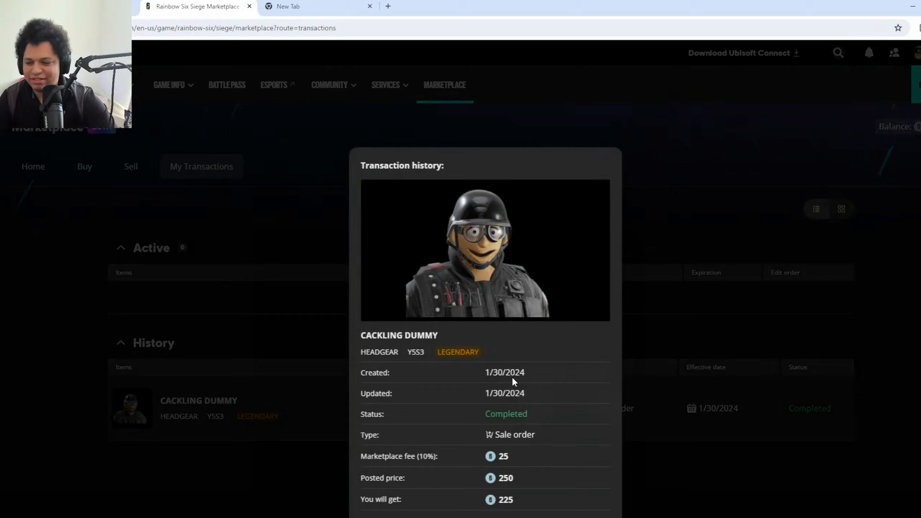
scroll("down", 3)
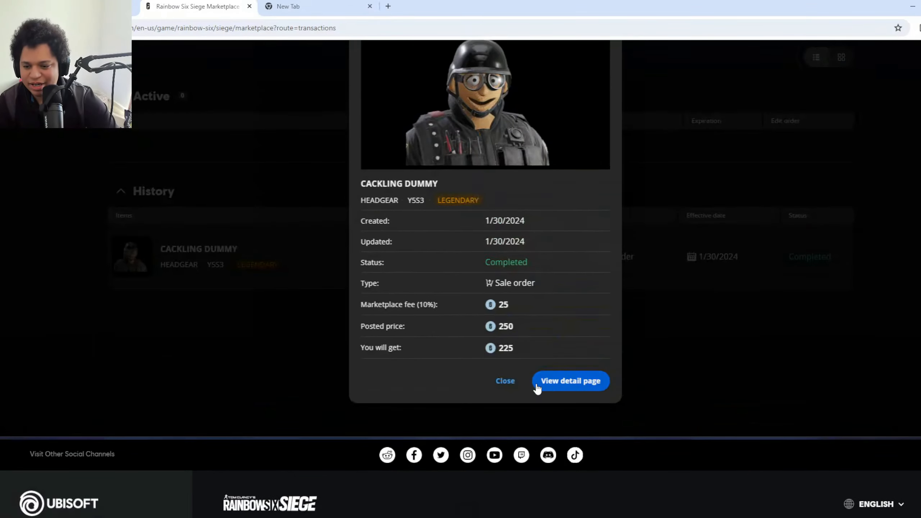
left_click(504, 381)
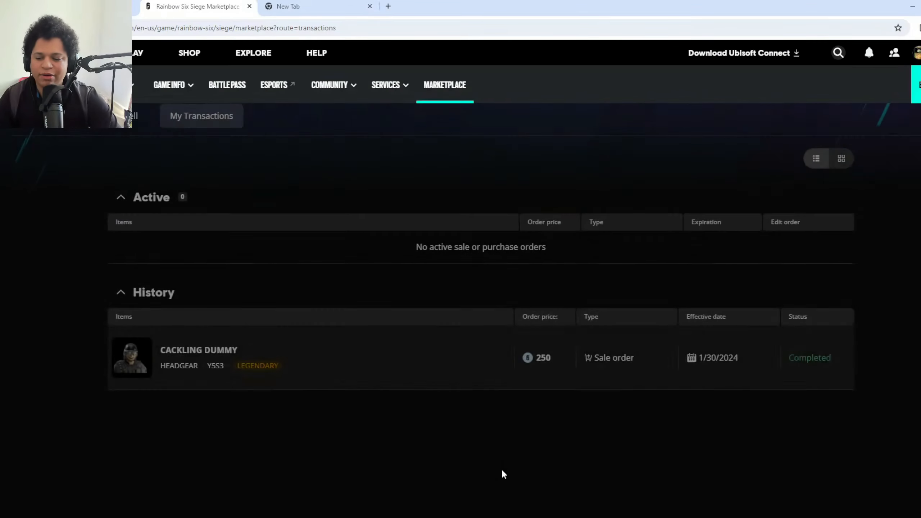
mouse_move(222, 449)
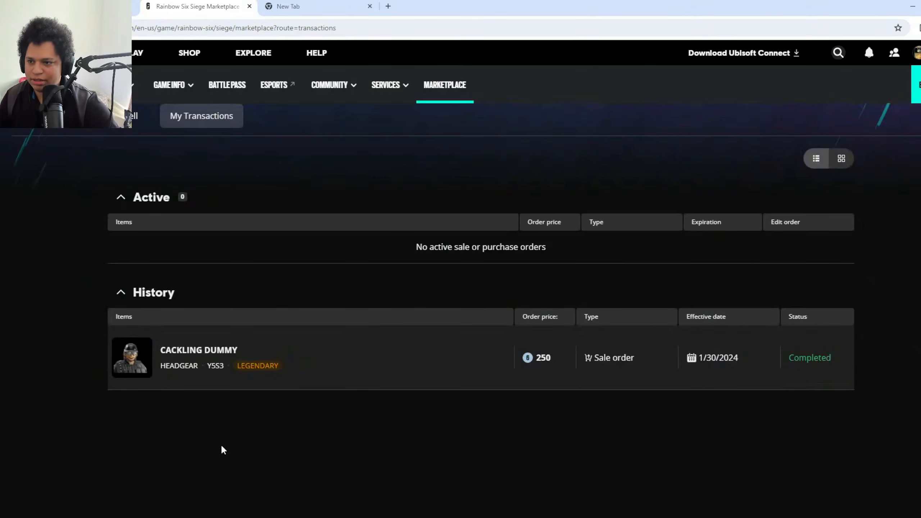
- Filter the Sell listings to The Grand Larceny event items and browse them
left_click(130, 166)
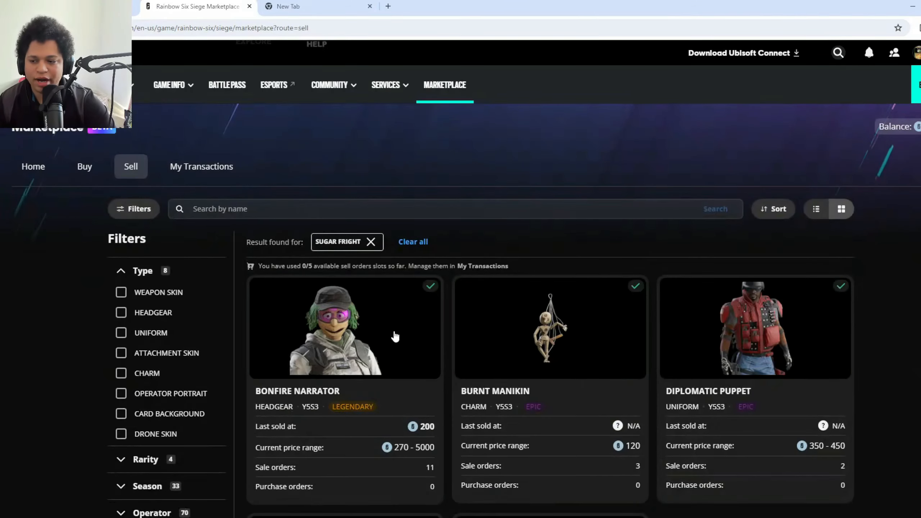
scroll("down", 3)
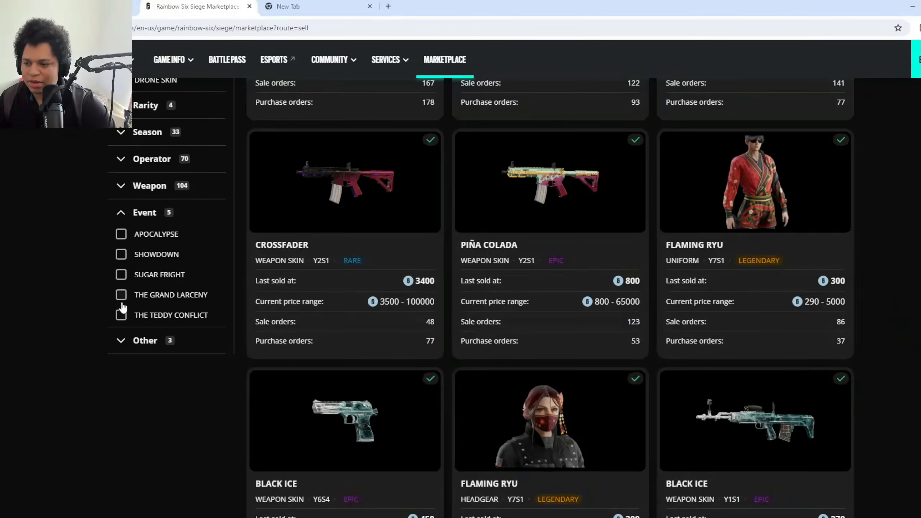
left_click(121, 294)
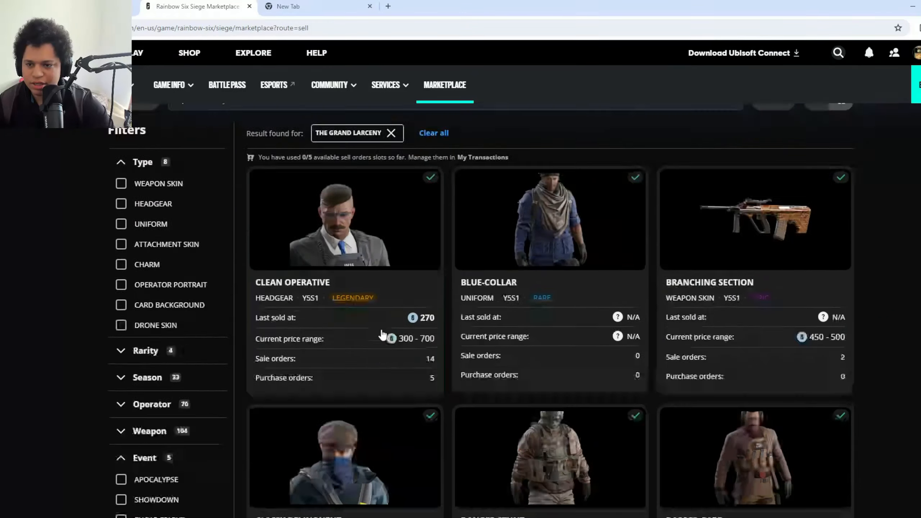
scroll("down", 3)
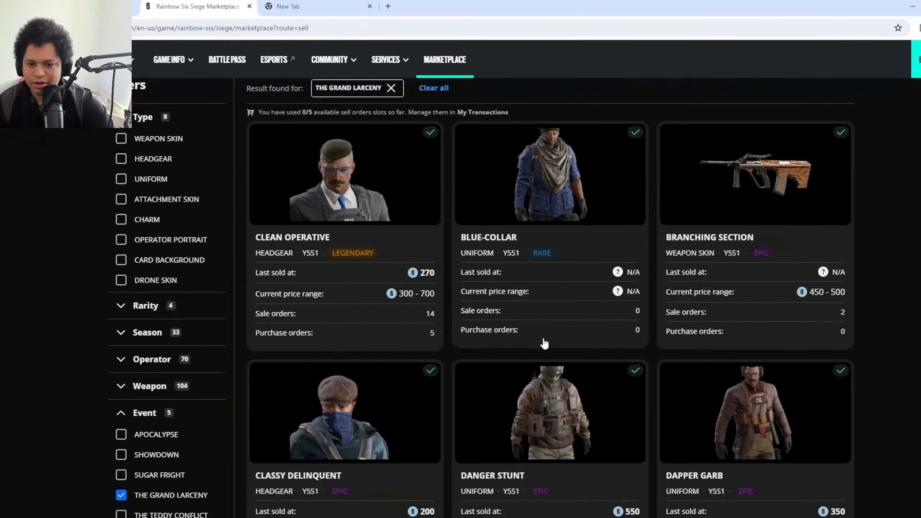
scroll("down", 3)
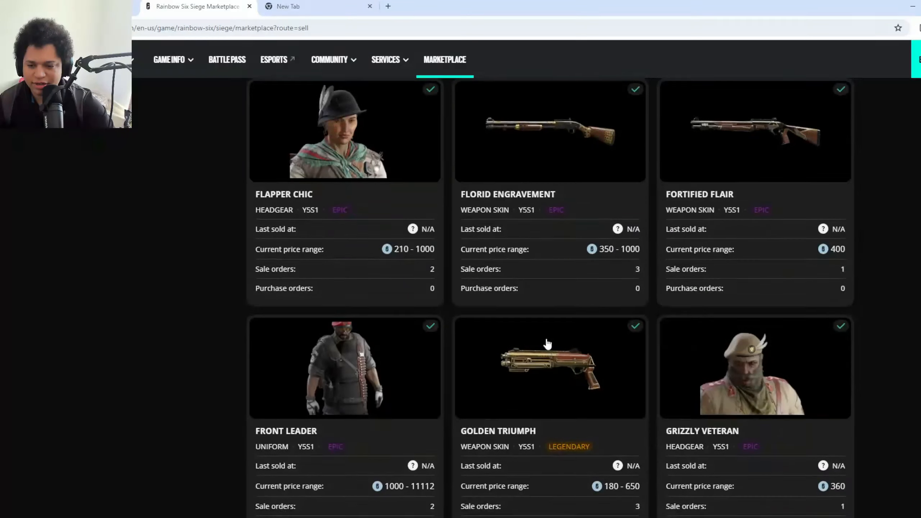
scroll("down", 3)
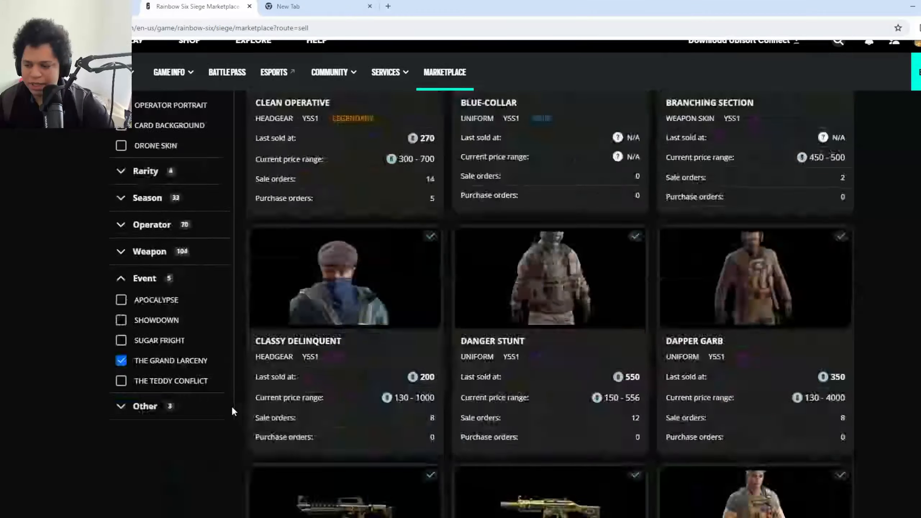
- Add The Teddy Conflict event filter and browse the combined sellable items
left_click(121, 365)
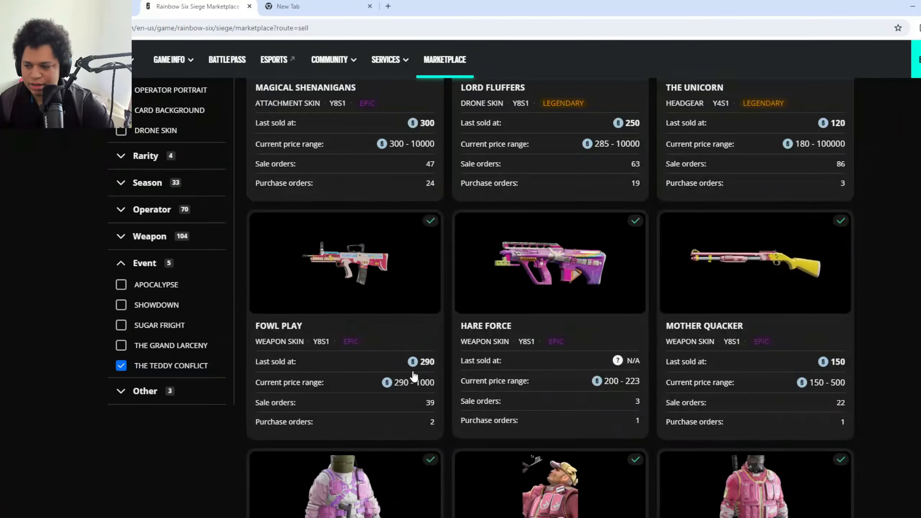
scroll("down", 3)
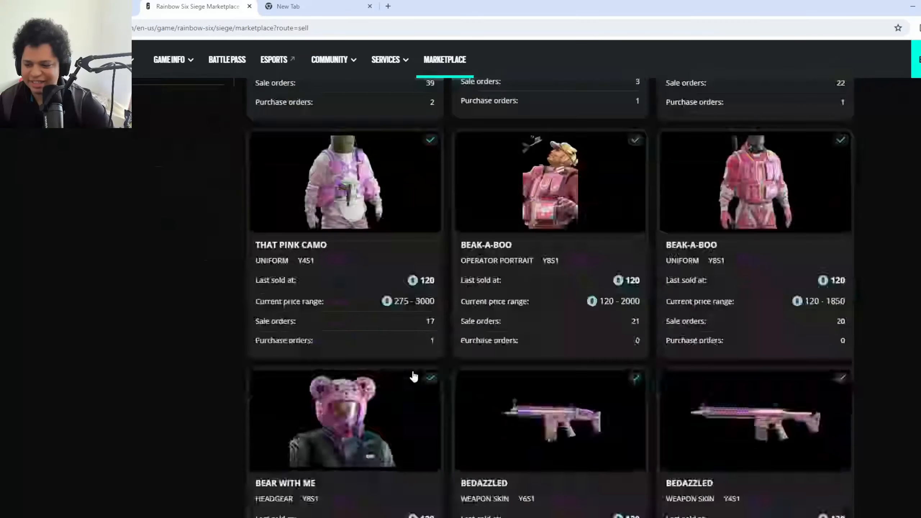
scroll("down", 3)
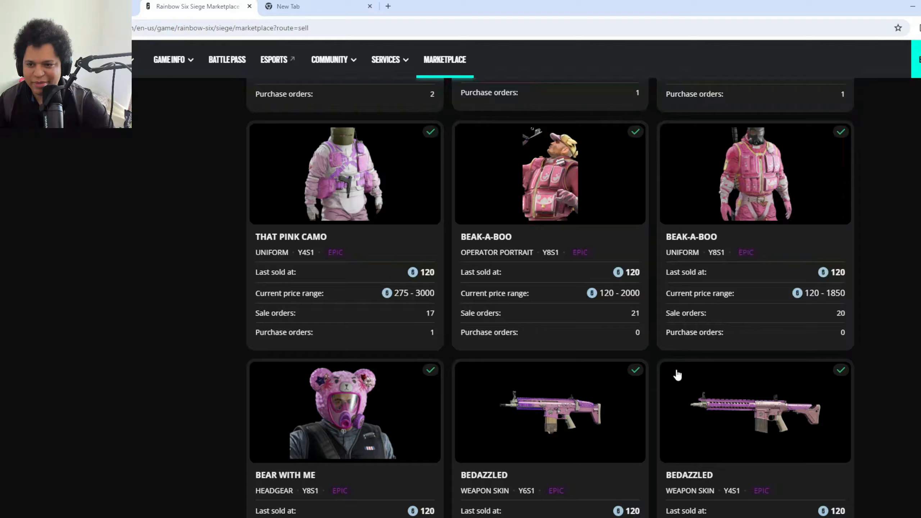
scroll("down", 3)
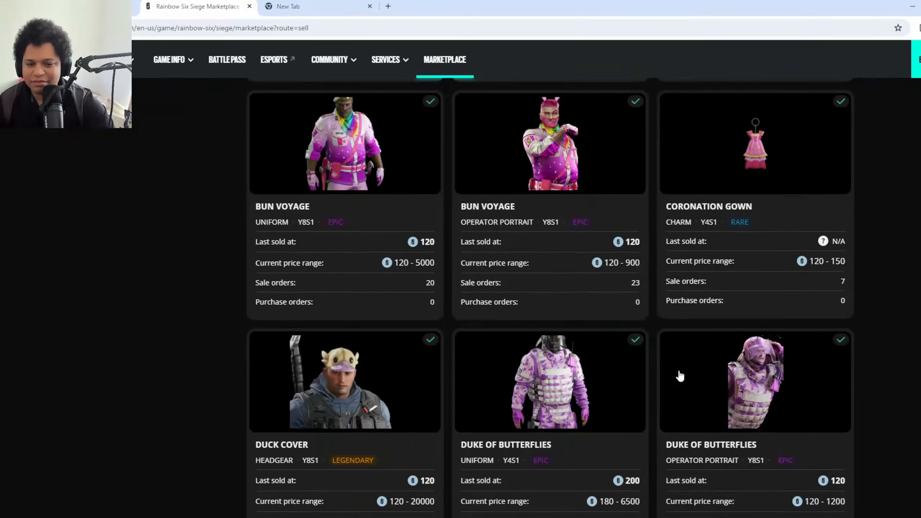
scroll("down", 3)
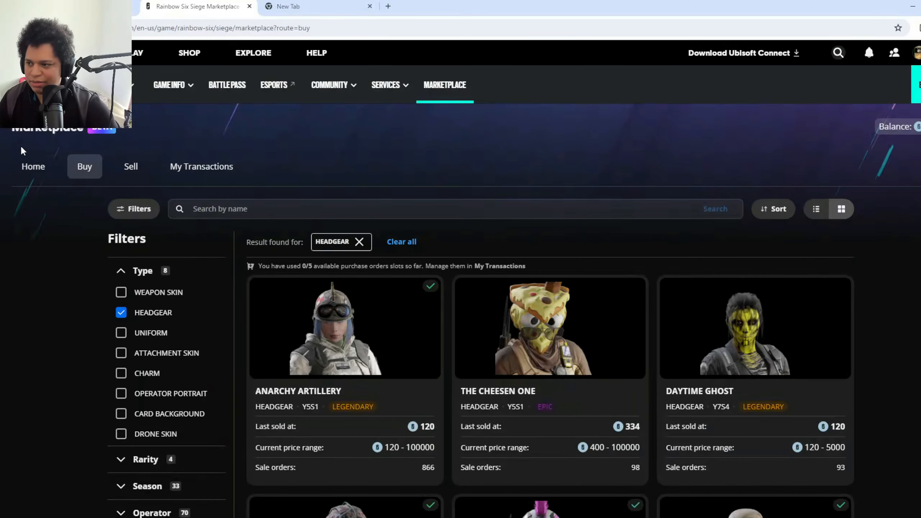
- Filter the Buy listings to Epic-rarity weapon skins, revealing the Black Ice variants
left_click(121, 292)
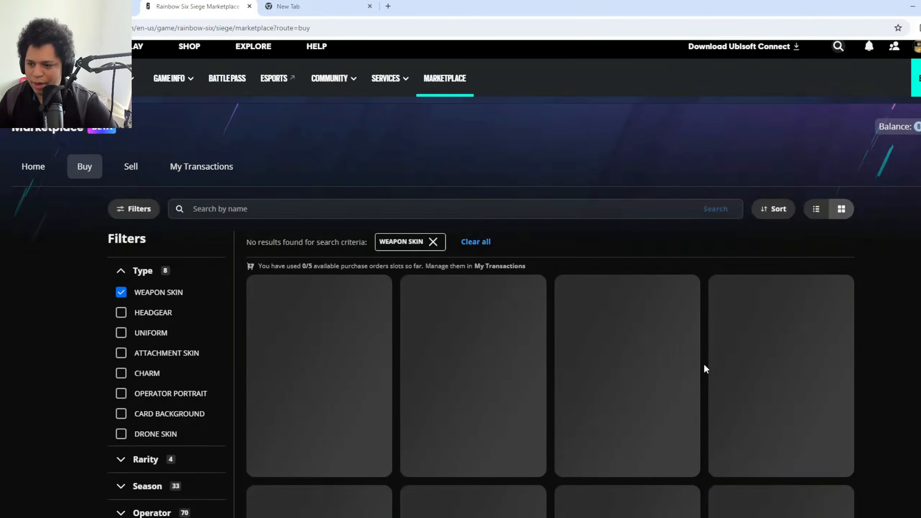
scroll("down", 3)
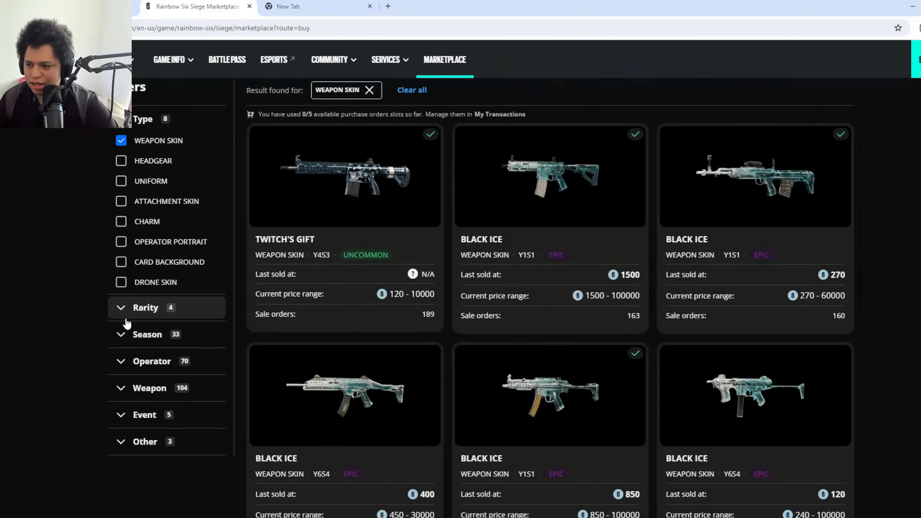
left_click(121, 349)
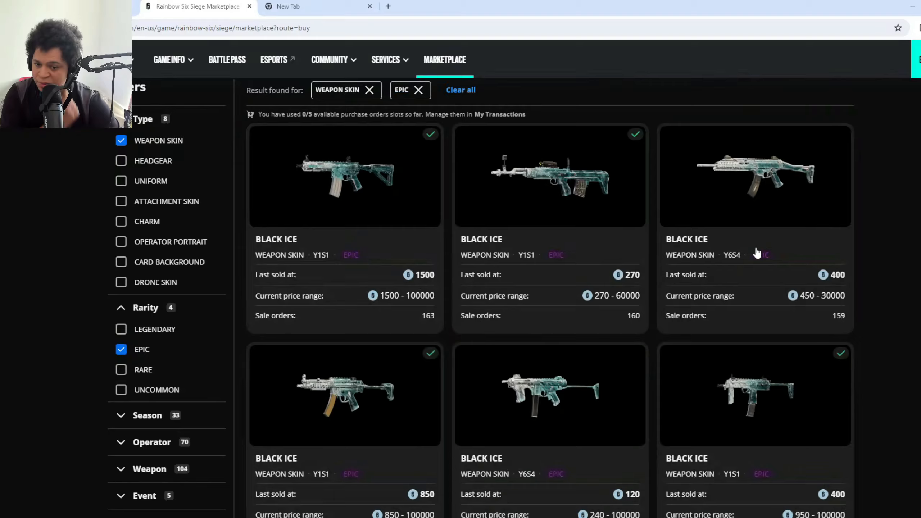
scroll("down", 3)
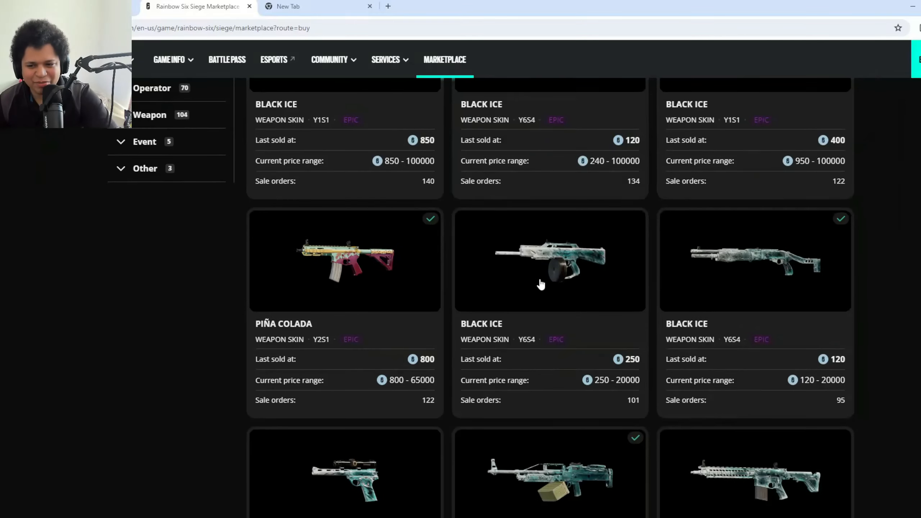
scroll("down", 3)
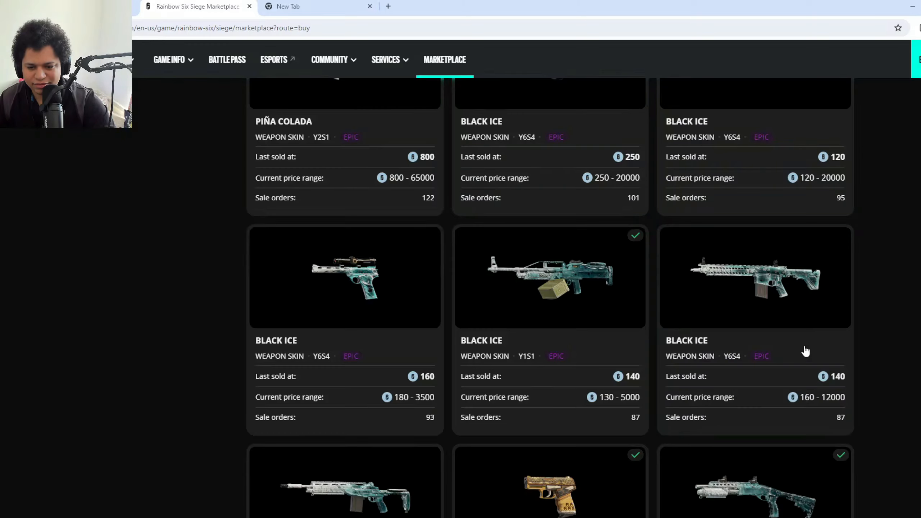
mouse_move(404, 351)
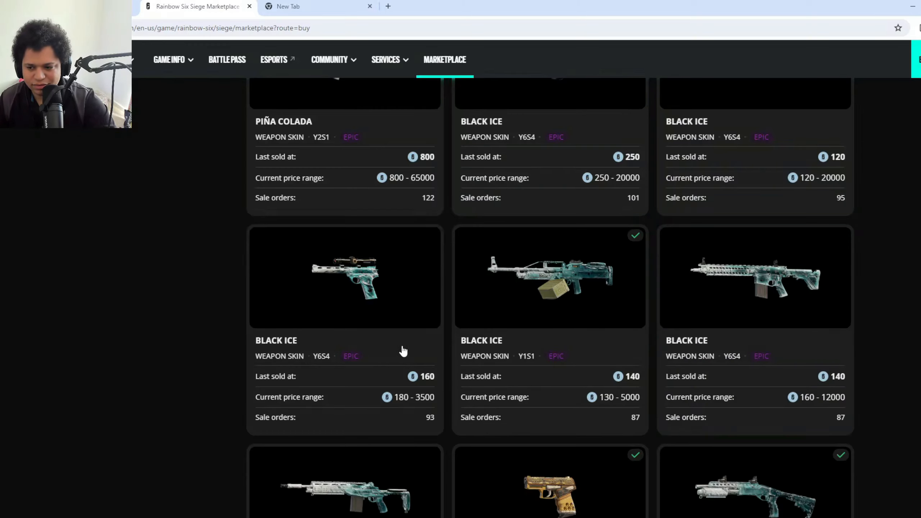
- Submit a 160-credit buy order for the Black Ice .44 Mag Semi-Auto, which fails with an error
left_click(344, 276)
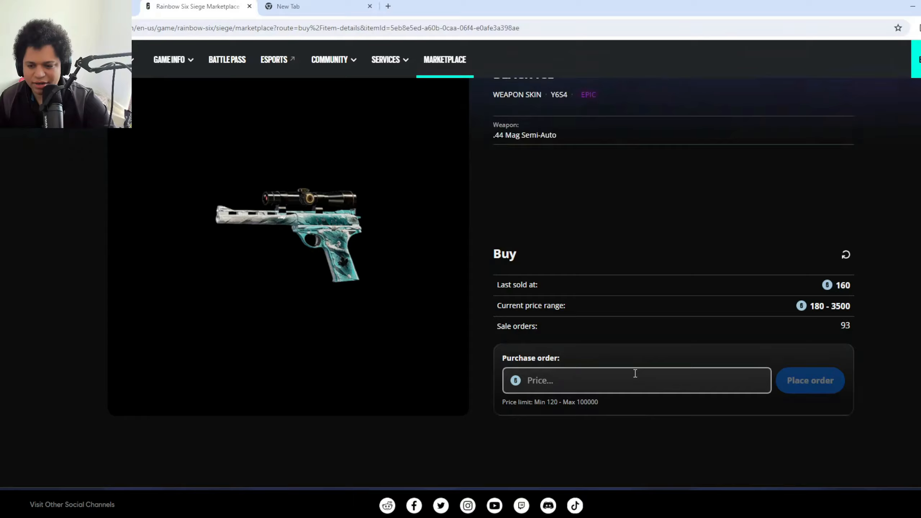
type("160")
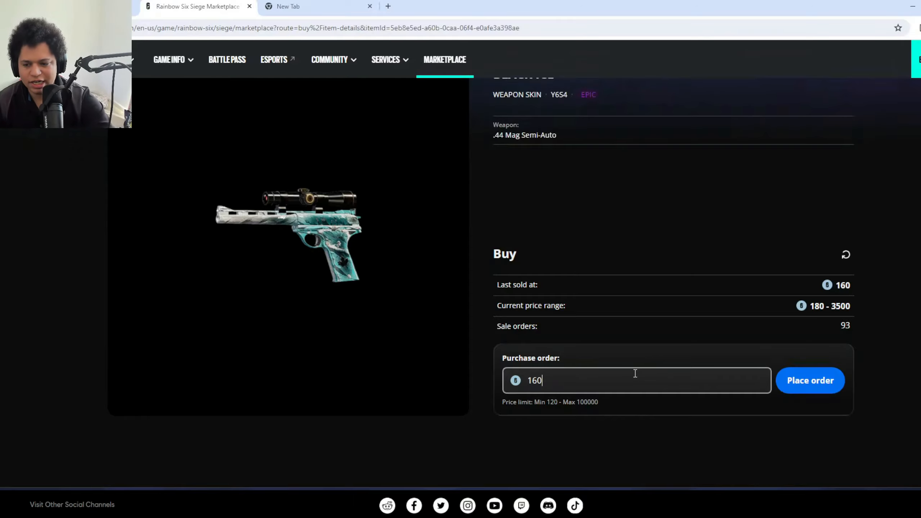
left_click(810, 380)
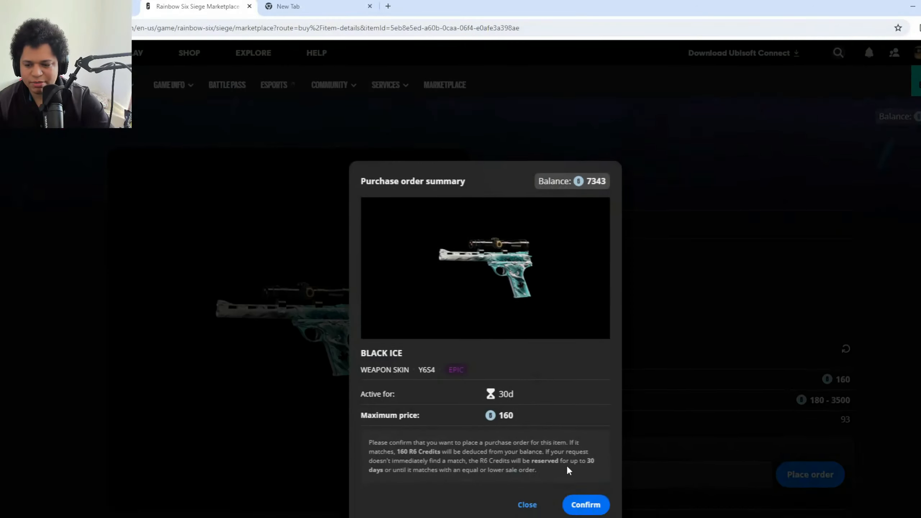
left_click(585, 504)
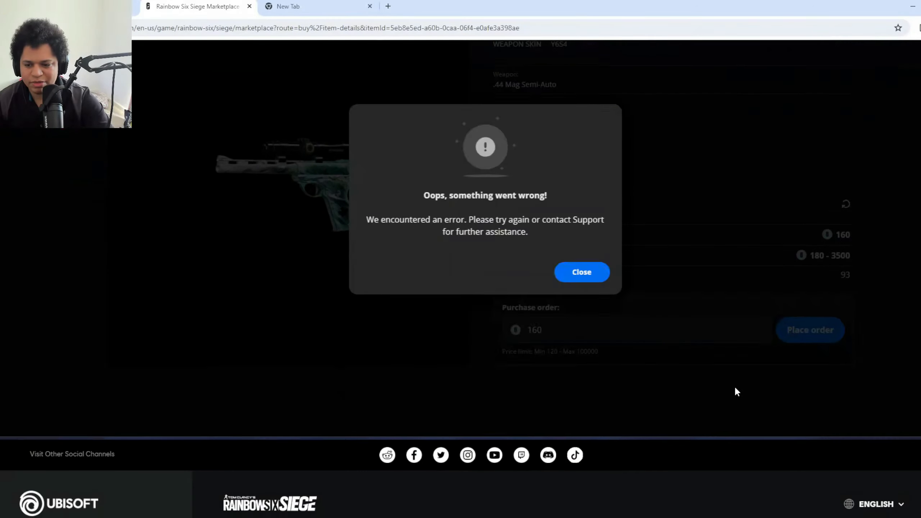
left_click(581, 272)
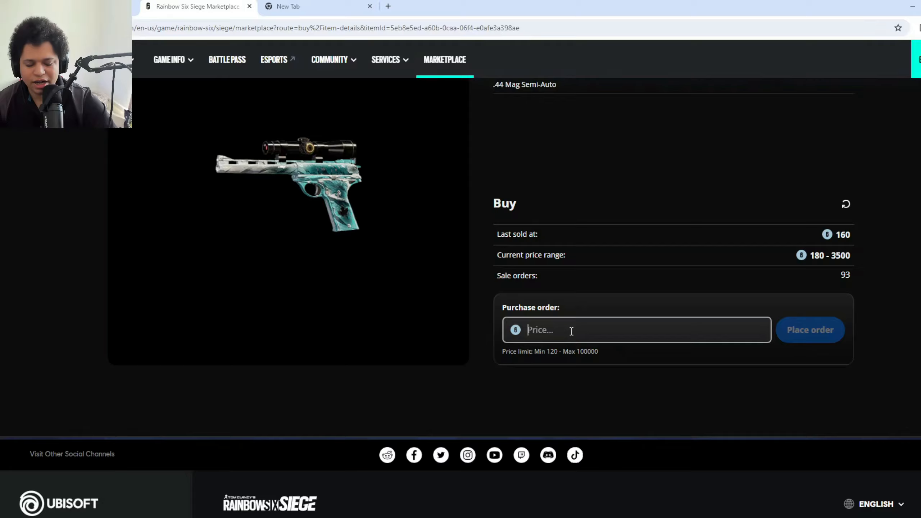
- Retry the Black Ice .44 Mag buy order at 180 credits, failing again with an error
type("180")
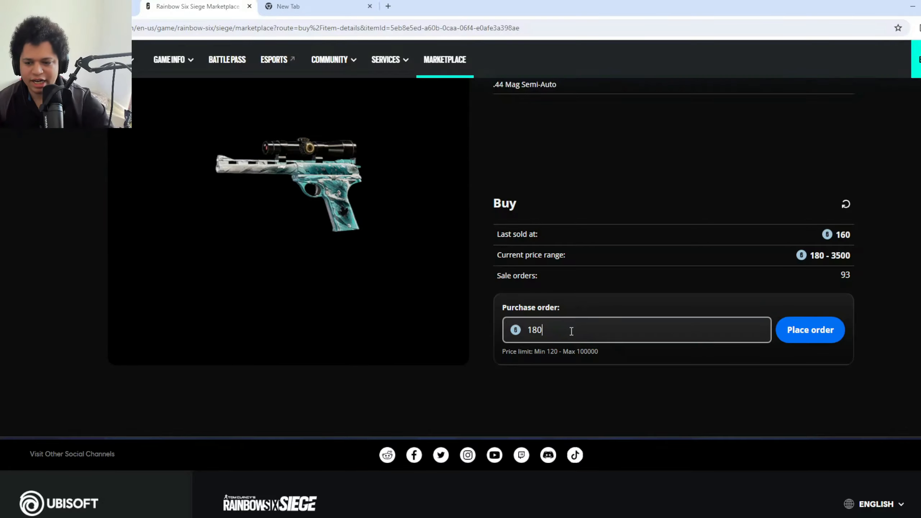
left_click(809, 329)
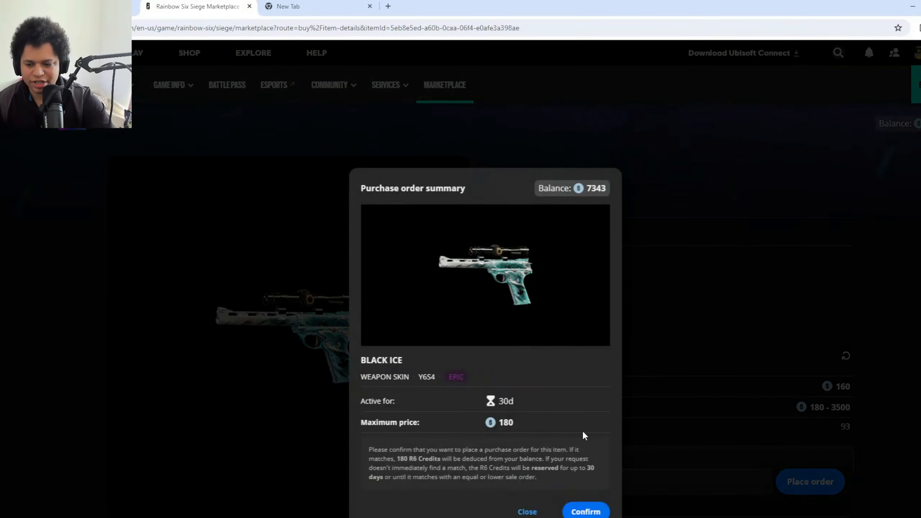
left_click(584, 511)
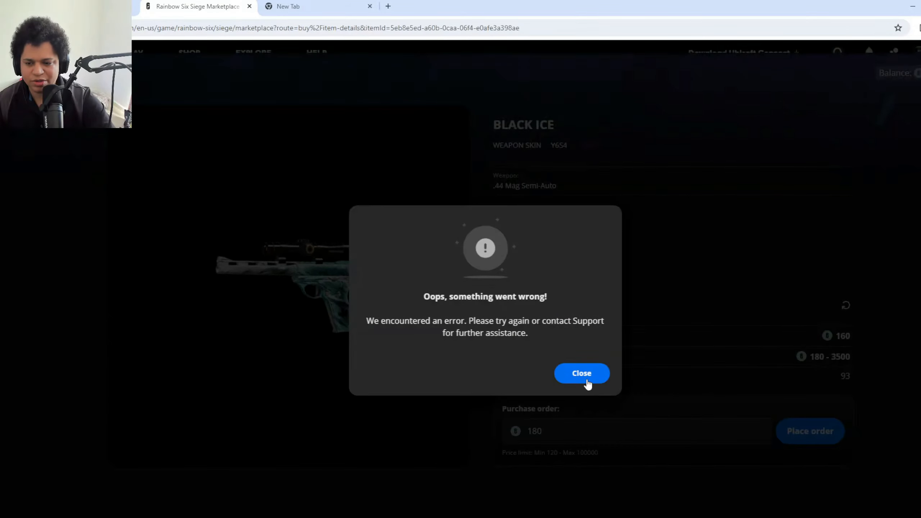
left_click(581, 373)
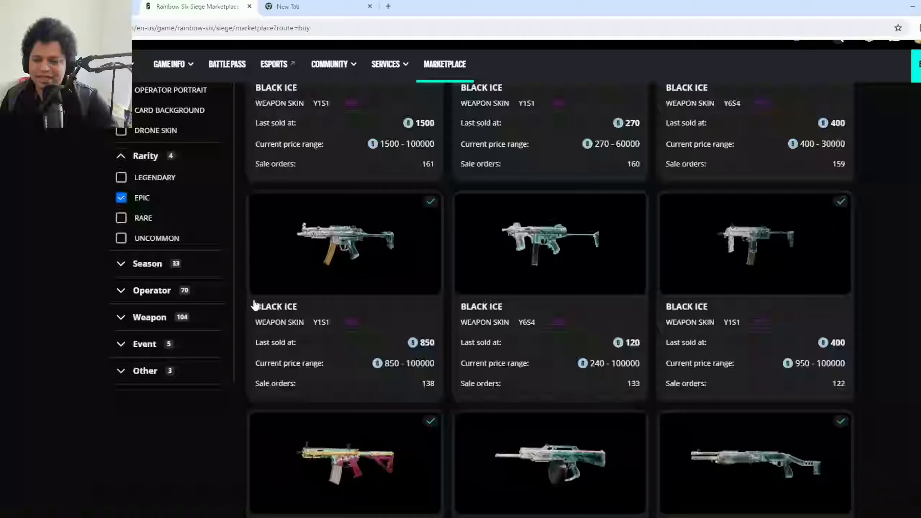
- Submit and confirm a 400-credit buy order for the Black Ice AUG A3 skin
scroll("down", 3)
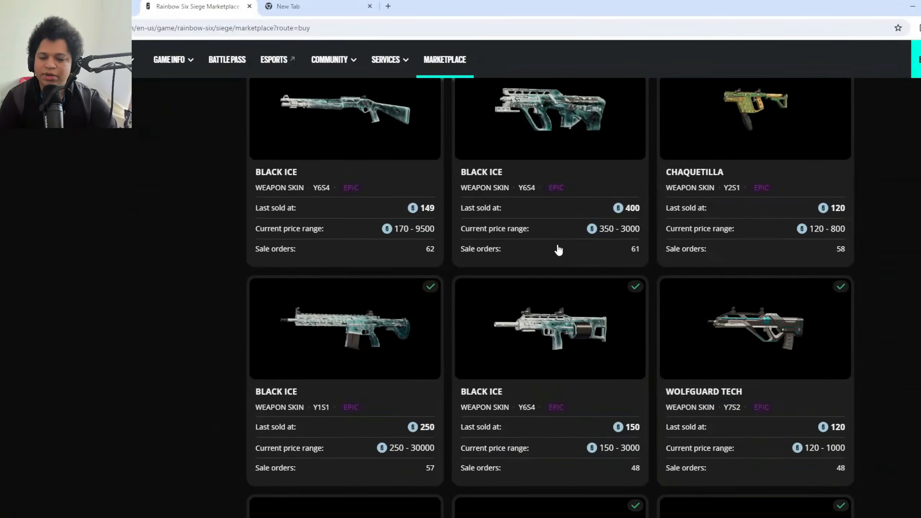
mouse_move(576, 243)
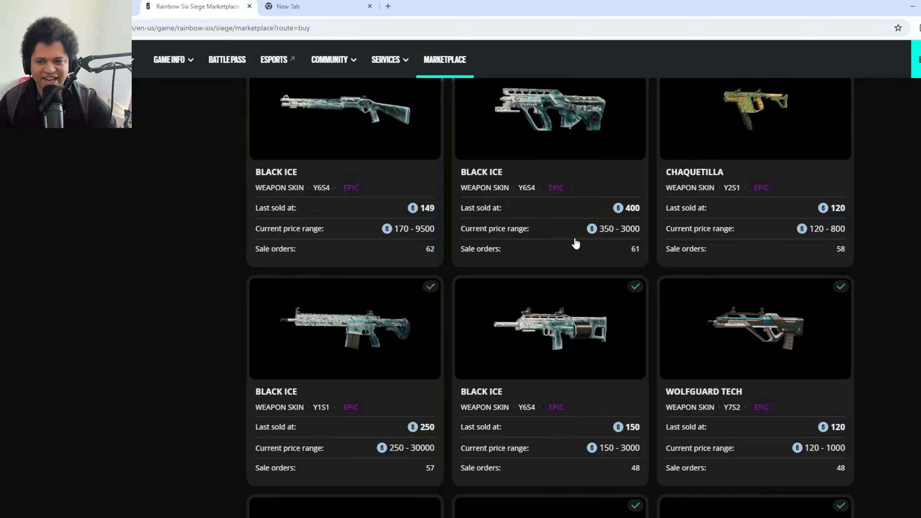
left_click(550, 117)
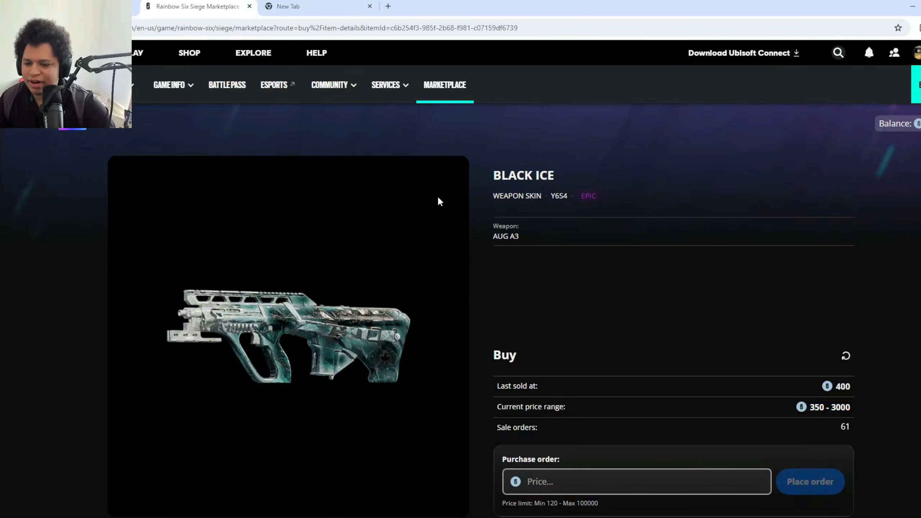
scroll("down", 3)
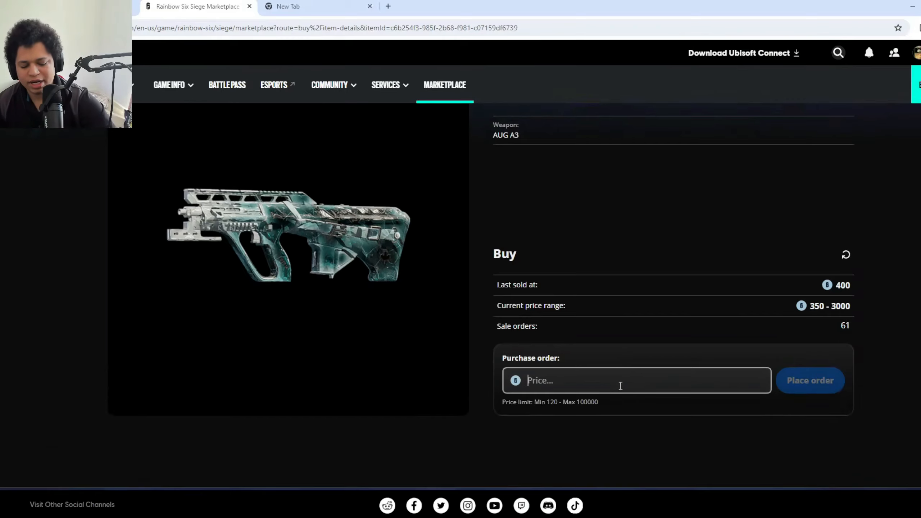
type("400")
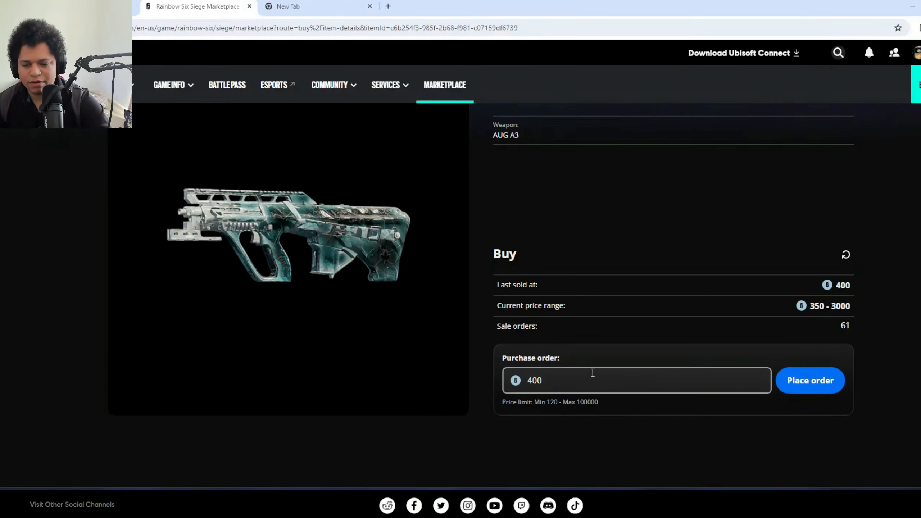
left_click(810, 380)
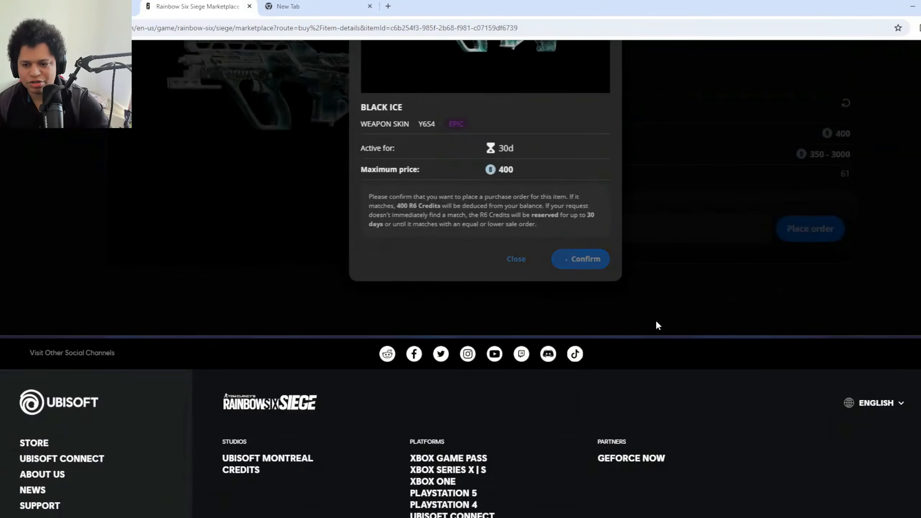
left_click(515, 258)
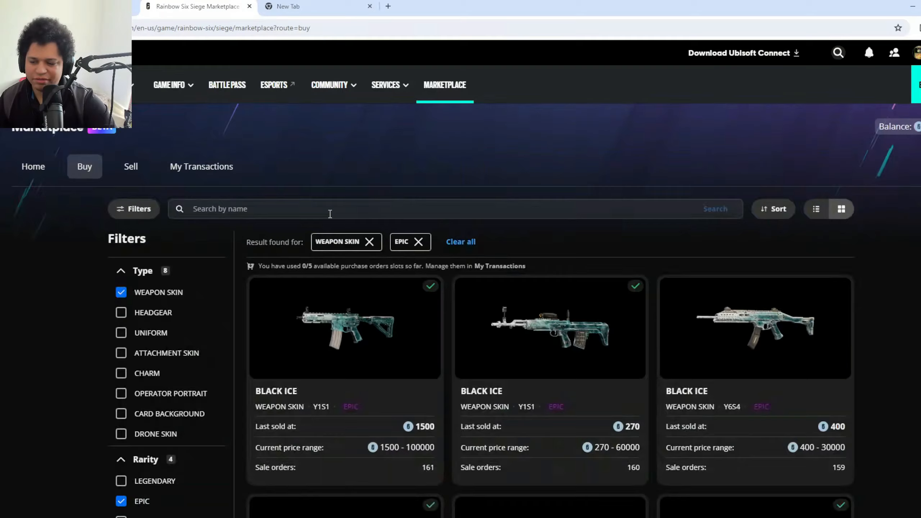
scroll("down", 3)
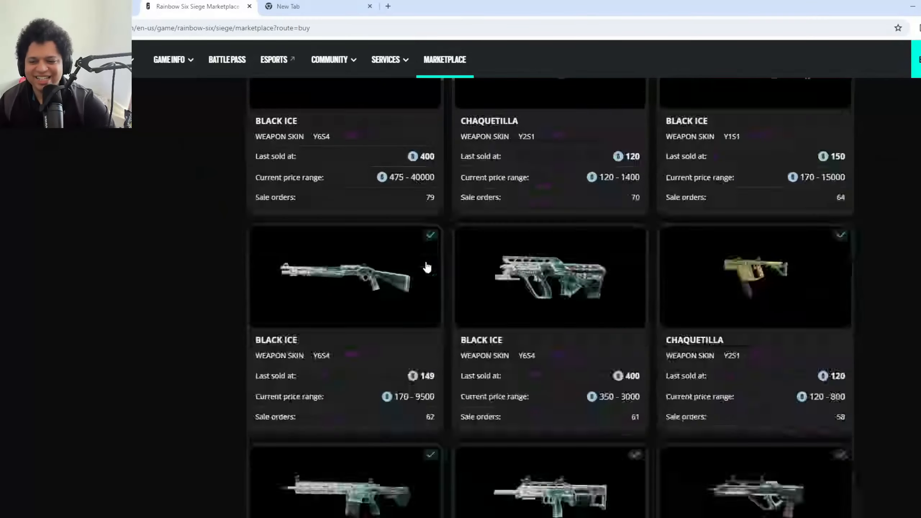
scroll("down", 3)
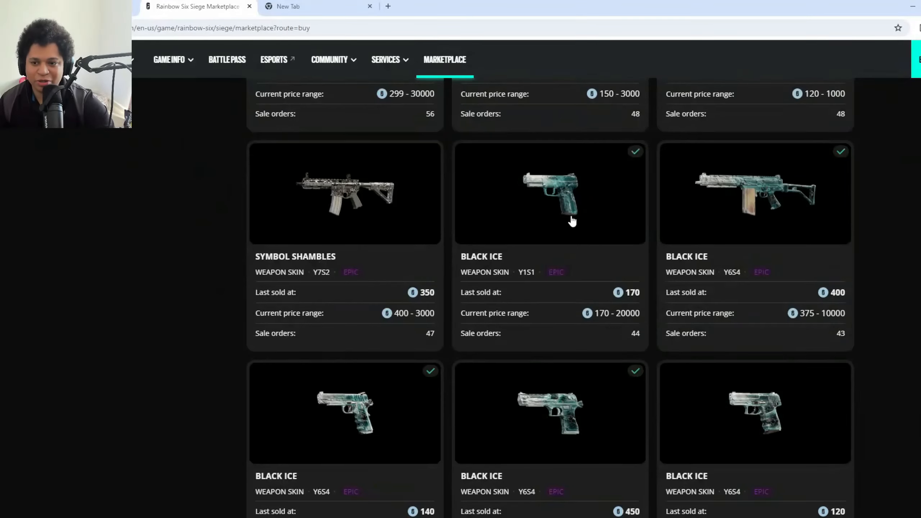
scroll("down", 3)
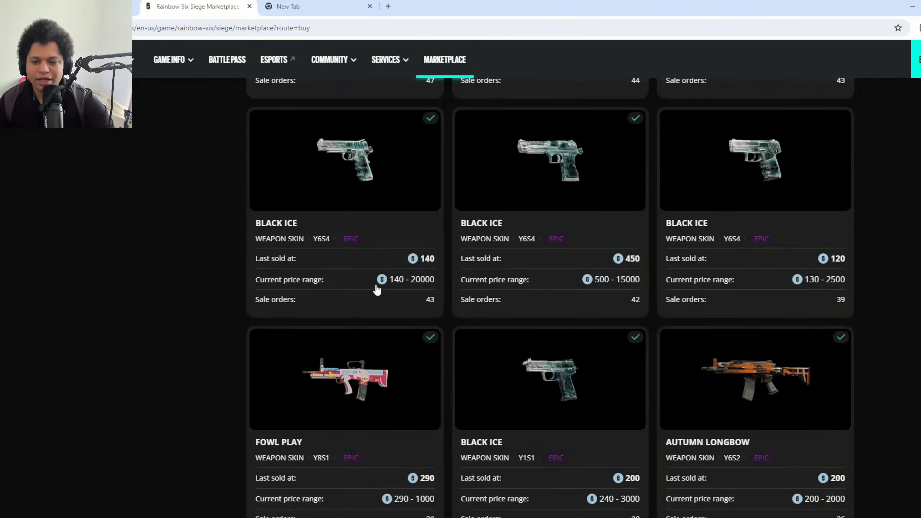
scroll("down", 3)
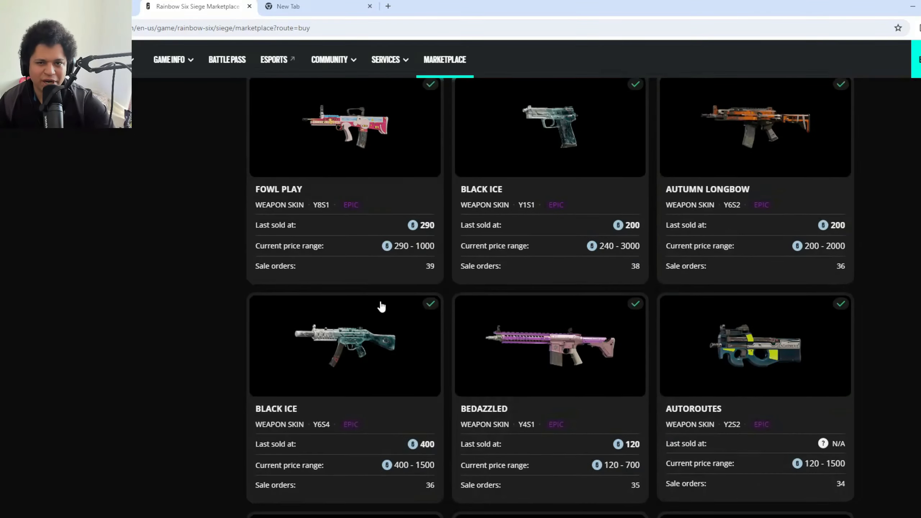
scroll("down", 3)
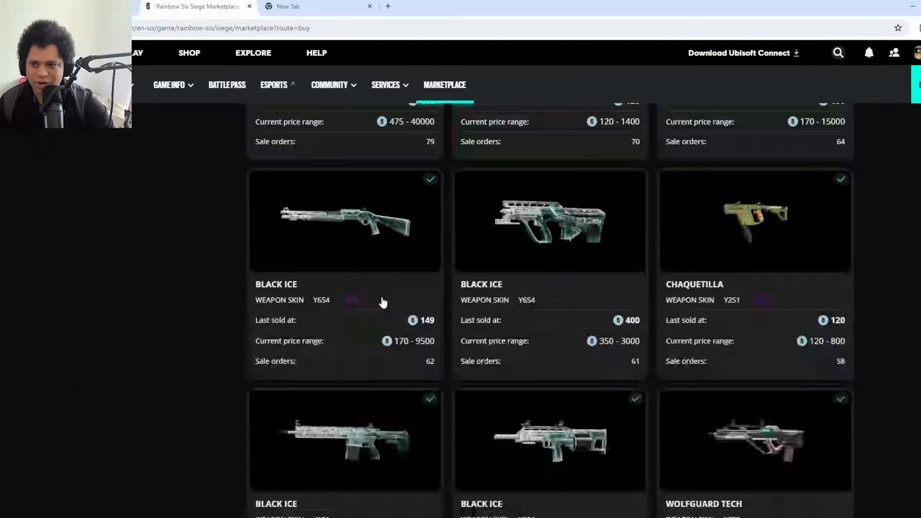
scroll("up", 3)
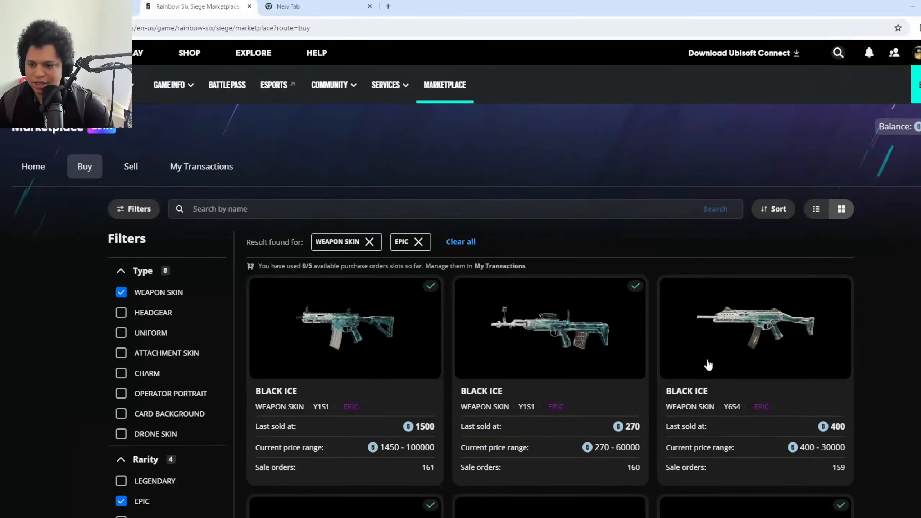
scroll("down", 3)
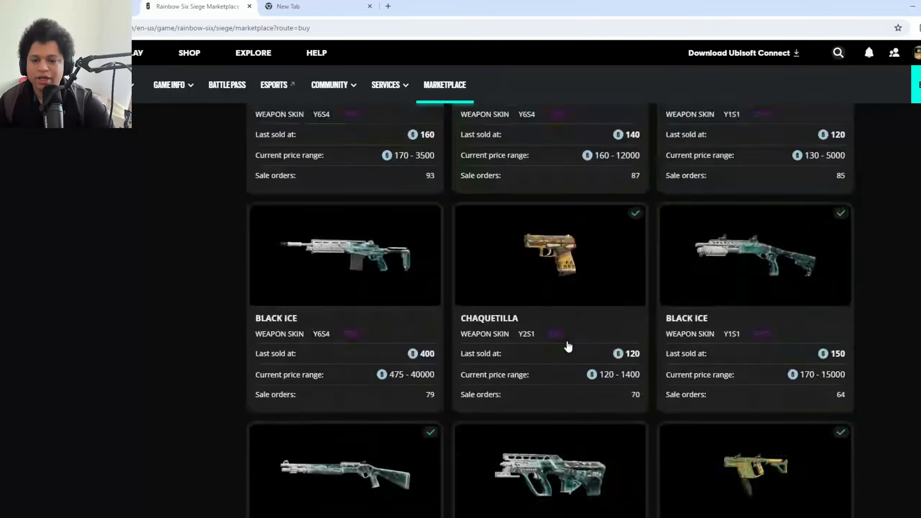
scroll("up", 3)
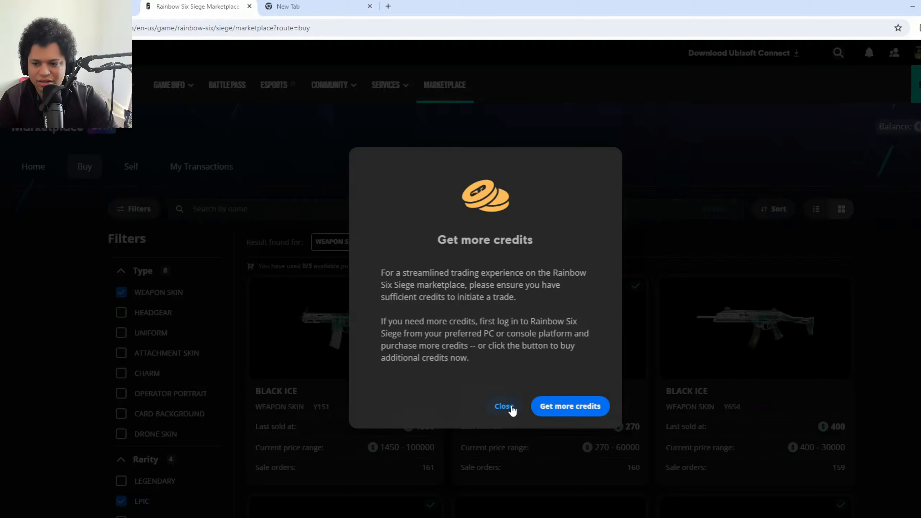
left_click(504, 406)
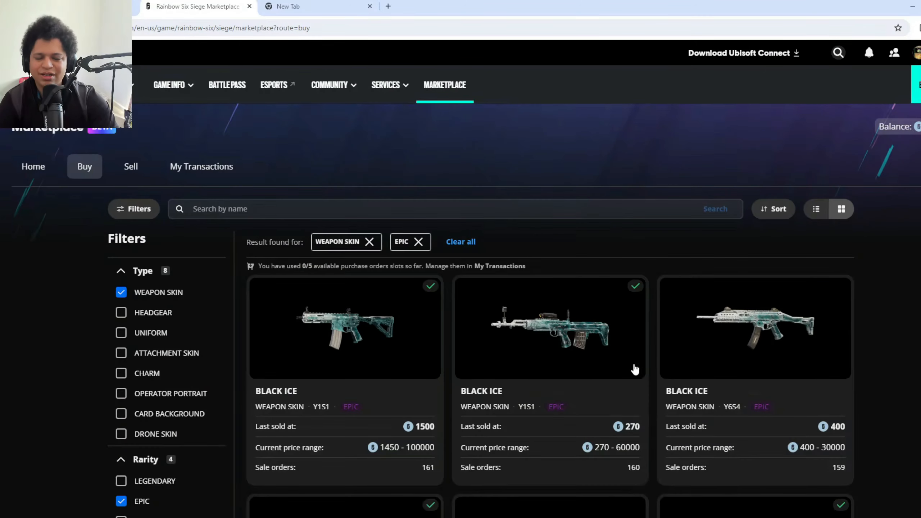
mouse_move(882, 375)
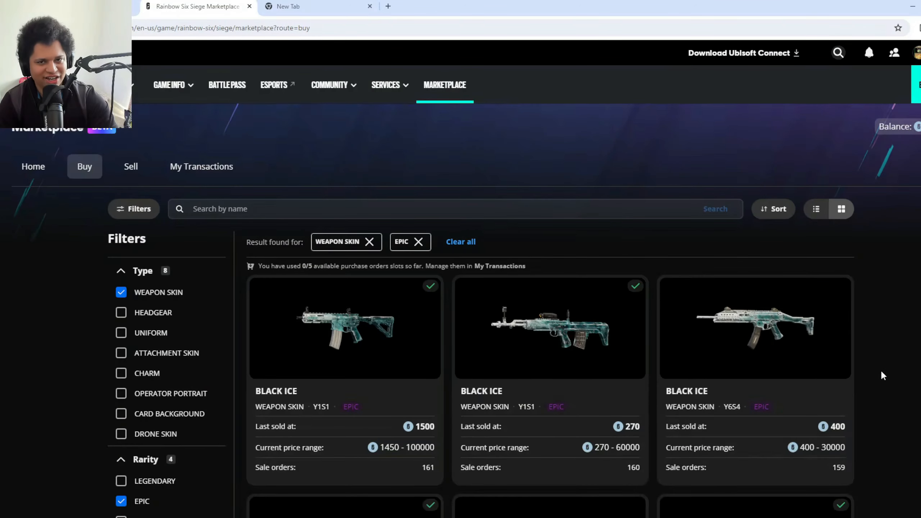